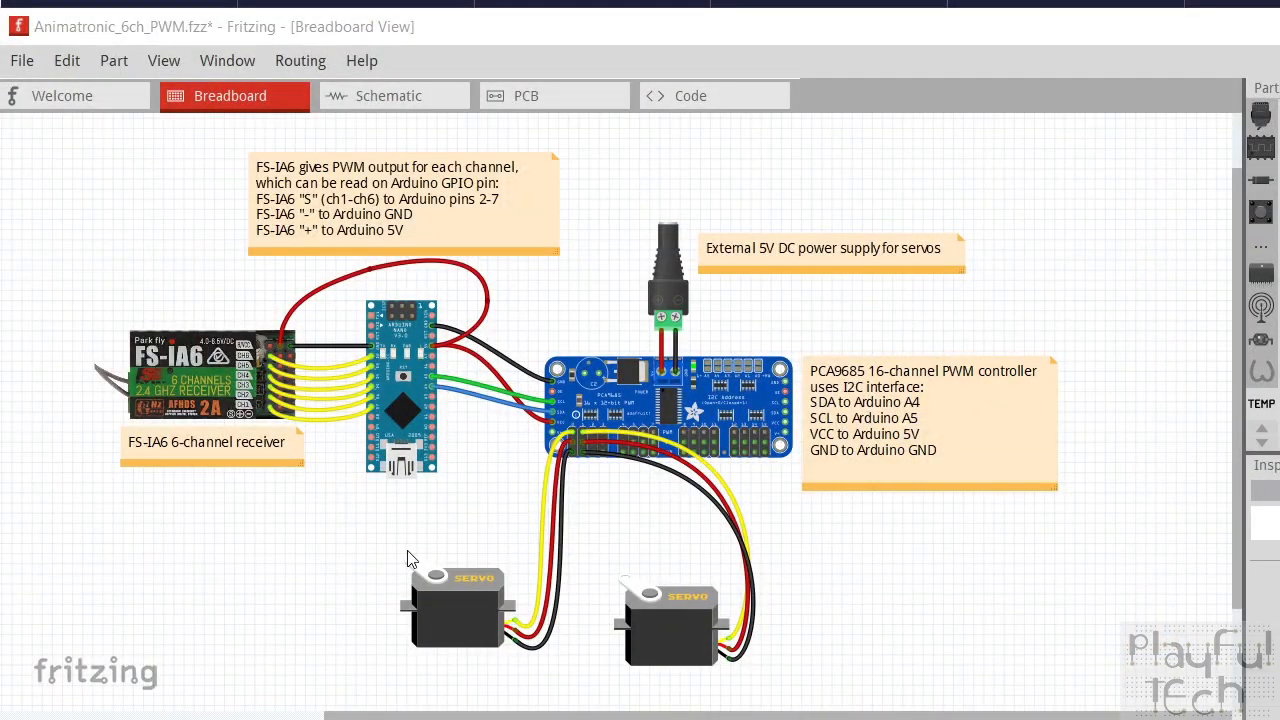
pyautogui.moveTo(156, 318)
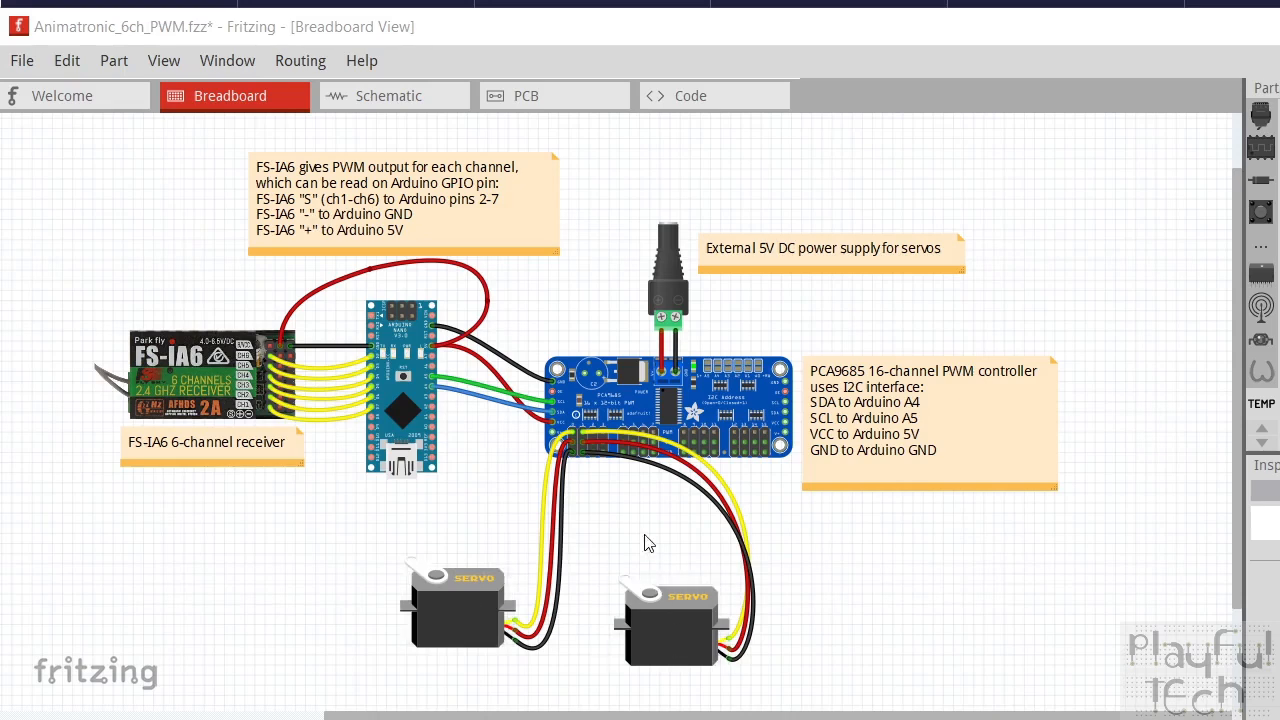
pyautogui.moveTo(460, 464)
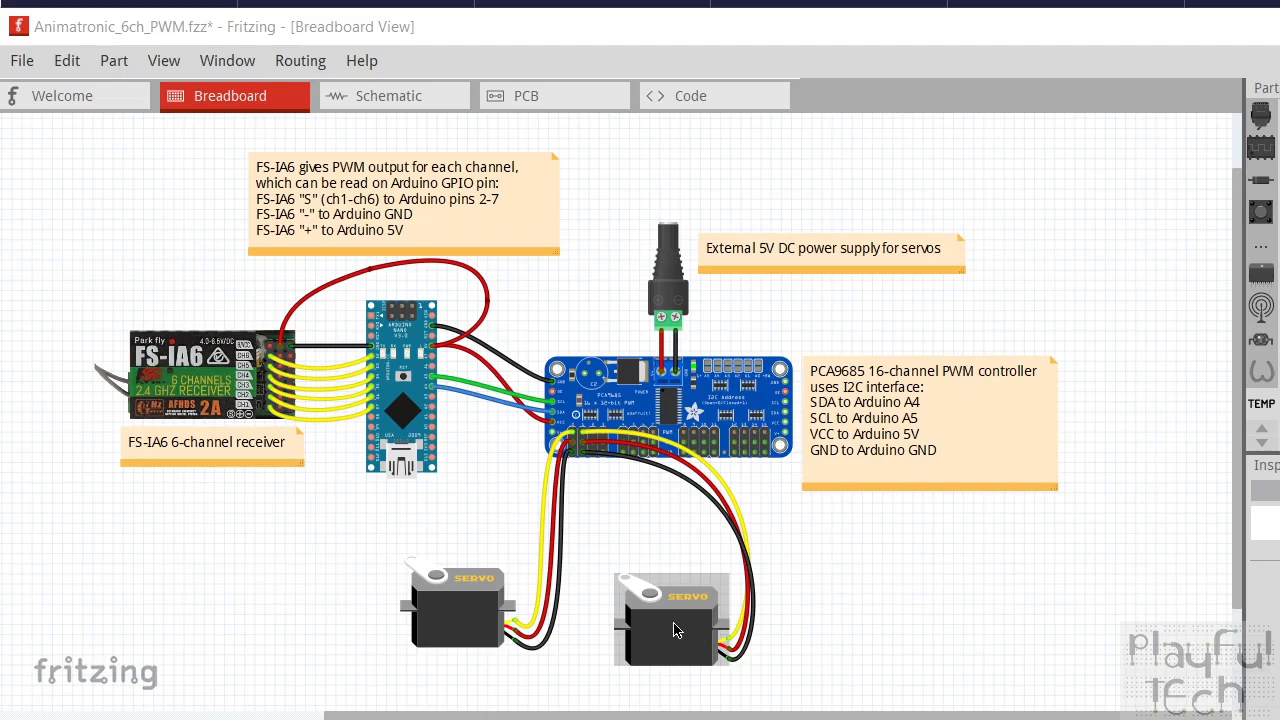
pyautogui.moveTo(650, 628)
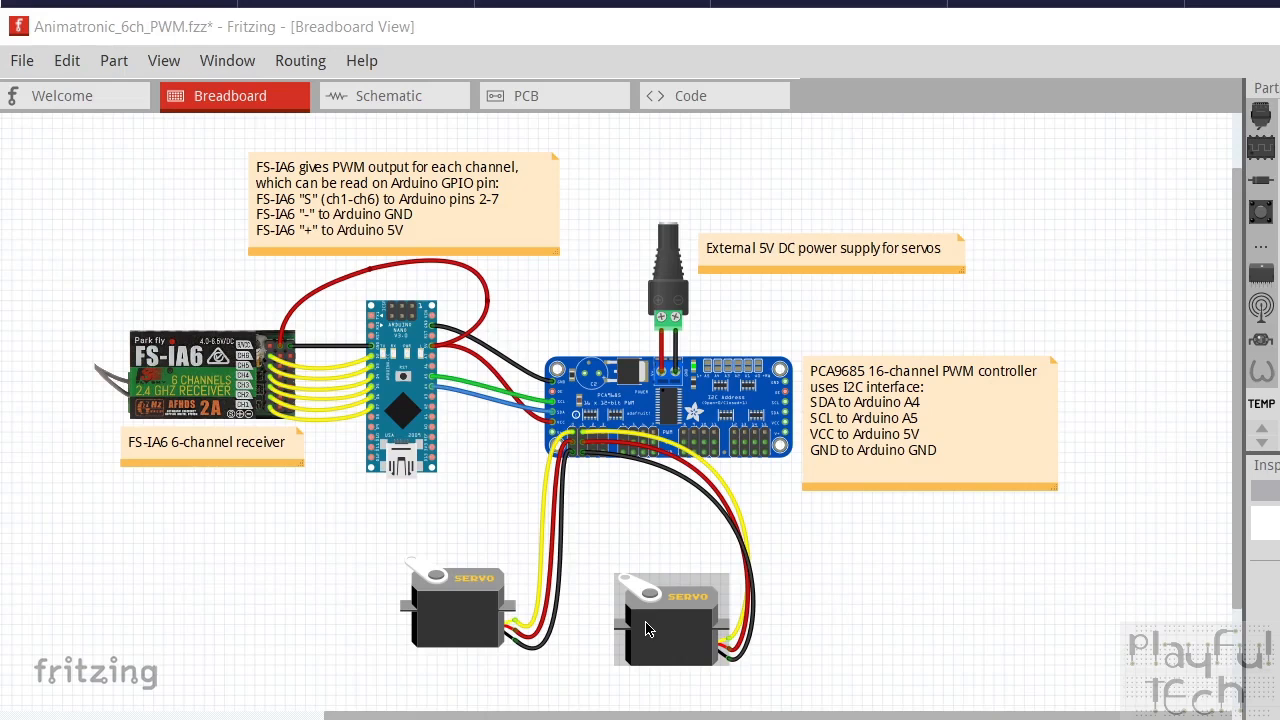
pyautogui.moveTo(642, 636)
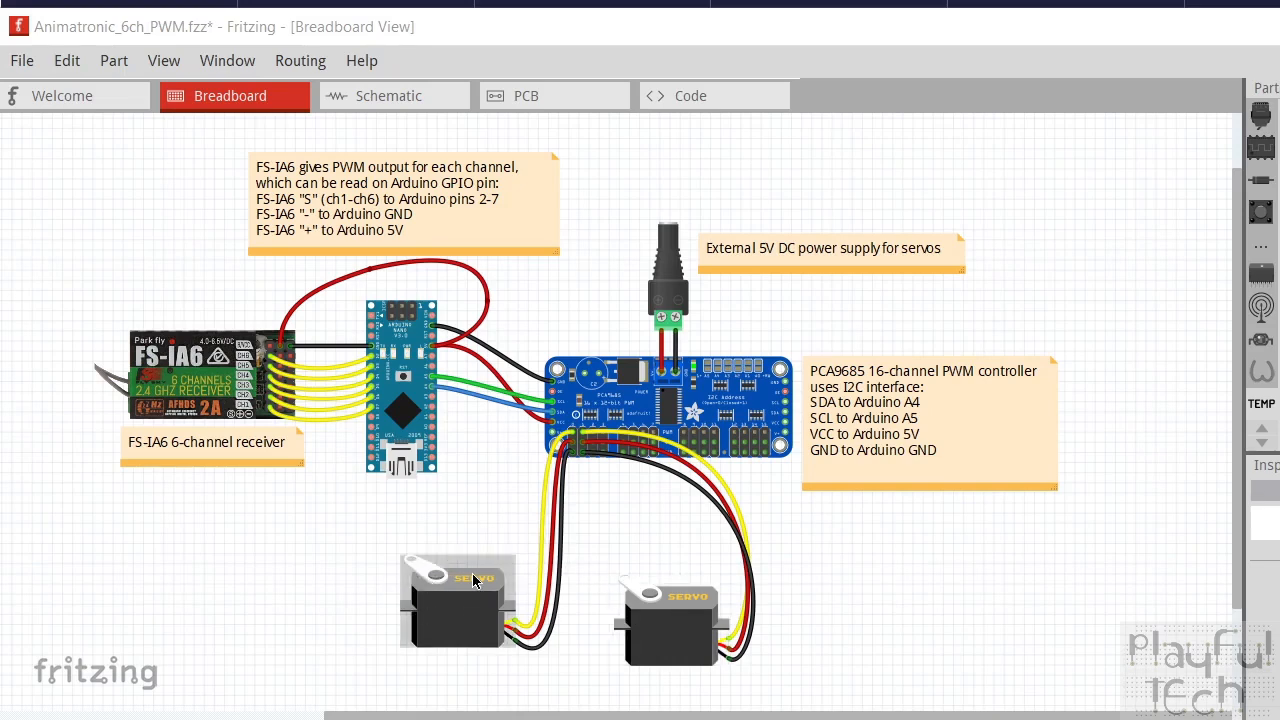
pyautogui.moveTo(416, 620)
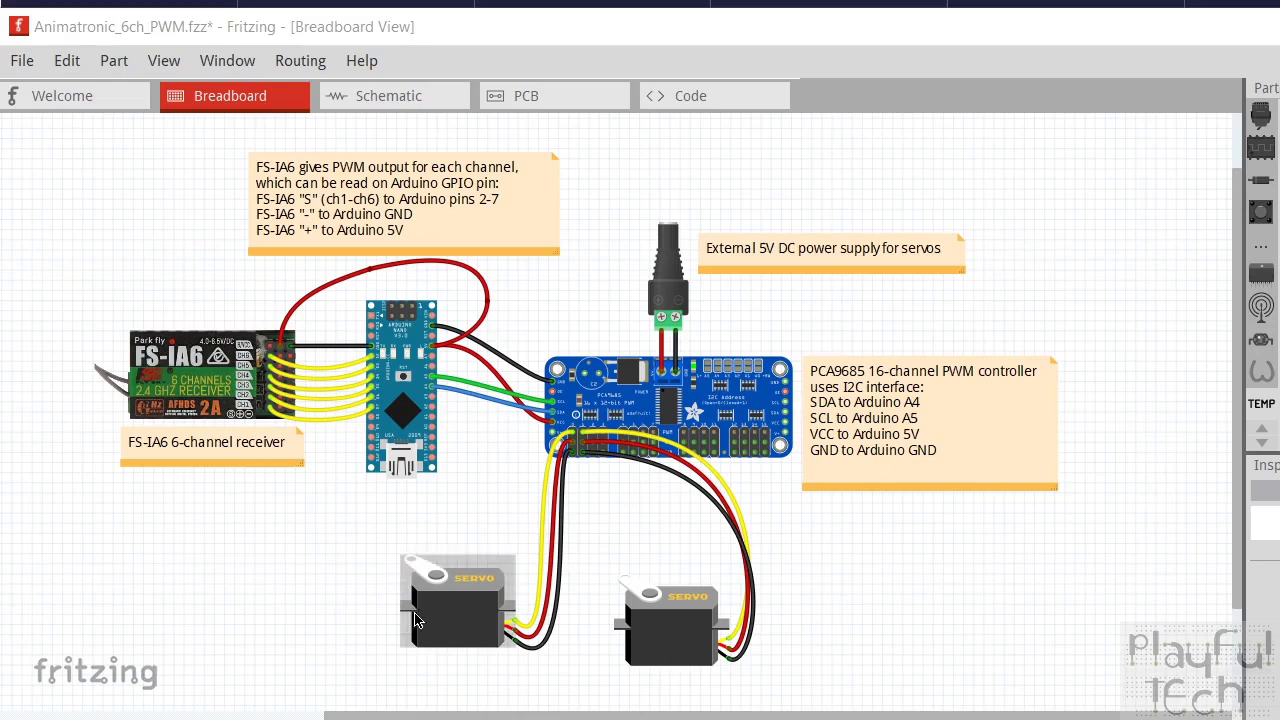
pyautogui.moveTo(500, 548)
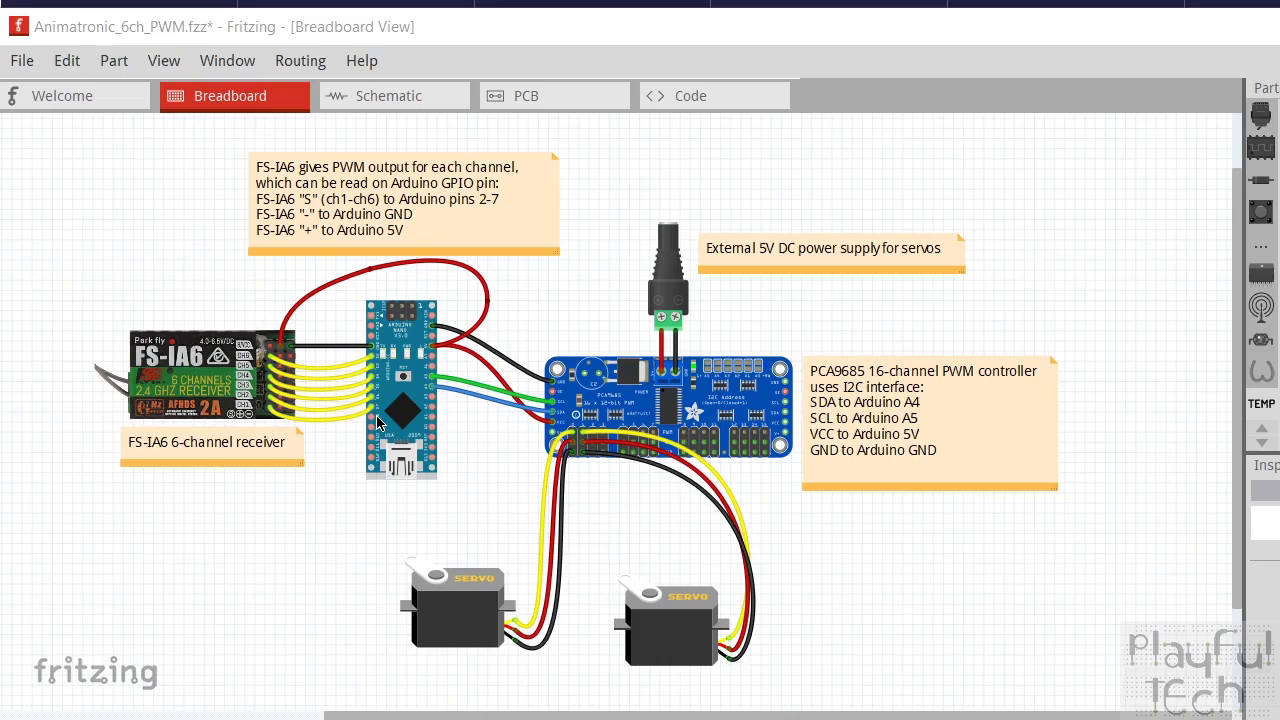
pyautogui.moveTo(394, 400)
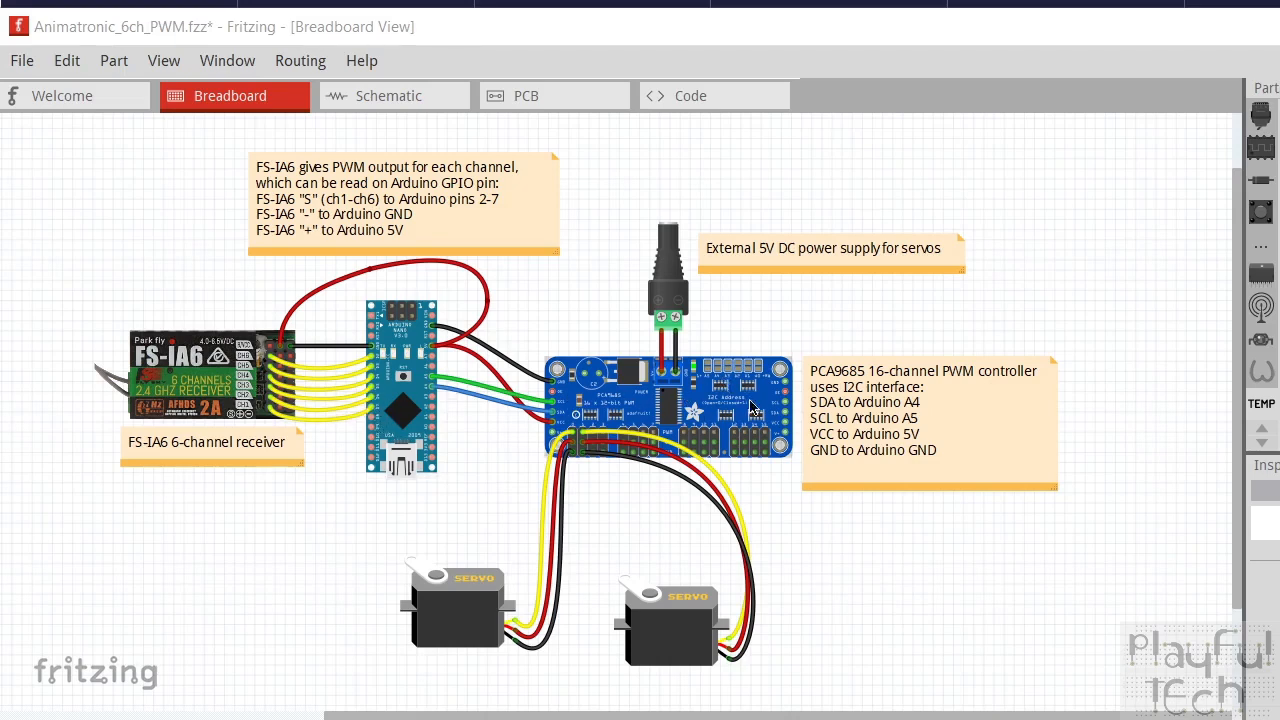
pyautogui.moveTo(572, 440)
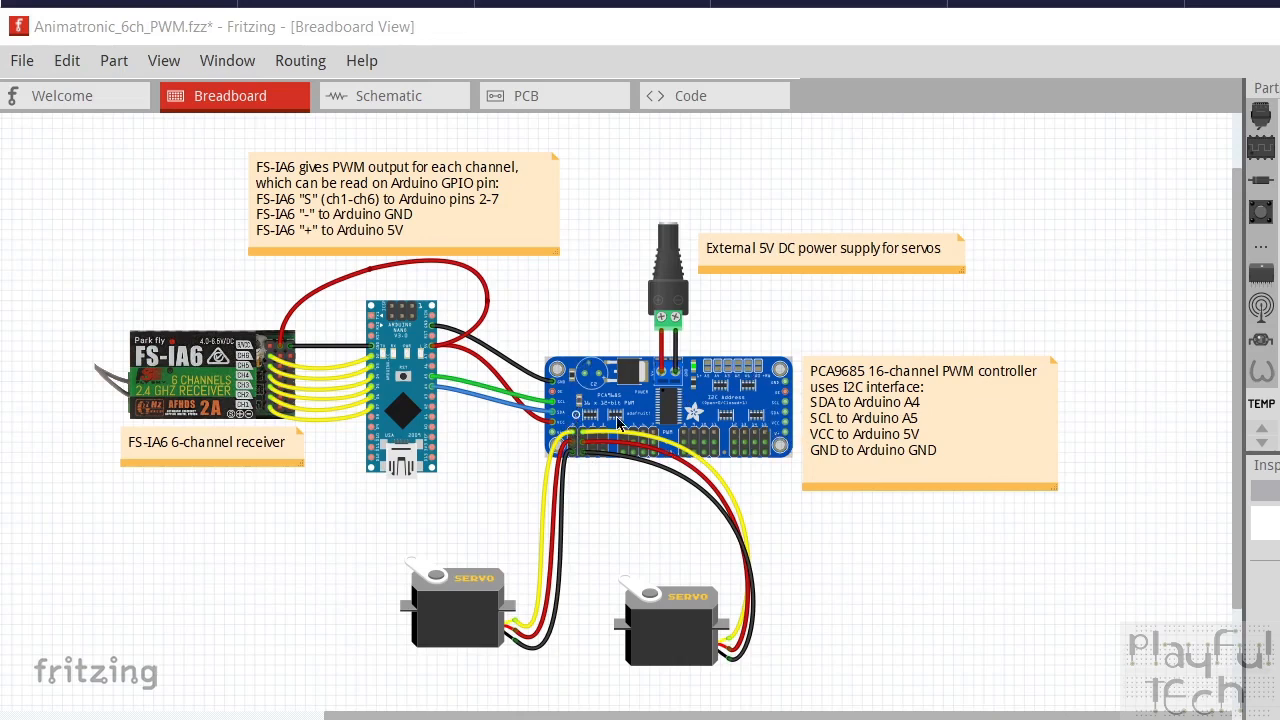
pyautogui.moveTo(812, 636)
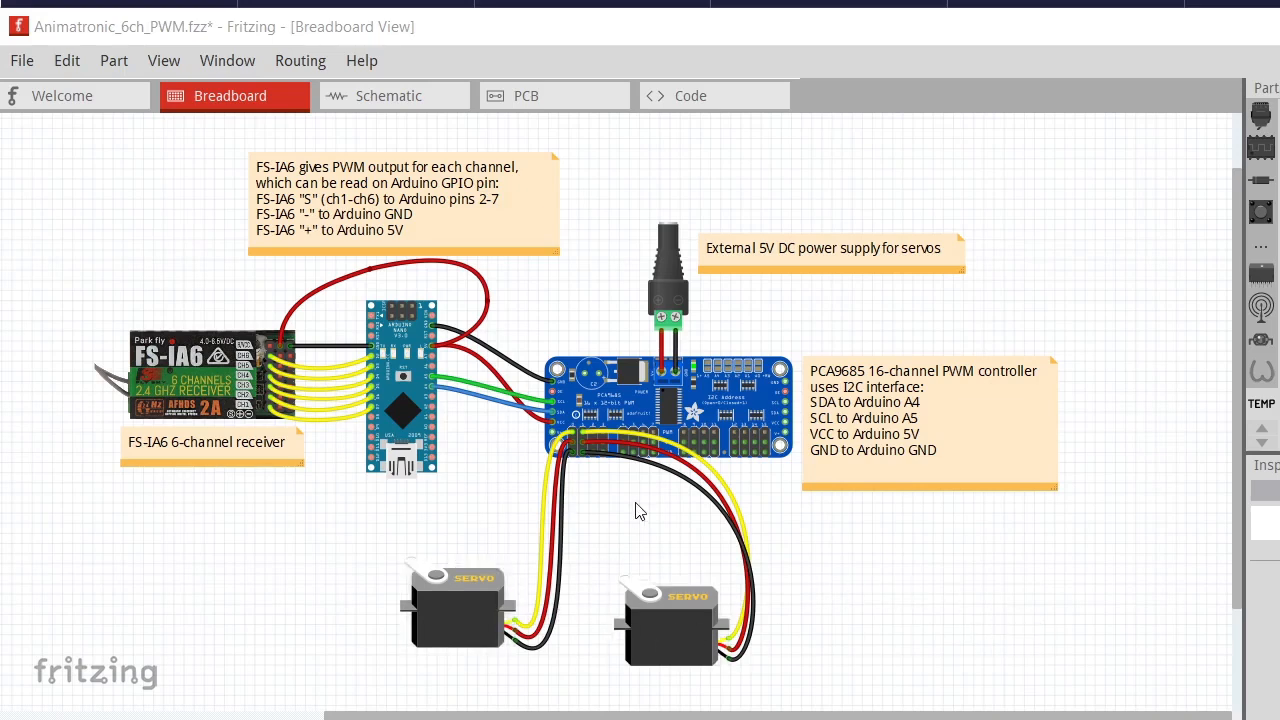
# Step: Point out the left servo and the external 5V power supply jack in the circuit
pyautogui.click(666, 280)
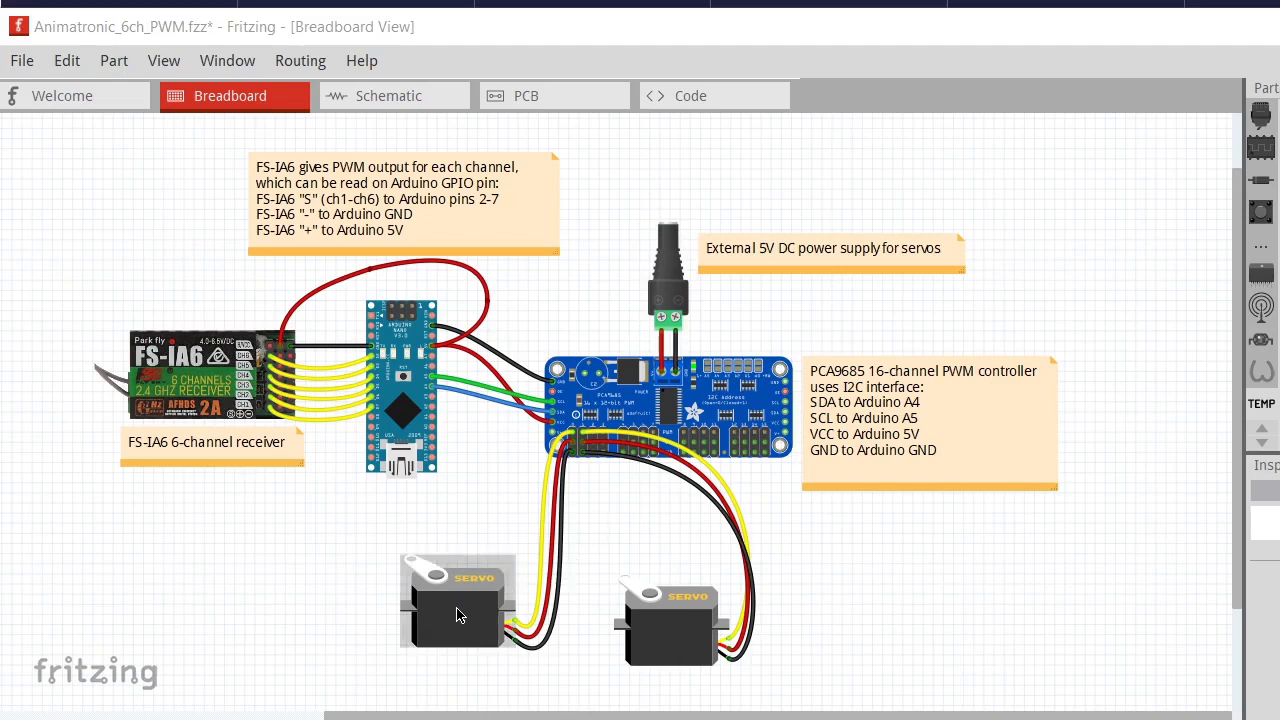
pyautogui.moveTo(432, 388)
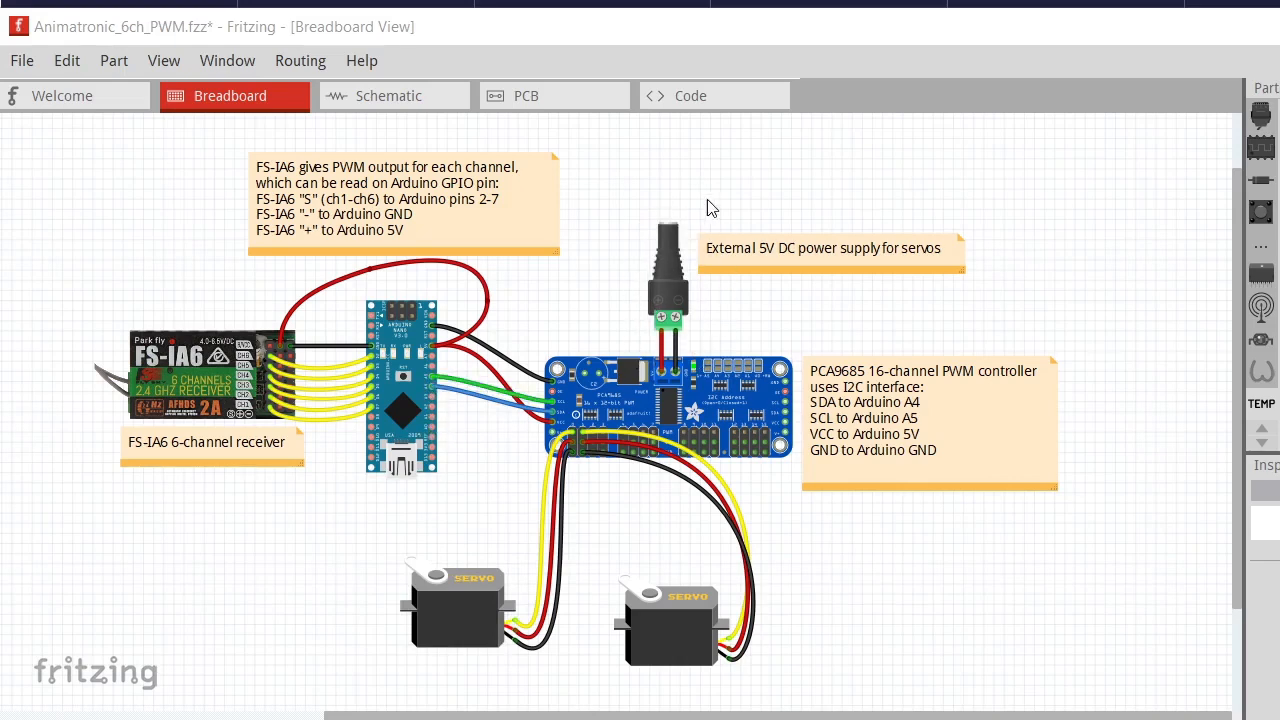
pyautogui.moveTo(712, 356)
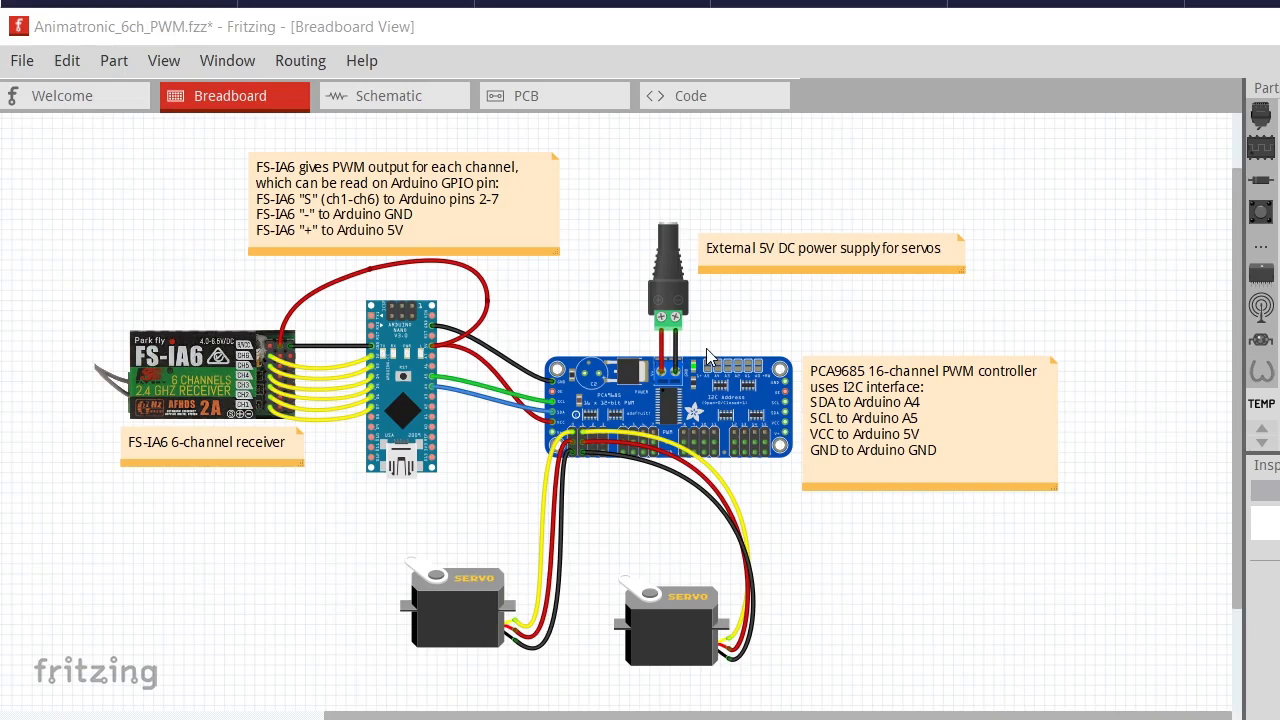
pyautogui.moveTo(692, 352)
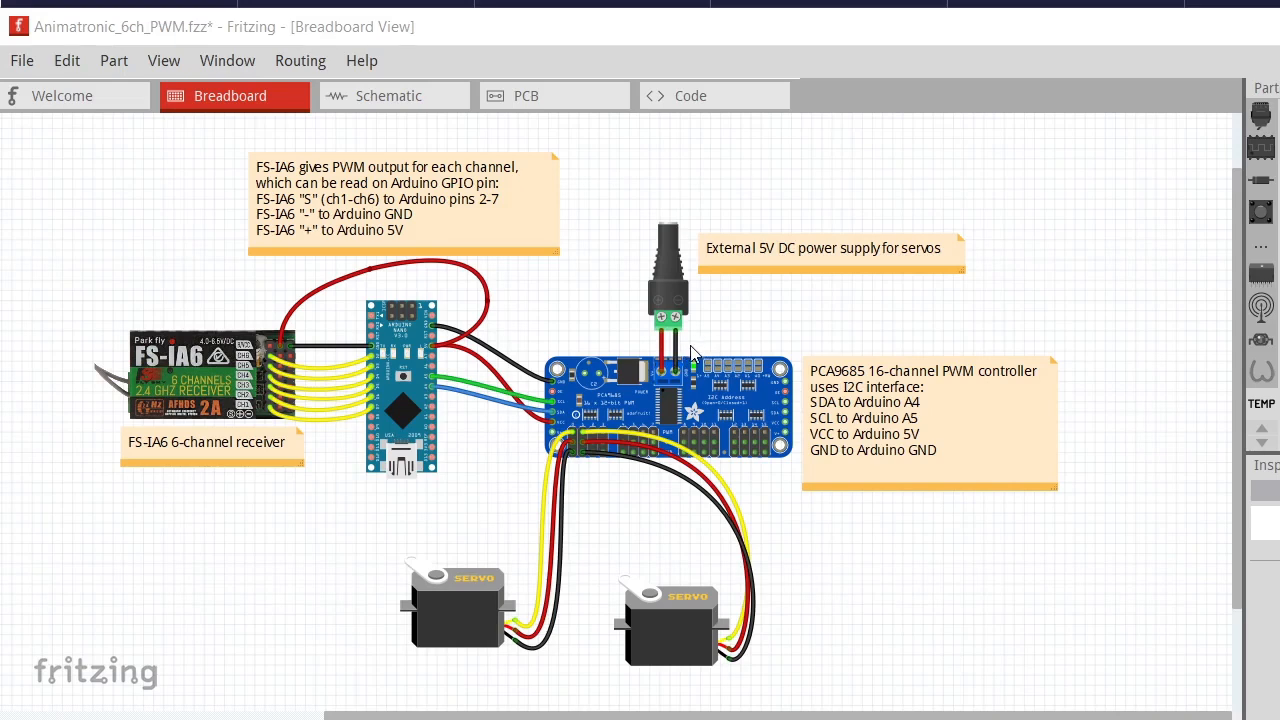
pyautogui.moveTo(570, 646)
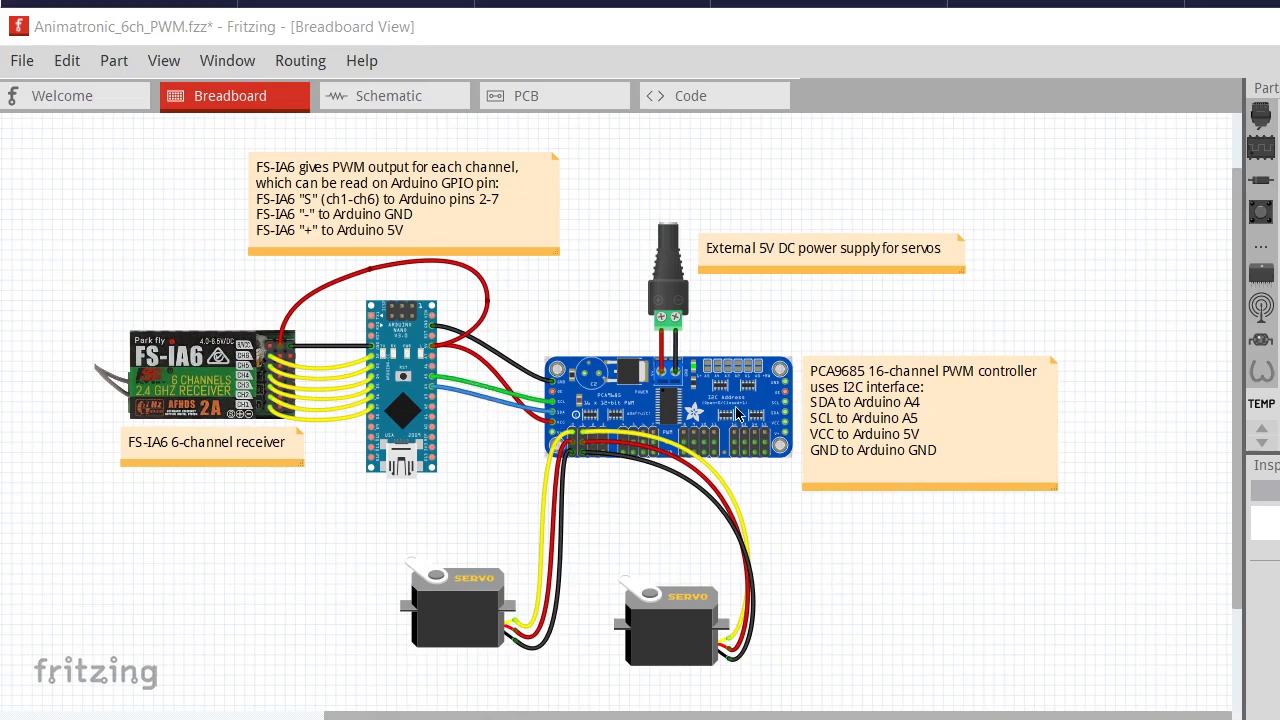
pyautogui.moveTo(560, 406)
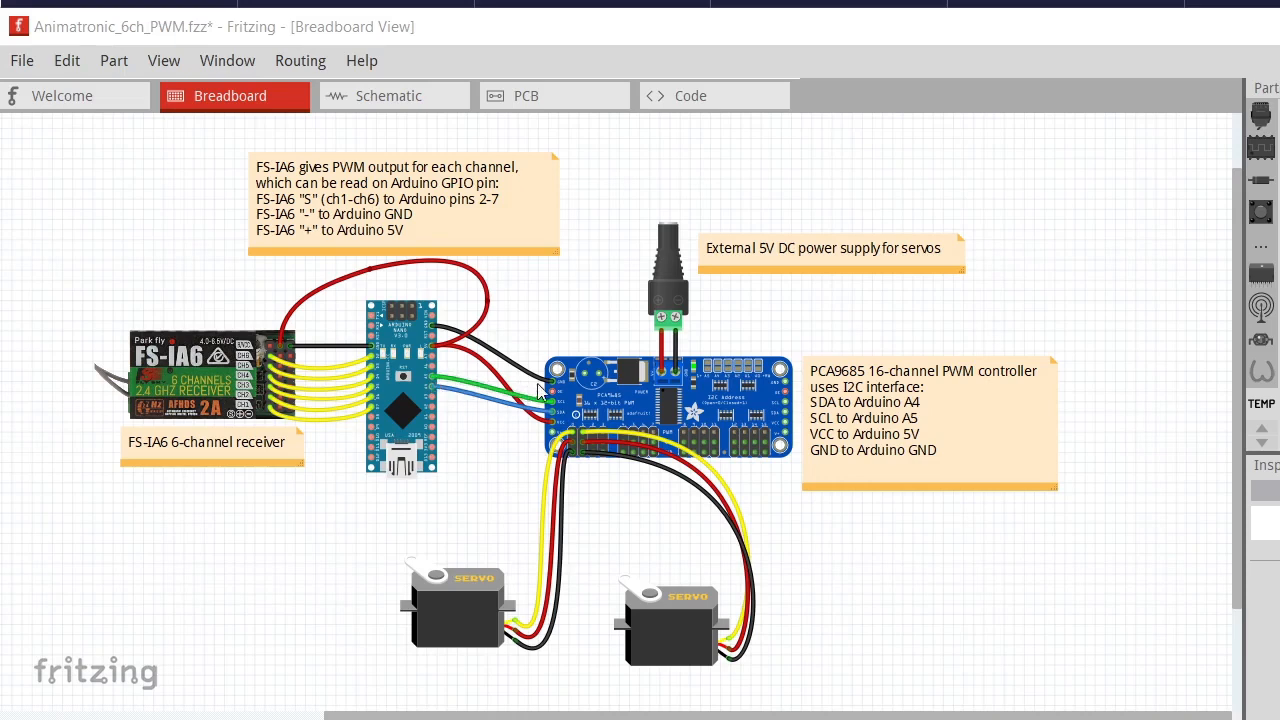
pyautogui.moveTo(496, 396)
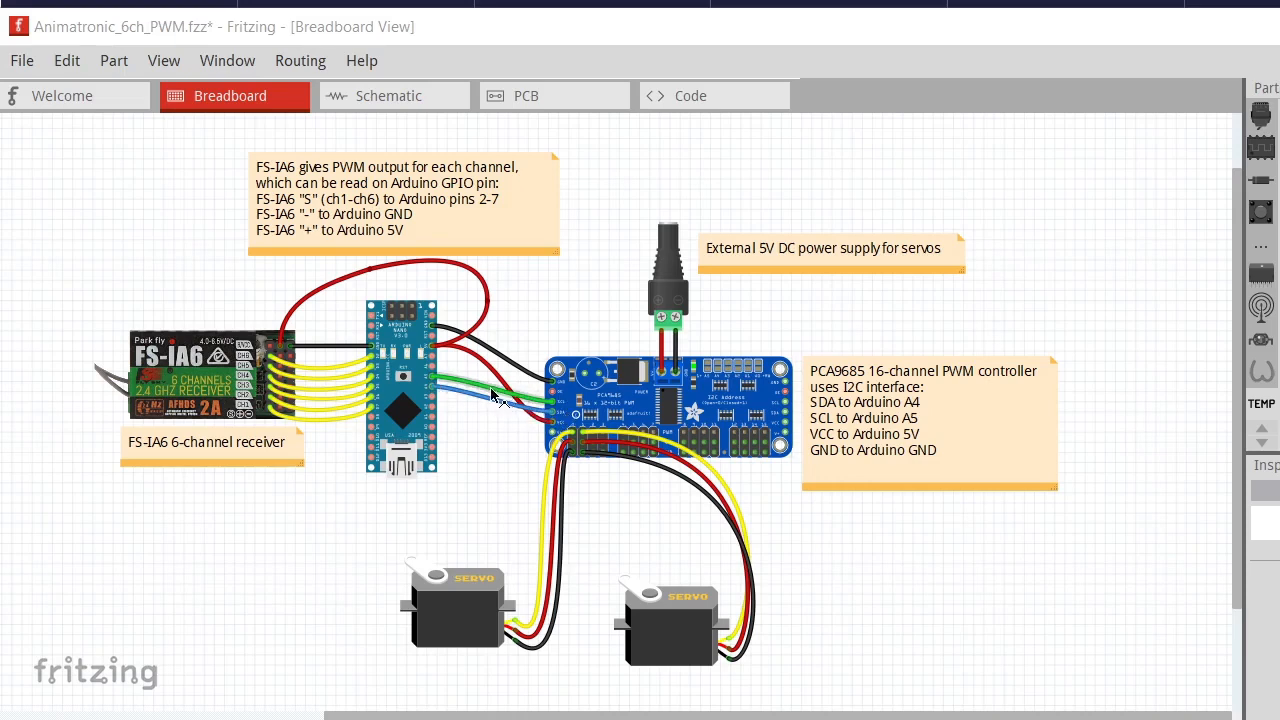
pyautogui.moveTo(468, 366)
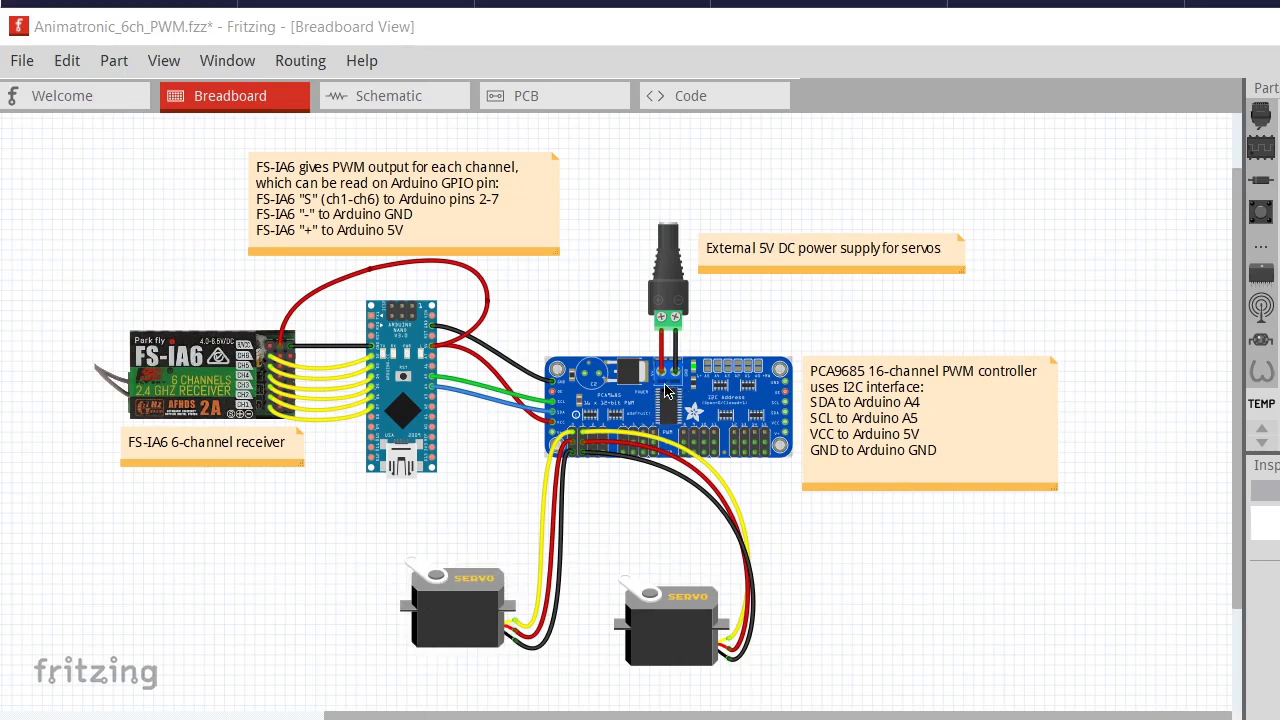
pyautogui.click(668, 290)
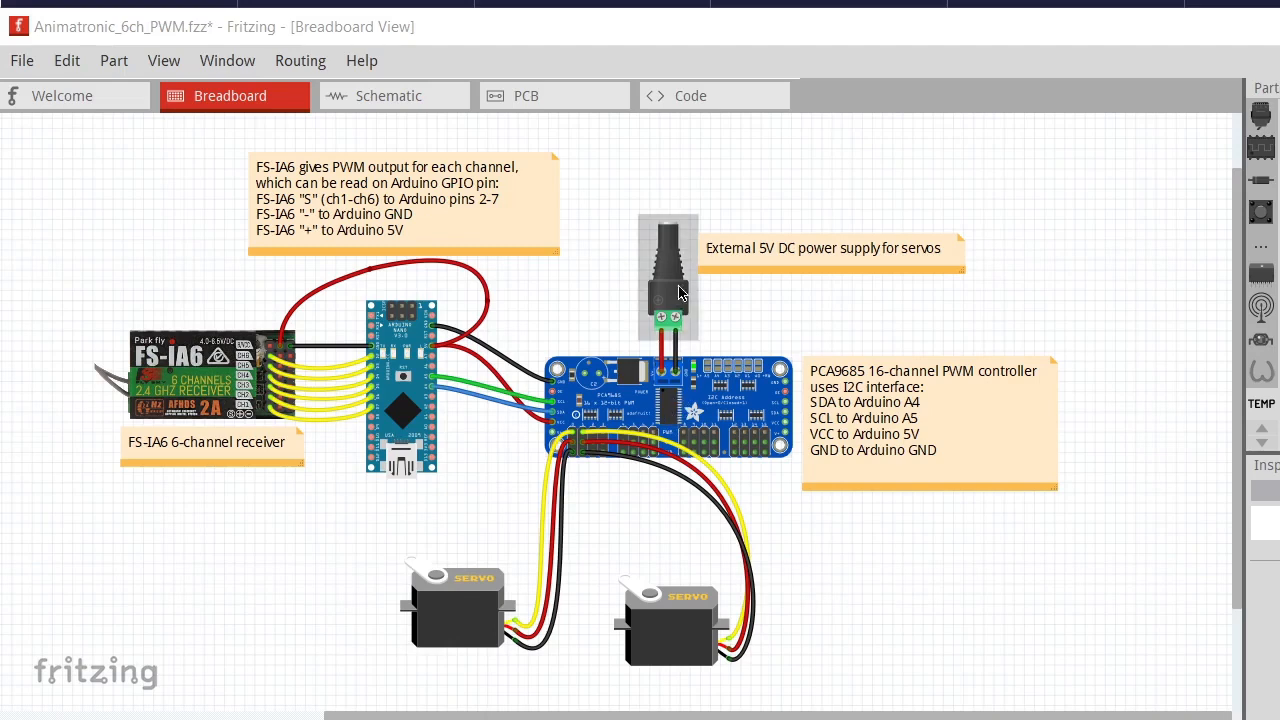
pyautogui.moveTo(680, 270)
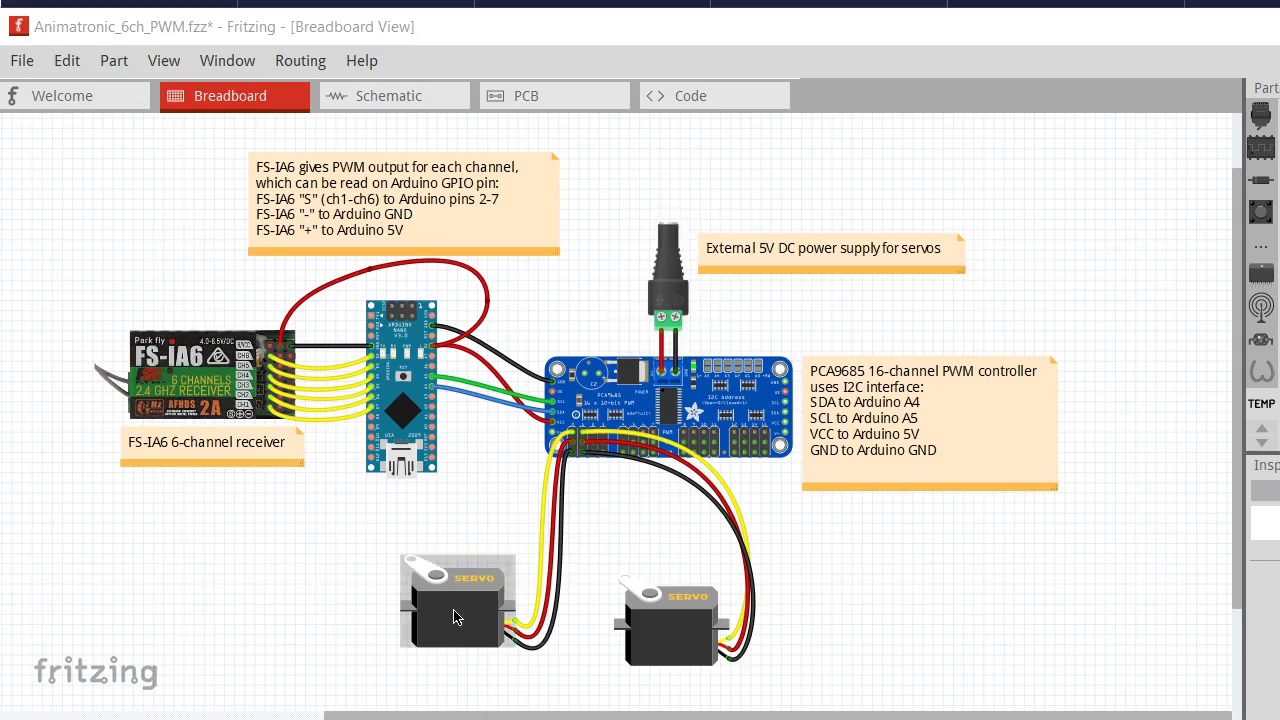
pyautogui.moveTo(776, 628)
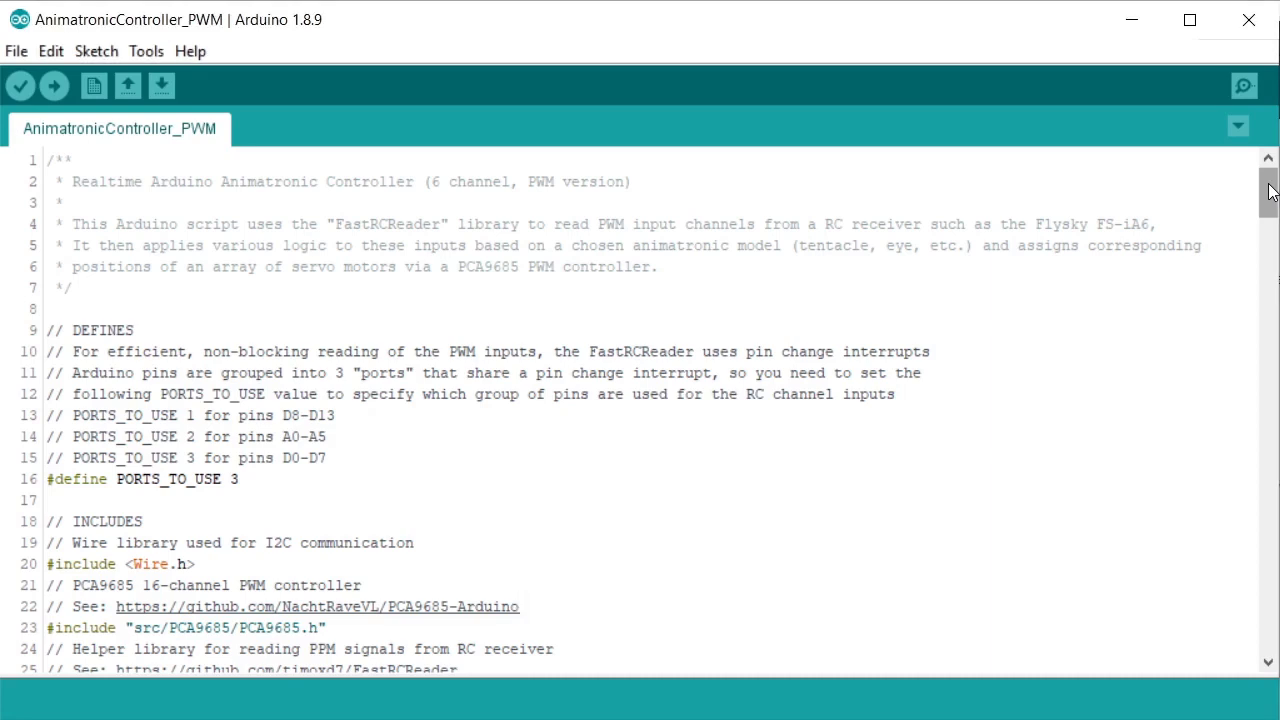
# Step: Bring the sketch's DEFINES and INCLUDES into view and highlight the FastRCReader library include
pyautogui.scroll(-3)
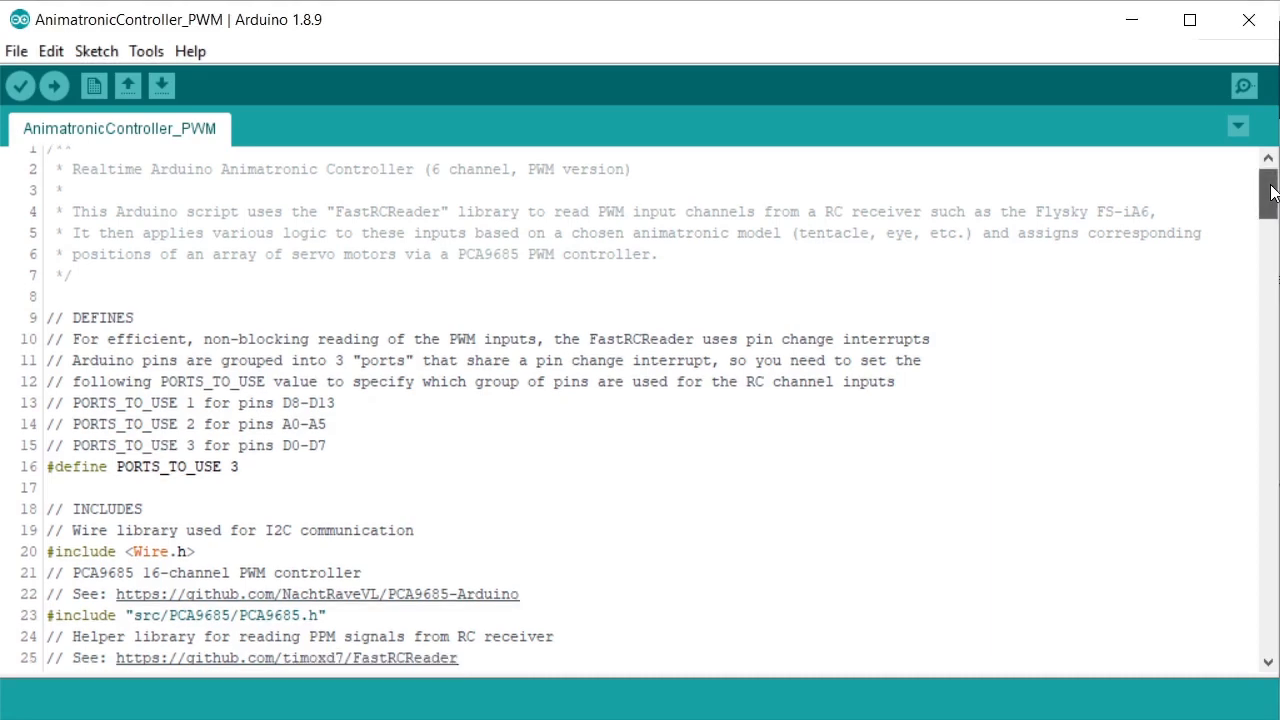
pyautogui.scroll(-3)
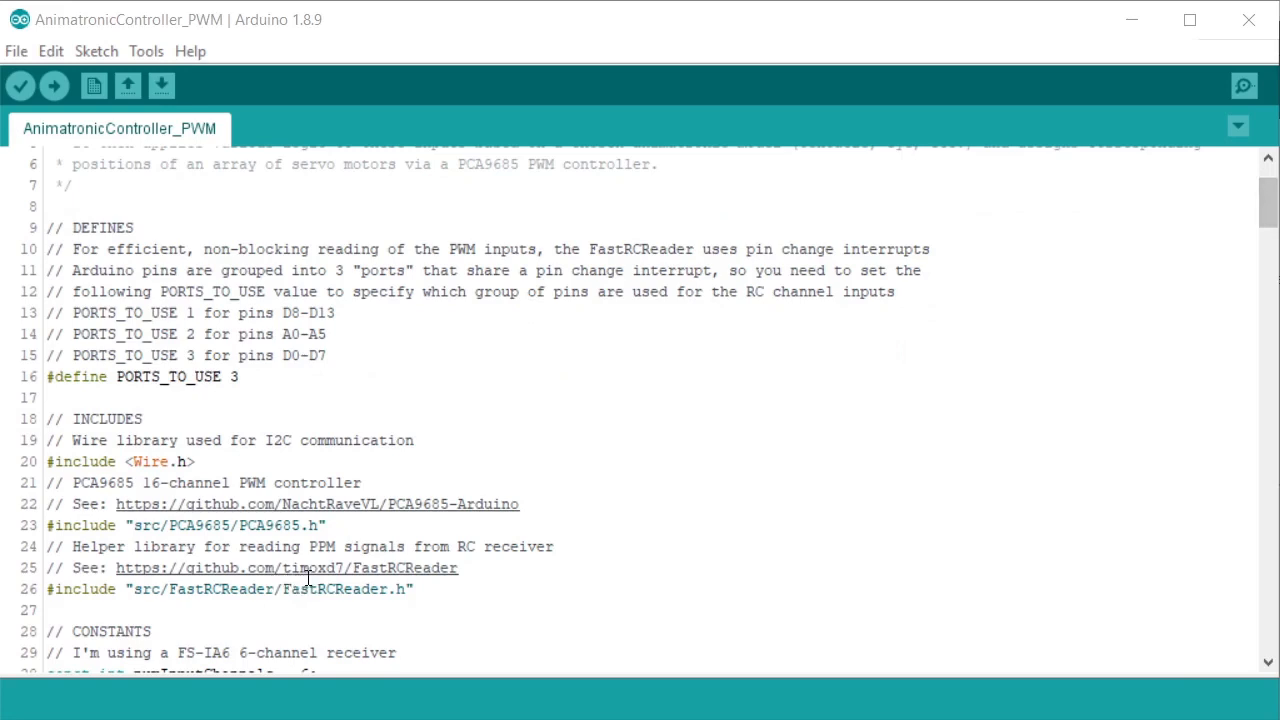
pyautogui.doubleClick(334, 590)
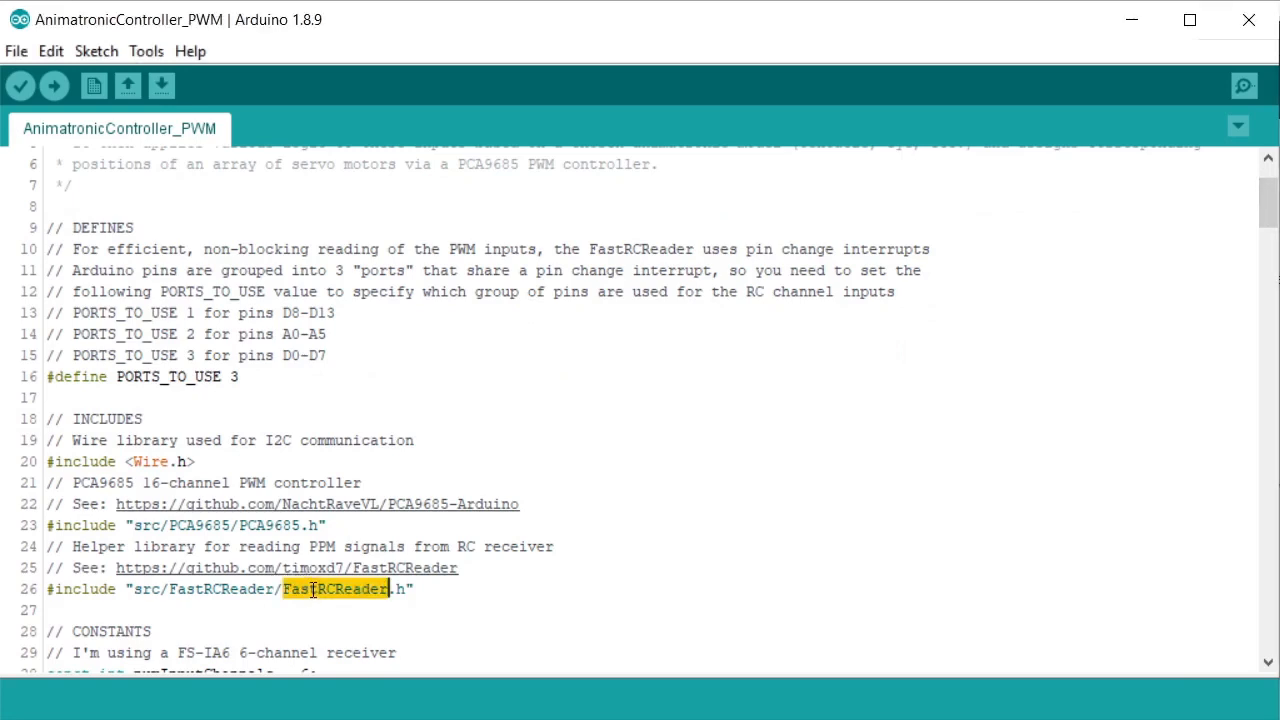
pyautogui.moveTo(328, 576)
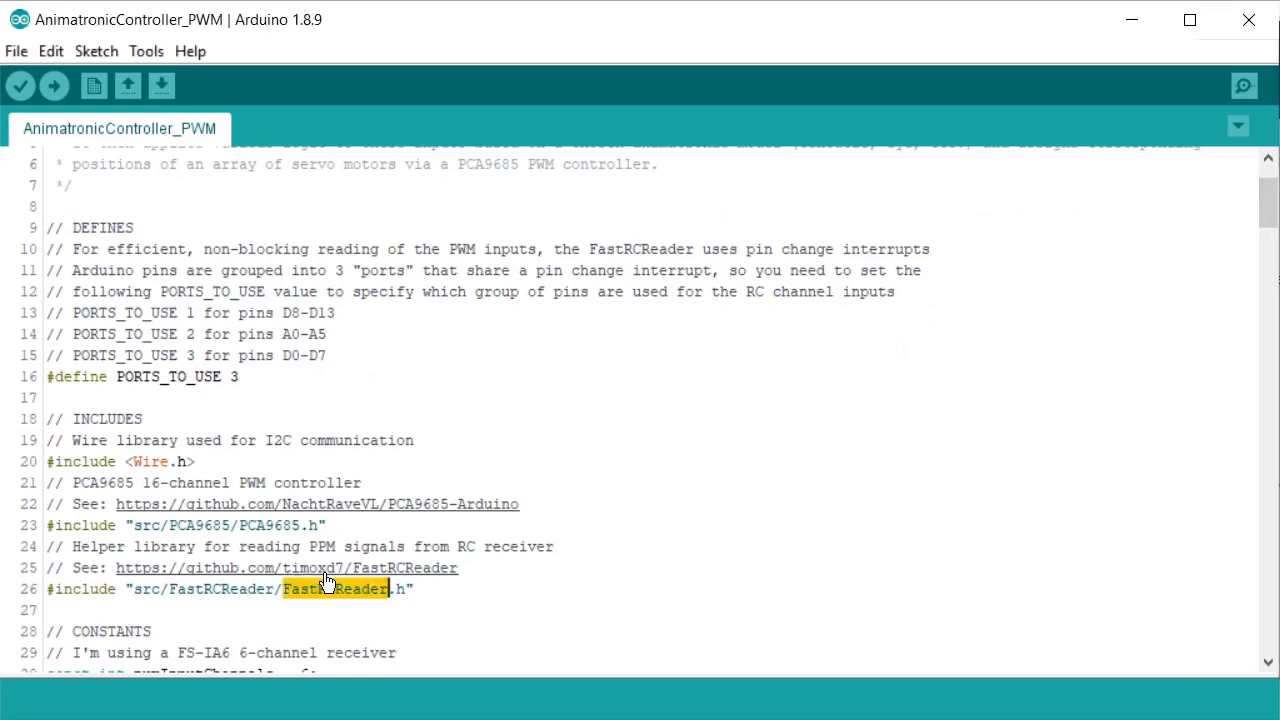
pyautogui.moveTo(392, 522)
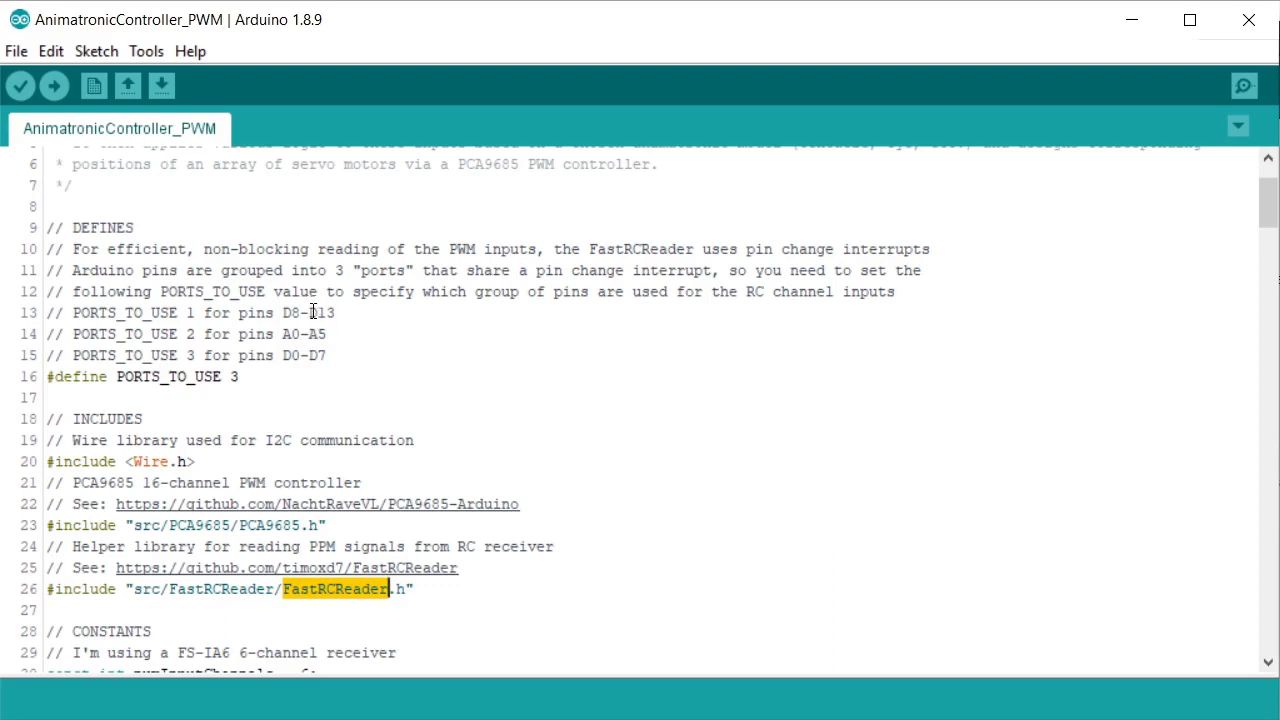
pyautogui.moveTo(128, 334)
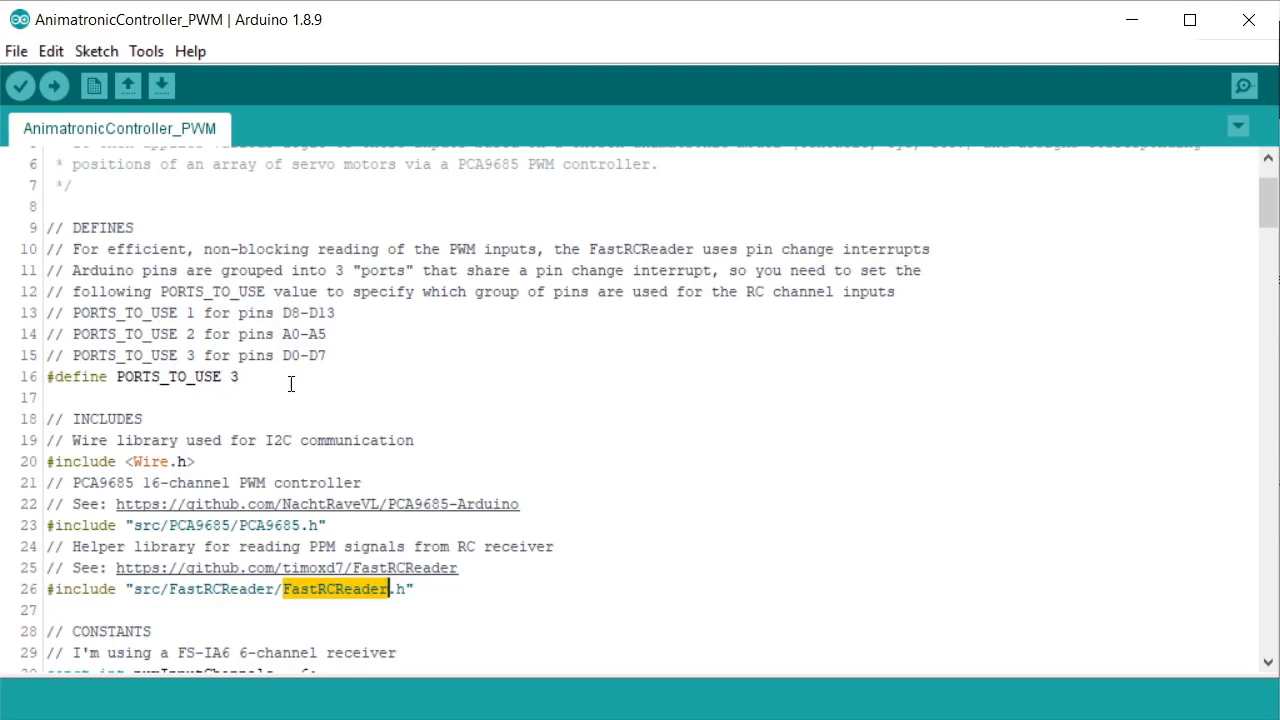
pyautogui.moveTo(244, 270)
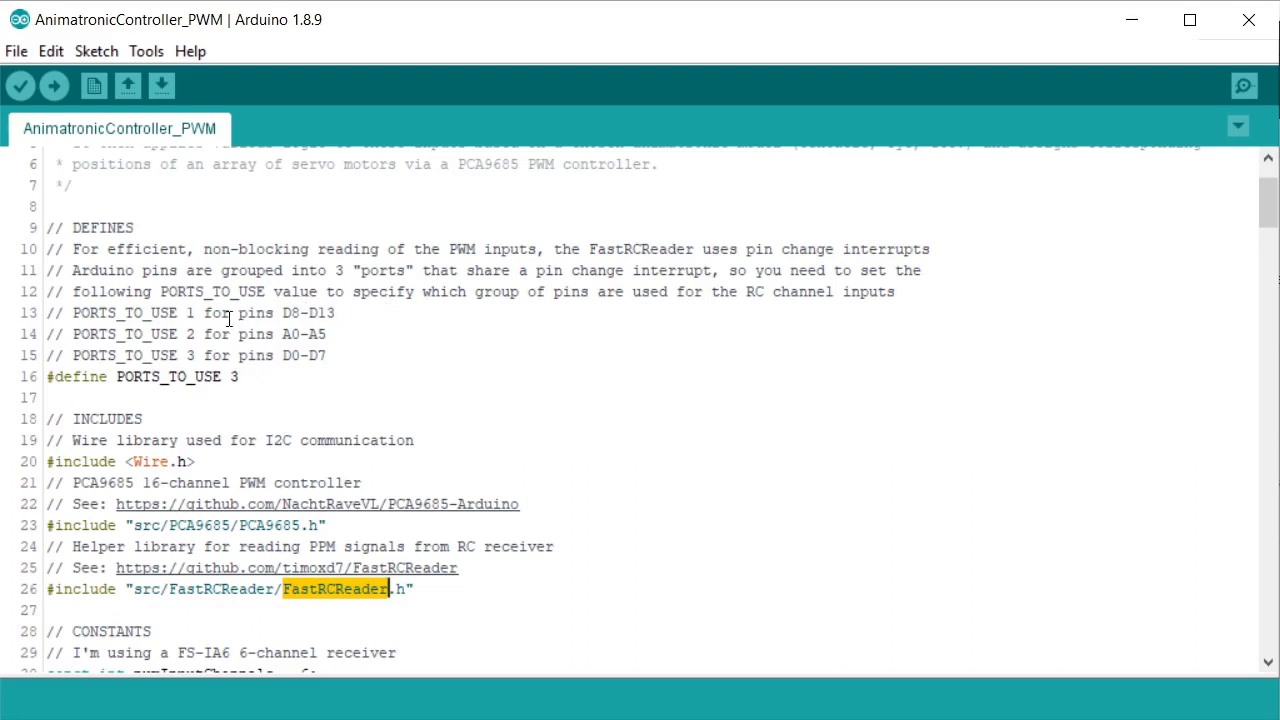
pyautogui.moveTo(164, 312)
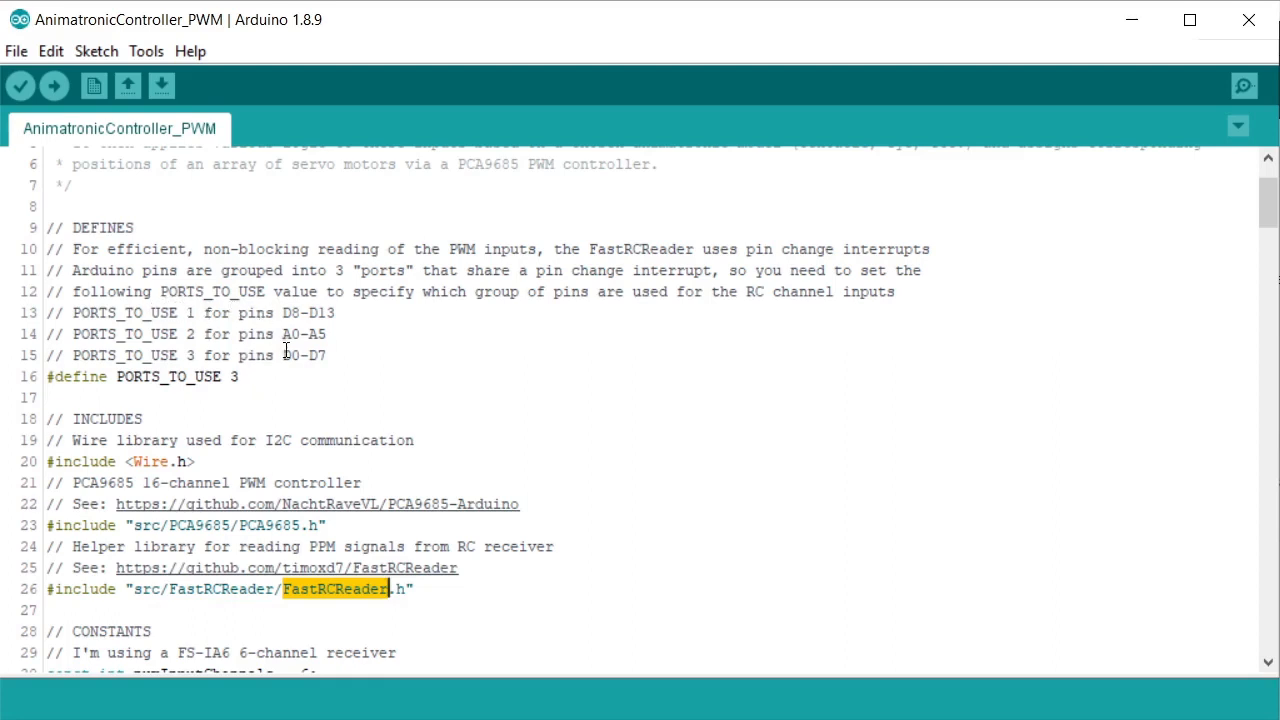
pyautogui.doubleClick(304, 356)
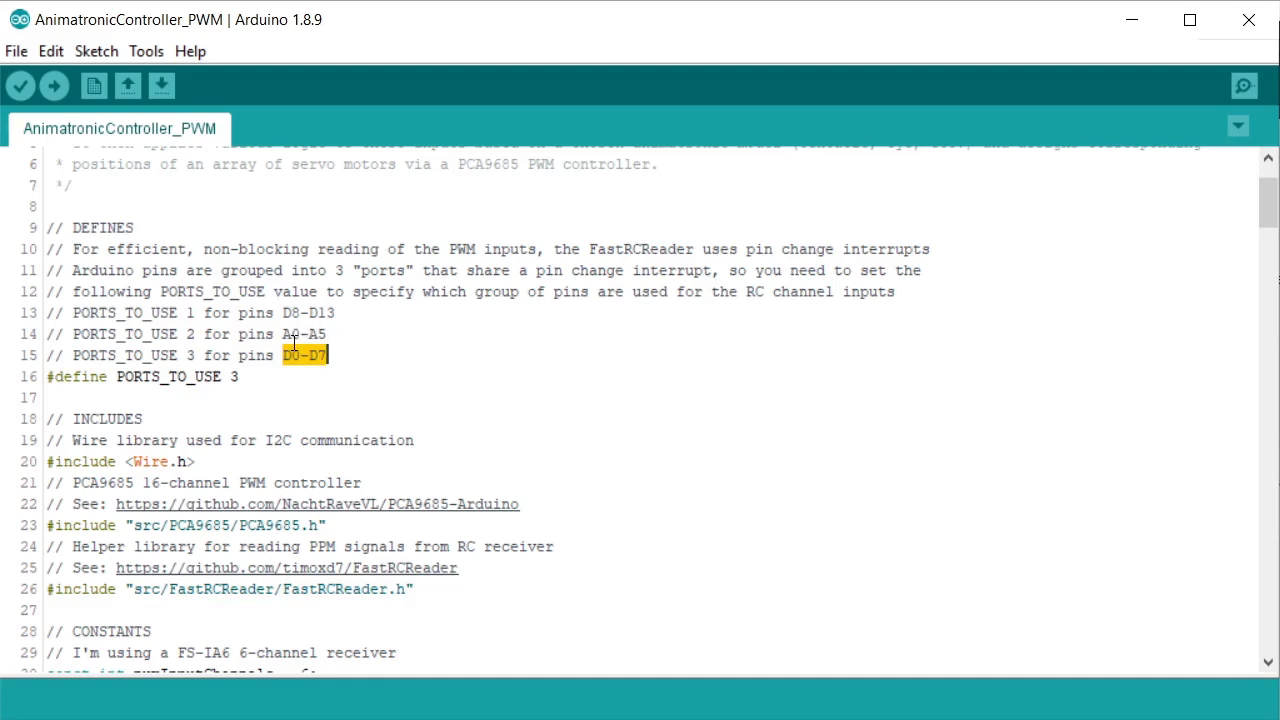
pyautogui.moveTo(236, 356)
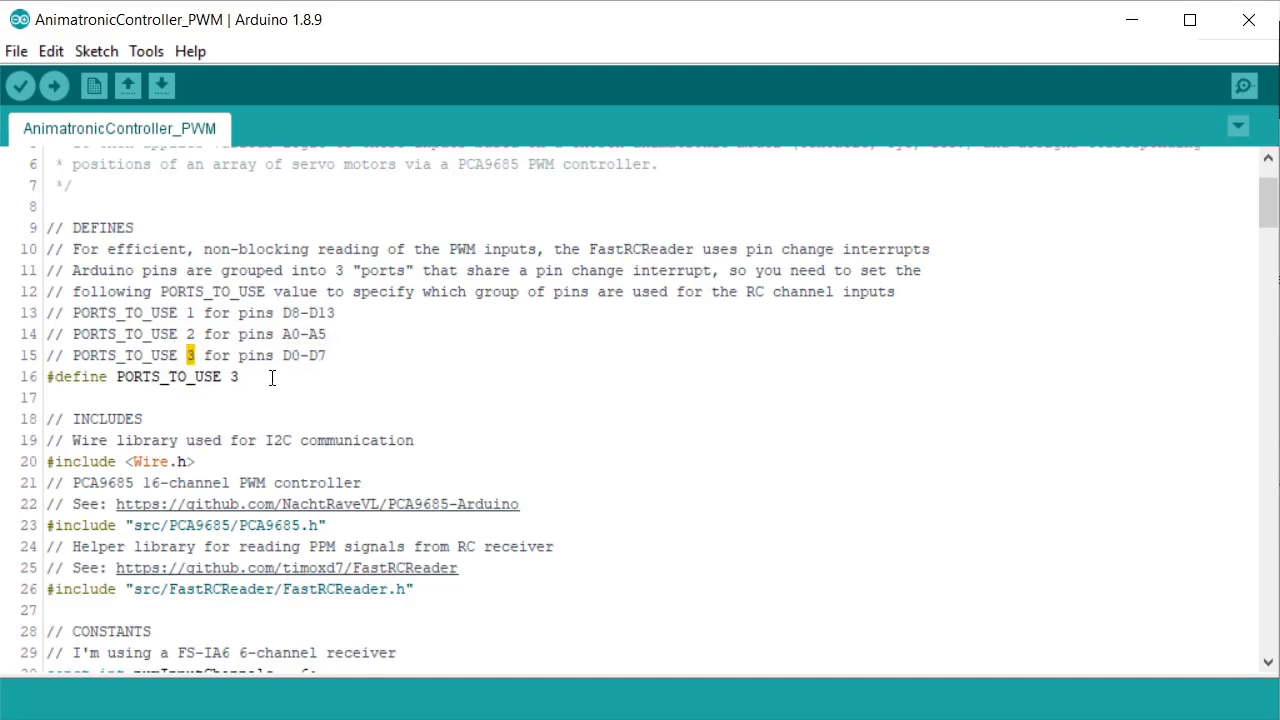
pyautogui.tripleClick(140, 376)
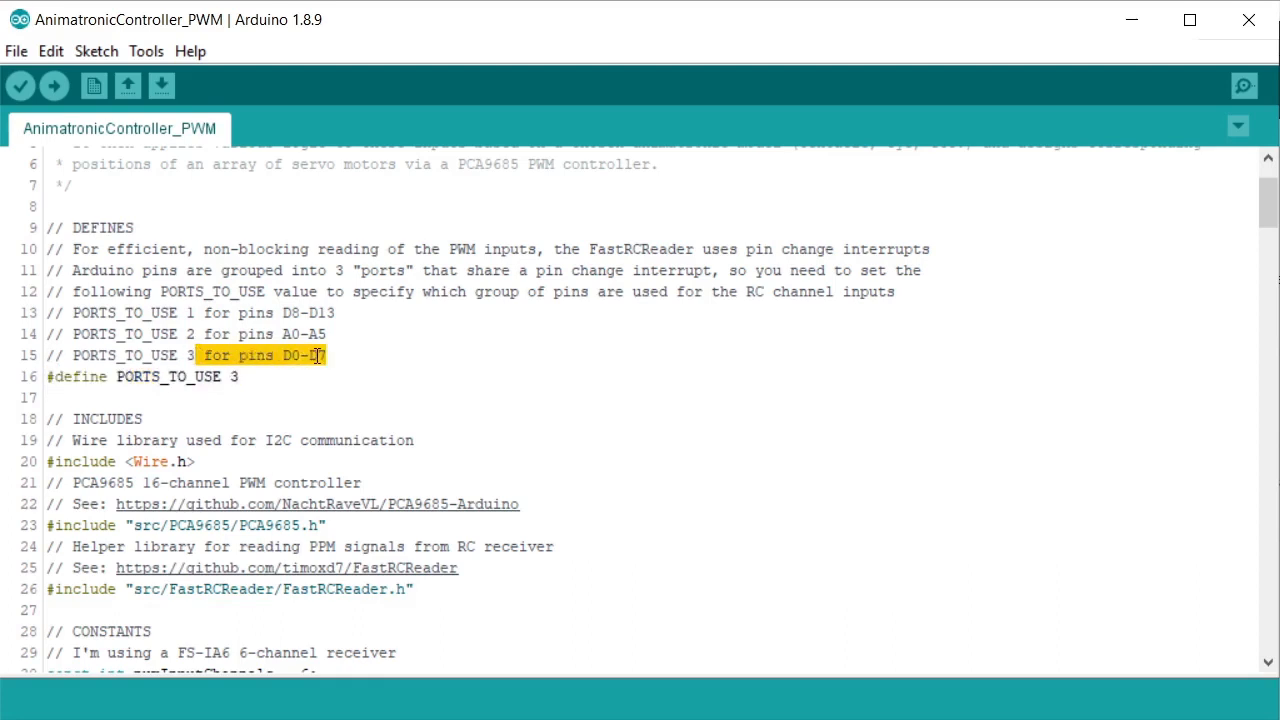
pyautogui.moveTo(152, 462)
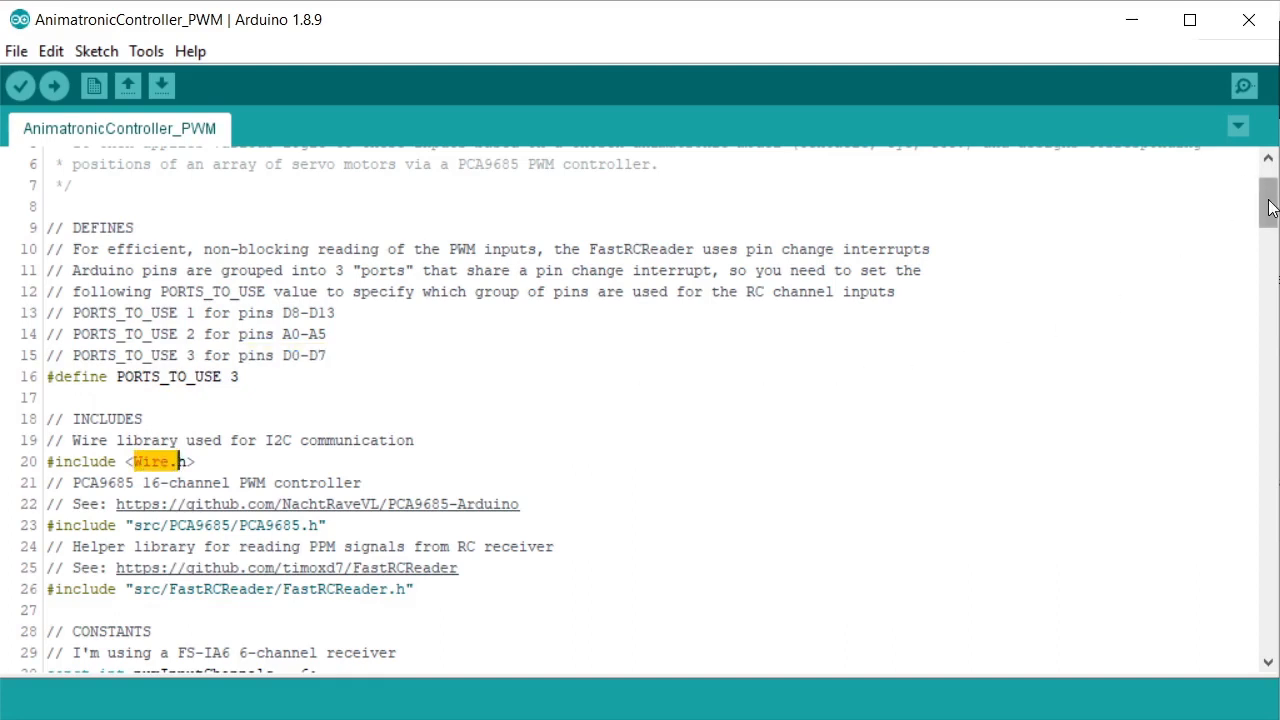
pyautogui.scroll(-3)
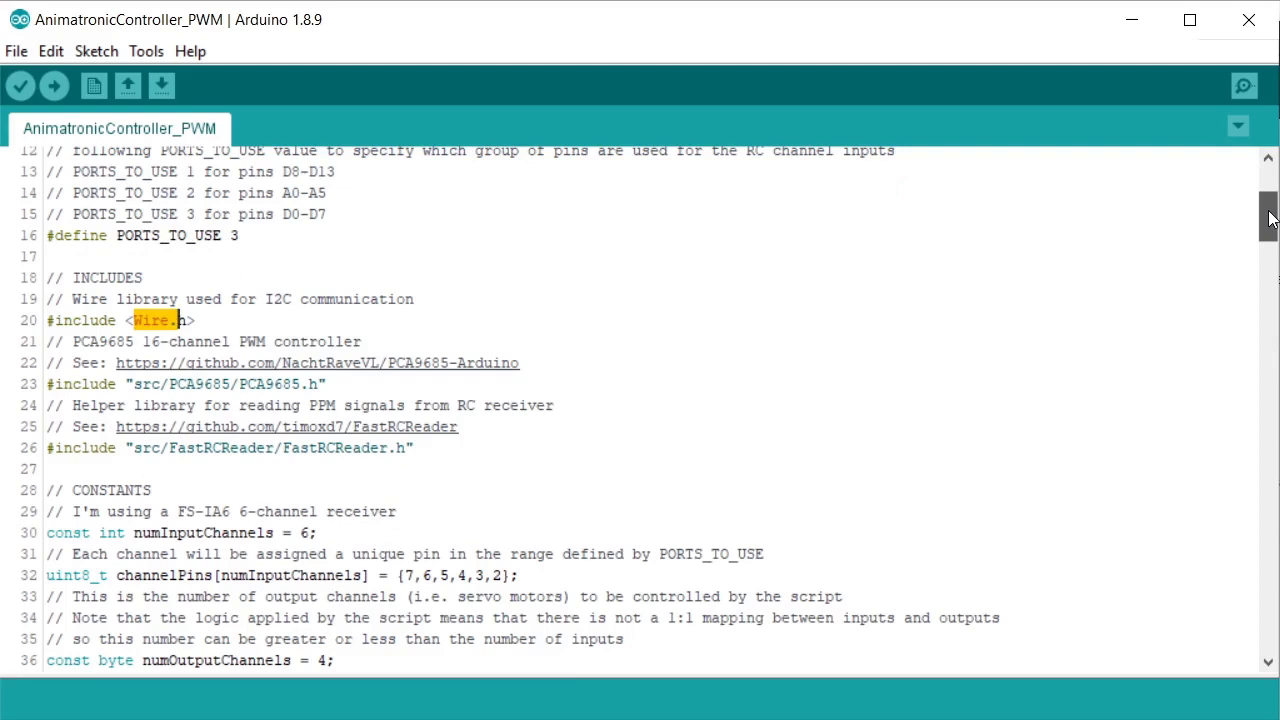
pyautogui.scroll(-3)
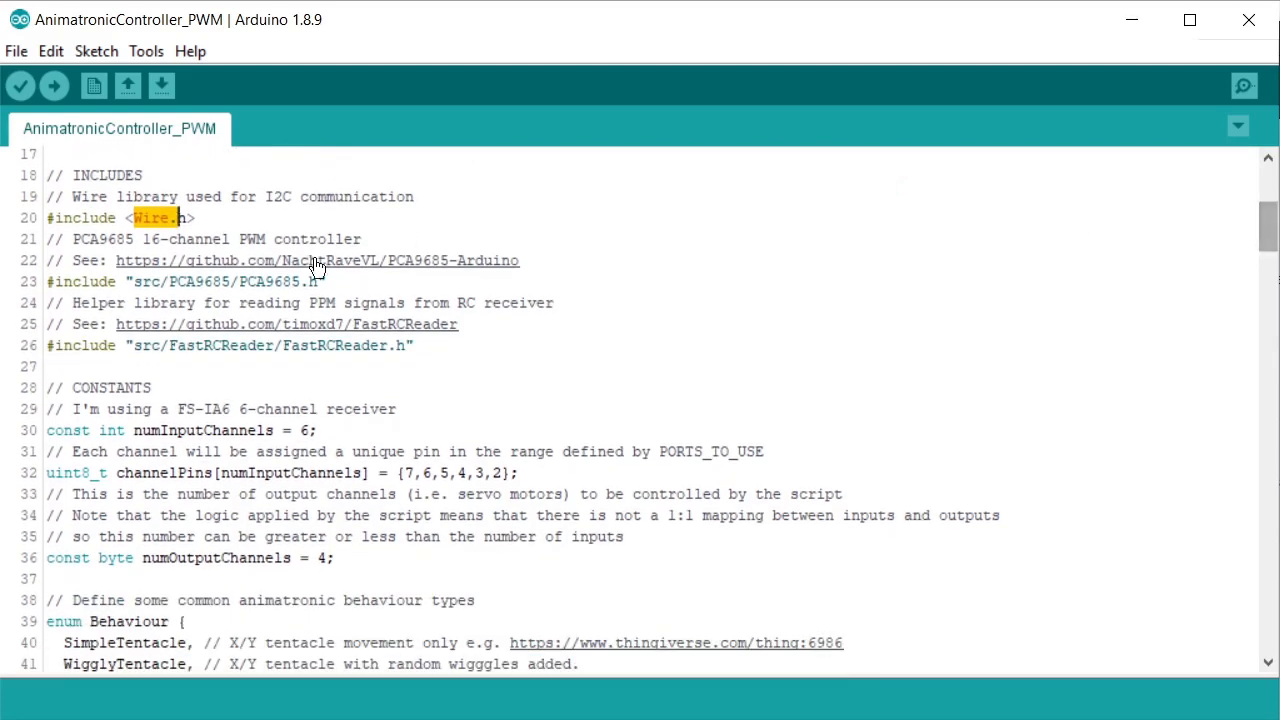
pyautogui.doubleClick(230, 280)
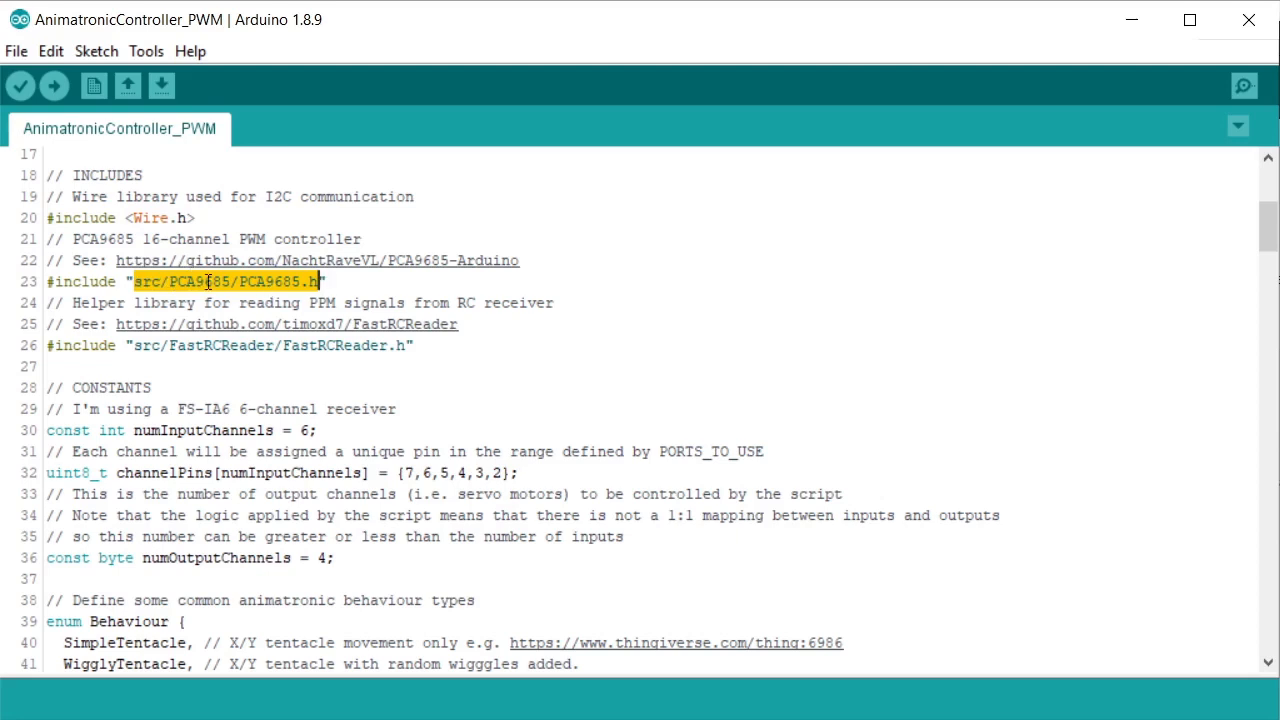
pyautogui.moveTo(284, 346)
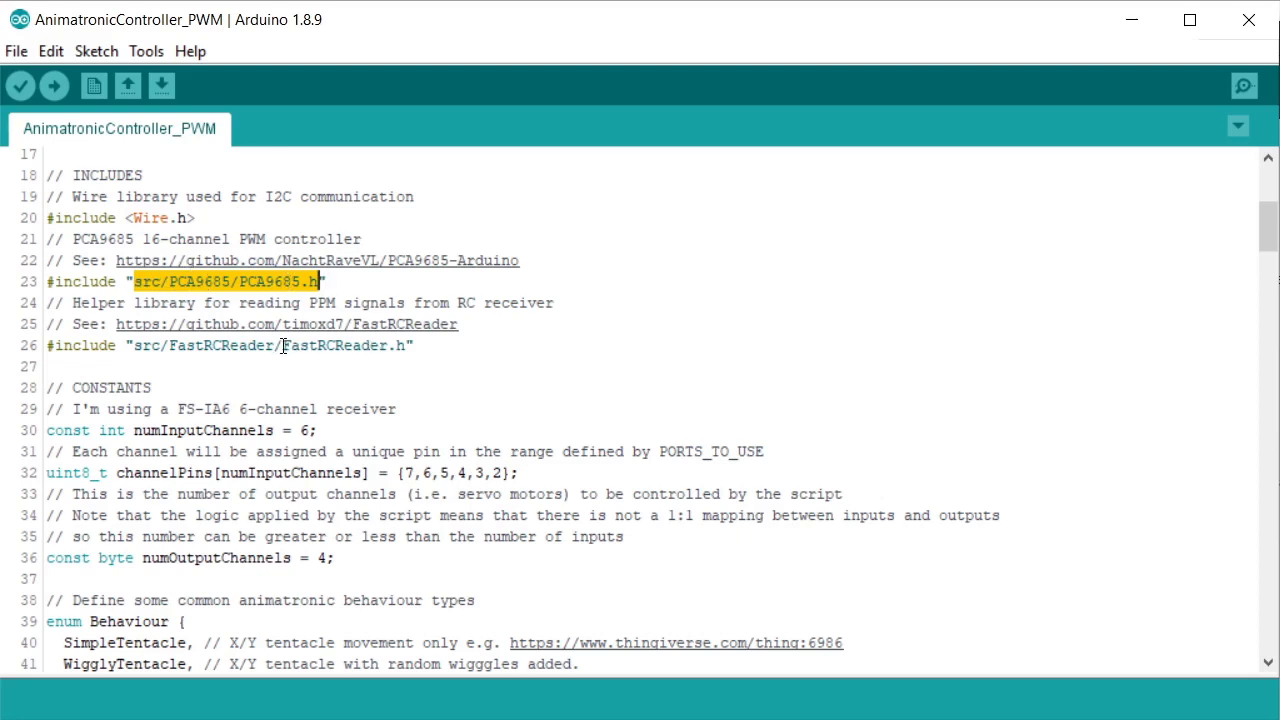
pyautogui.doubleClick(340, 344)
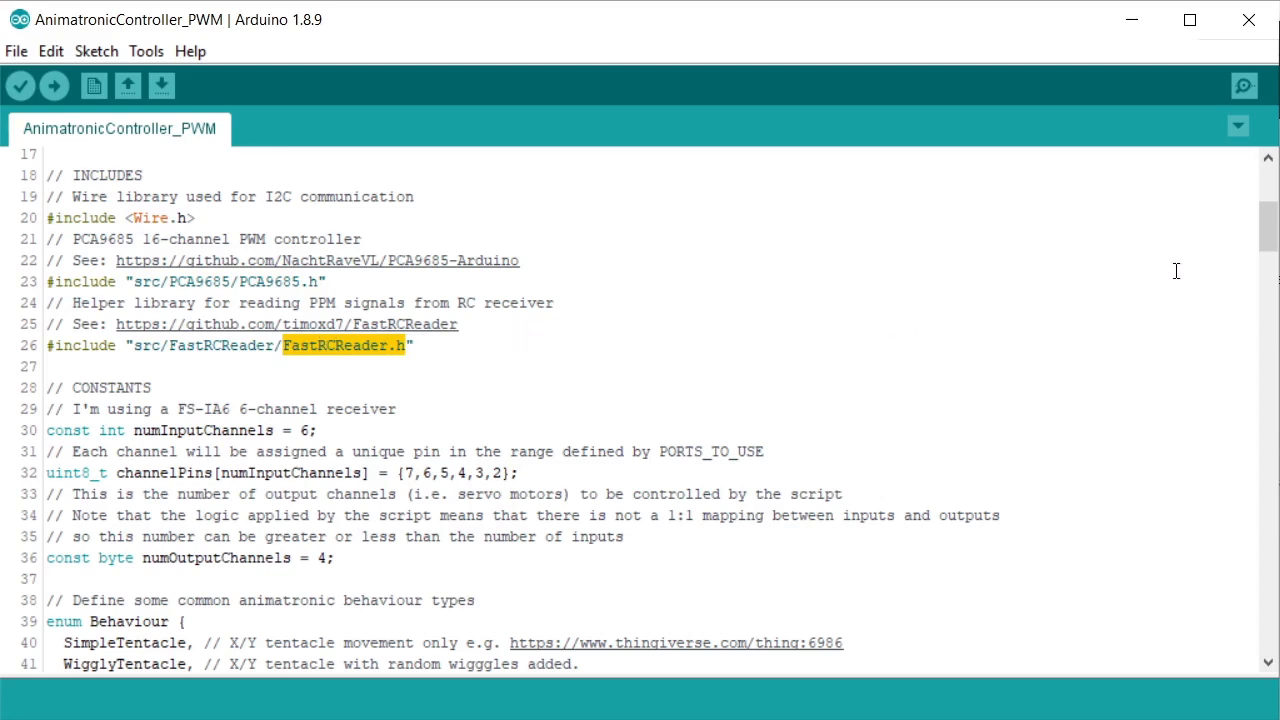
pyautogui.doubleClick(304, 430)
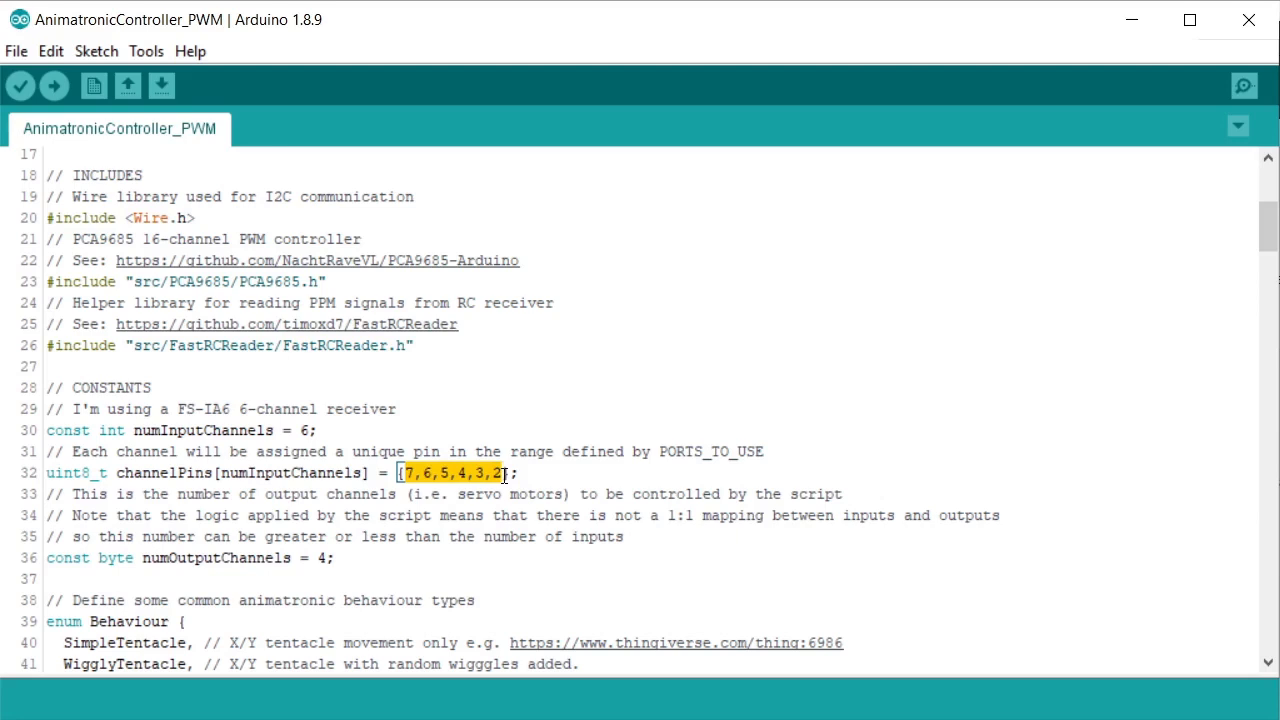
pyautogui.moveTo(376, 562)
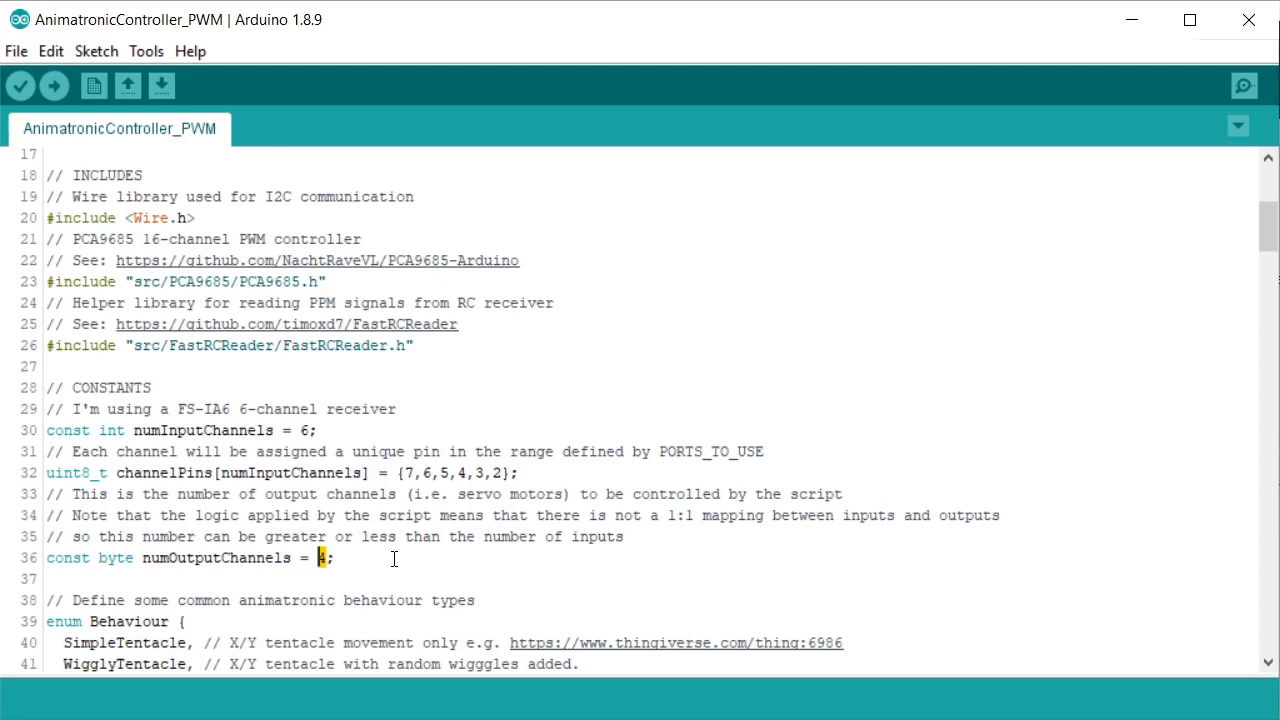
pyautogui.moveTo(368, 552)
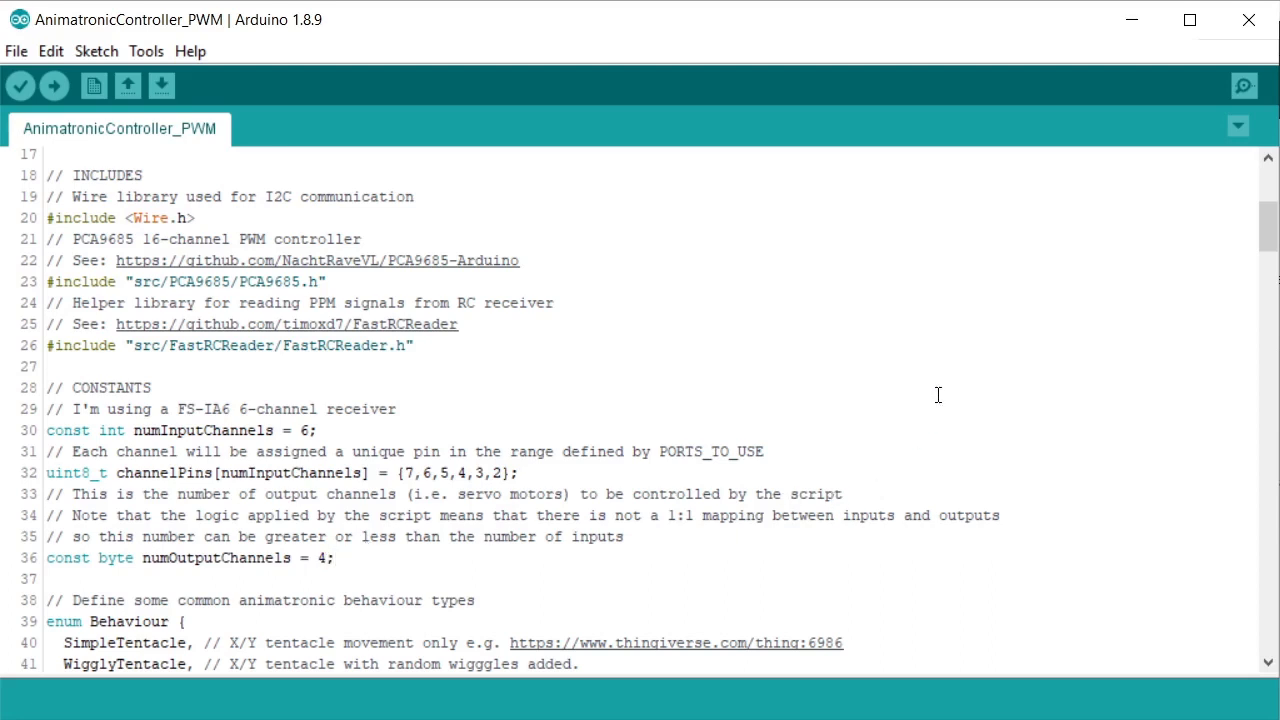
pyautogui.moveTo(1108, 314)
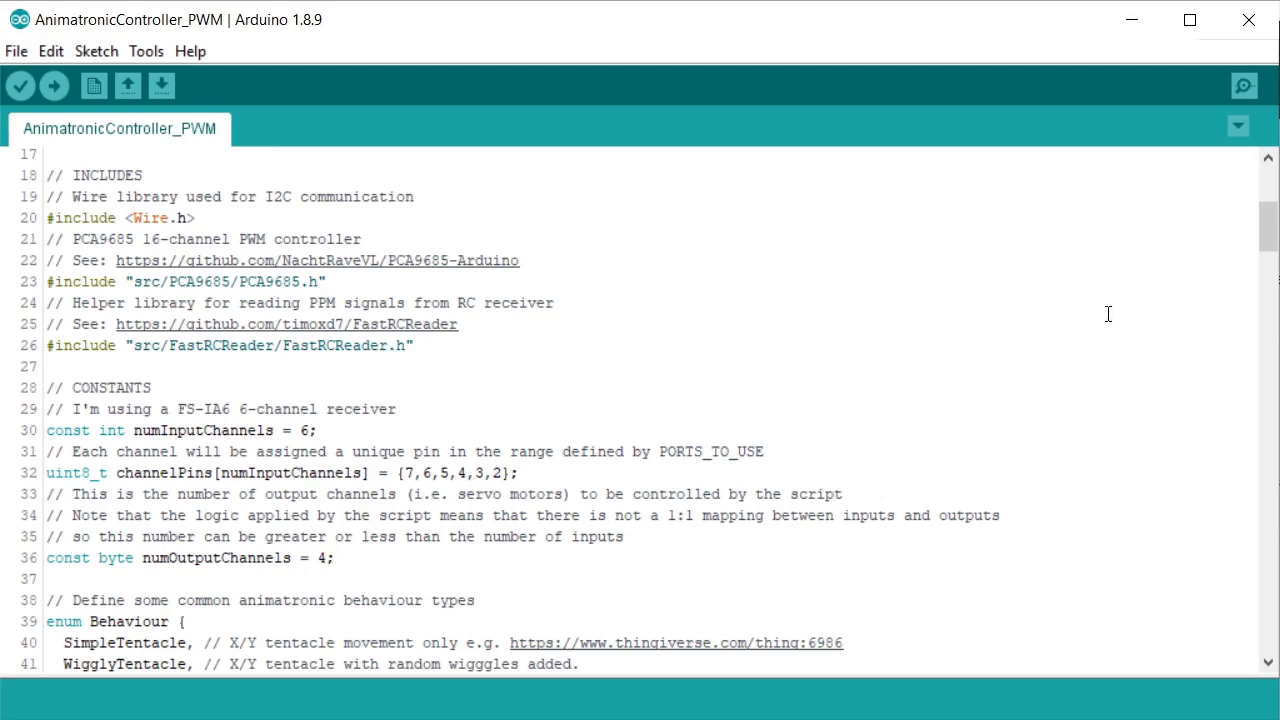
pyautogui.moveTo(1232, 252)
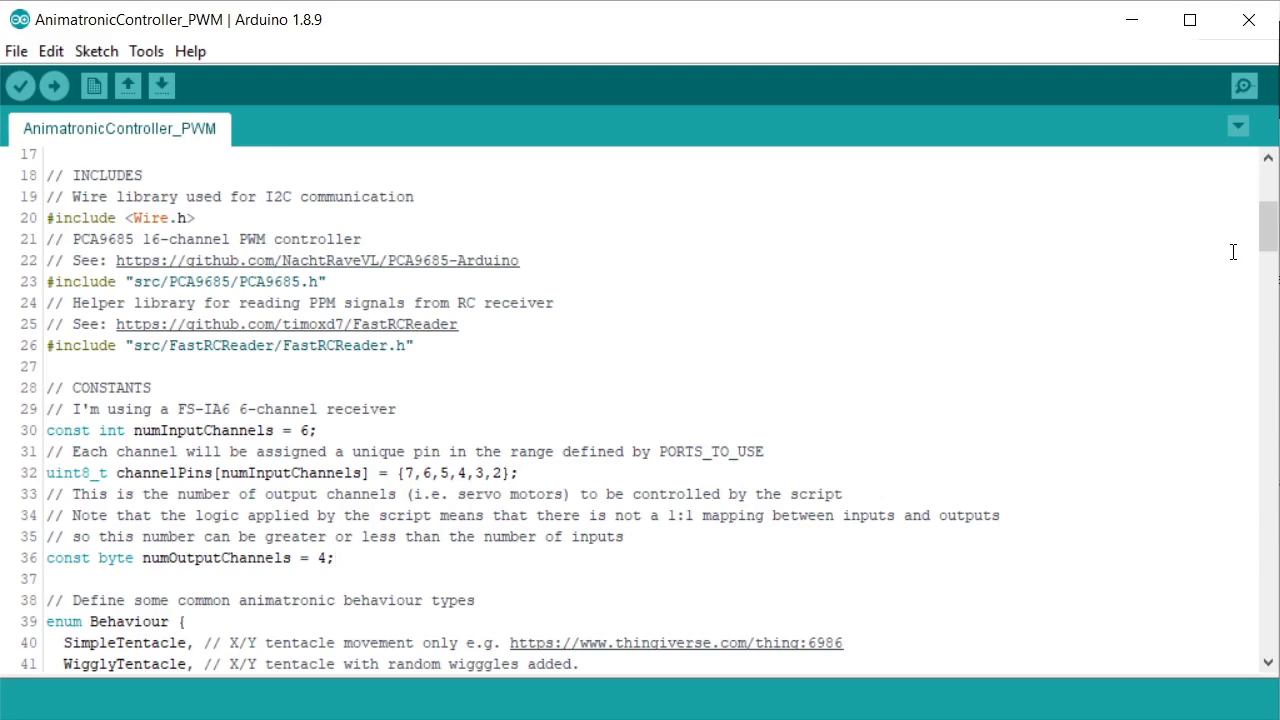
pyautogui.scroll(-3)
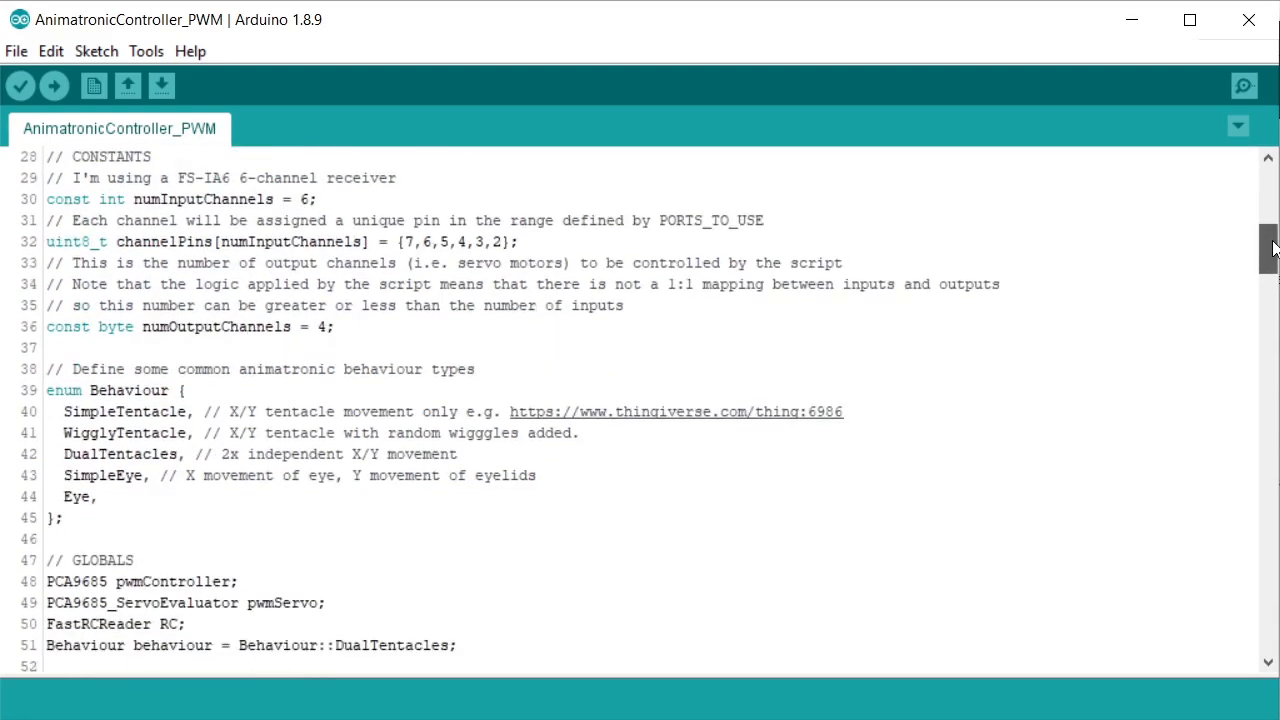
pyautogui.scroll(-3)
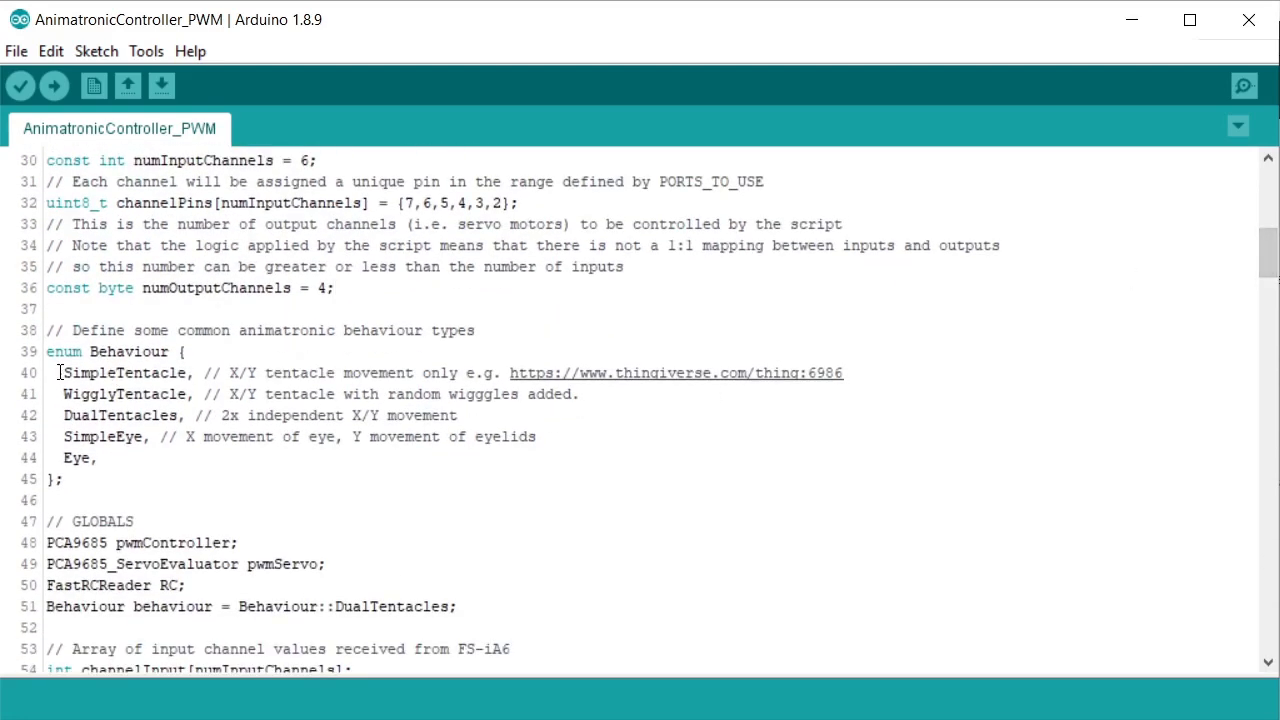
pyautogui.doubleClick(124, 374)
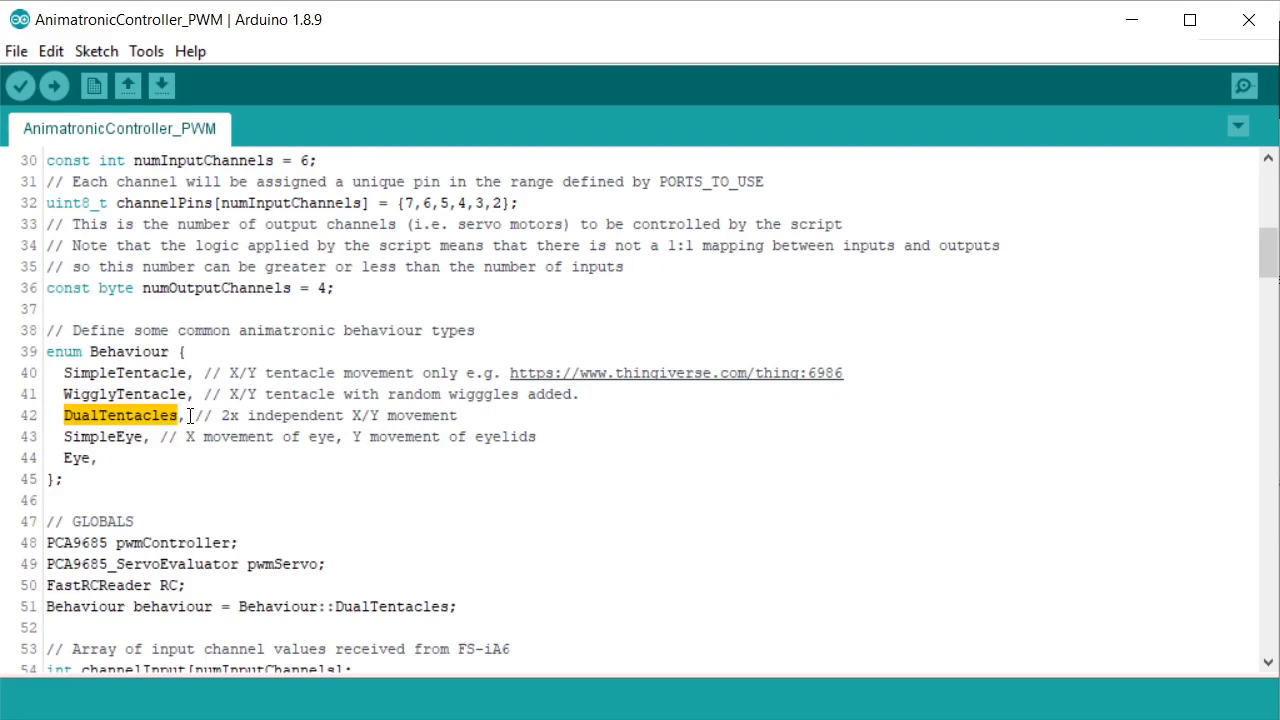
pyautogui.moveTo(118, 436)
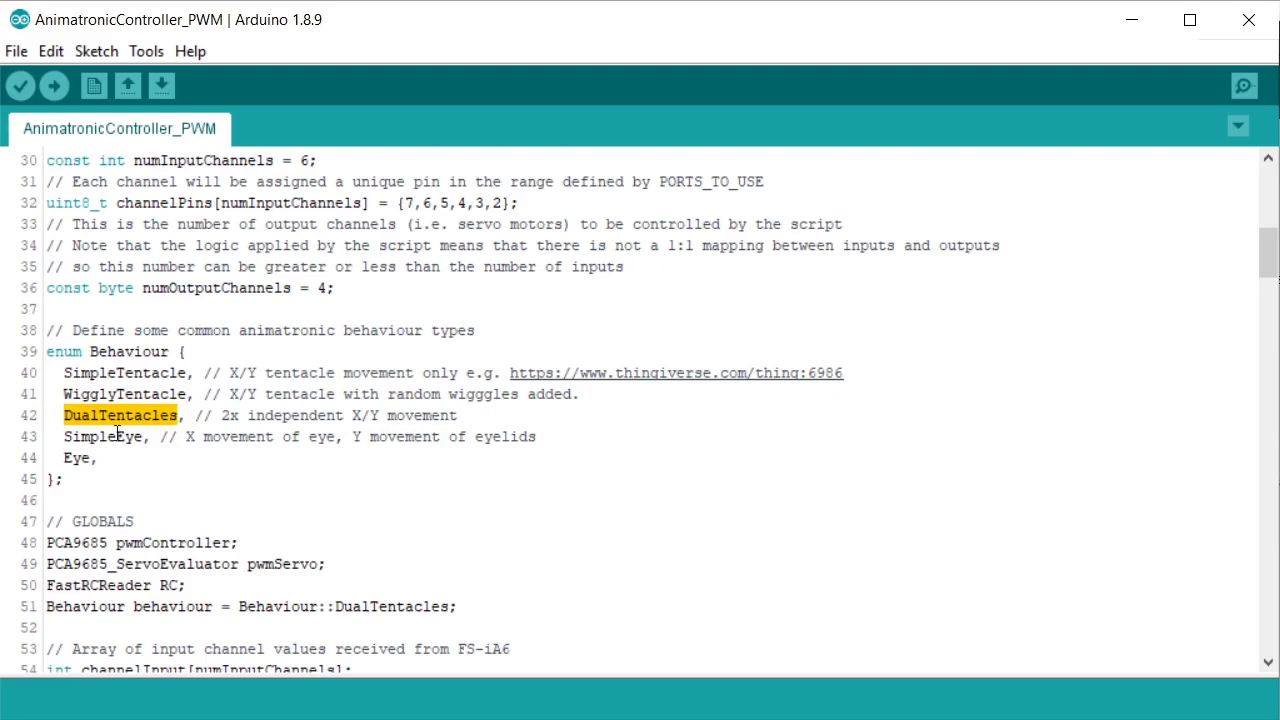
pyautogui.doubleClick(96, 458)
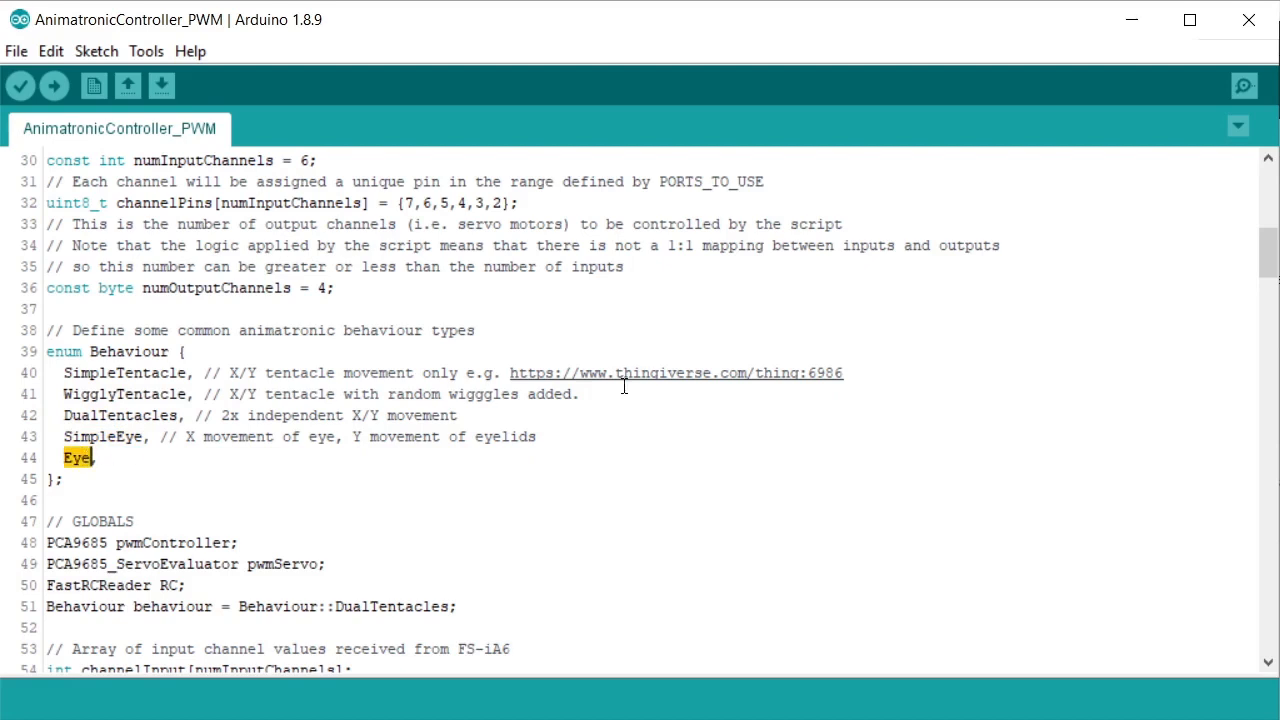
pyautogui.moveTo(542, 440)
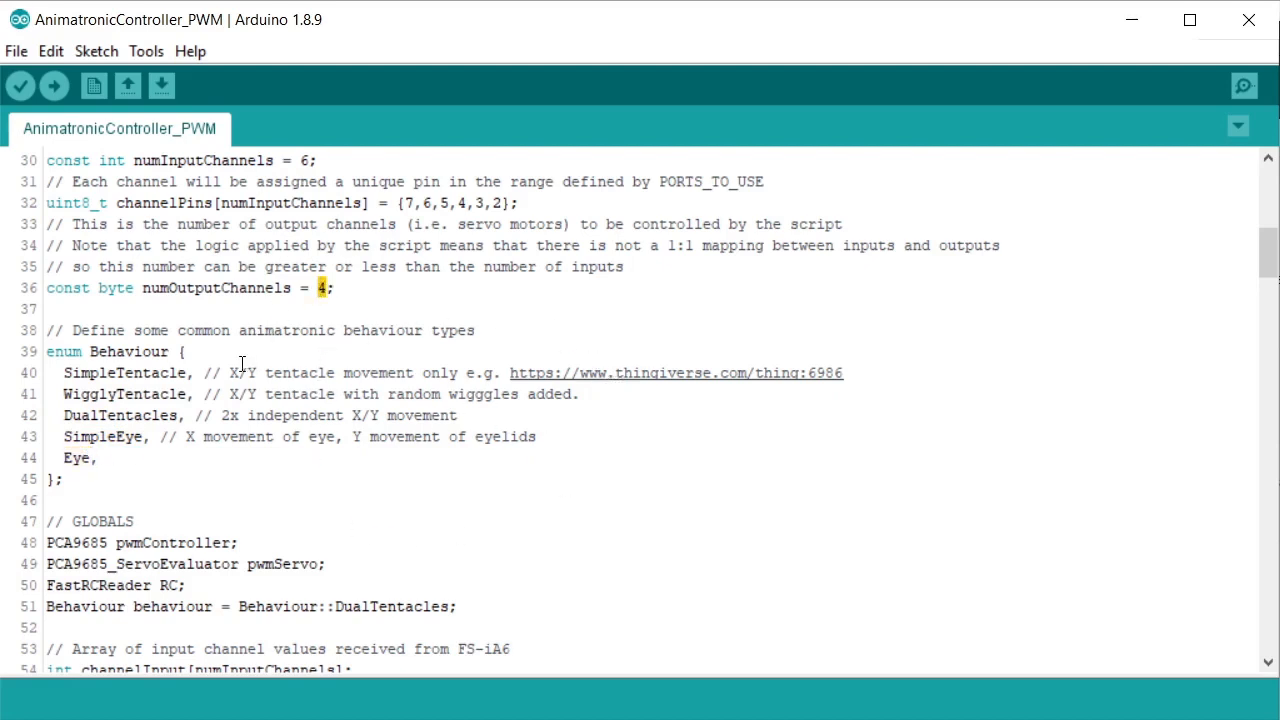
pyautogui.moveTo(168, 442)
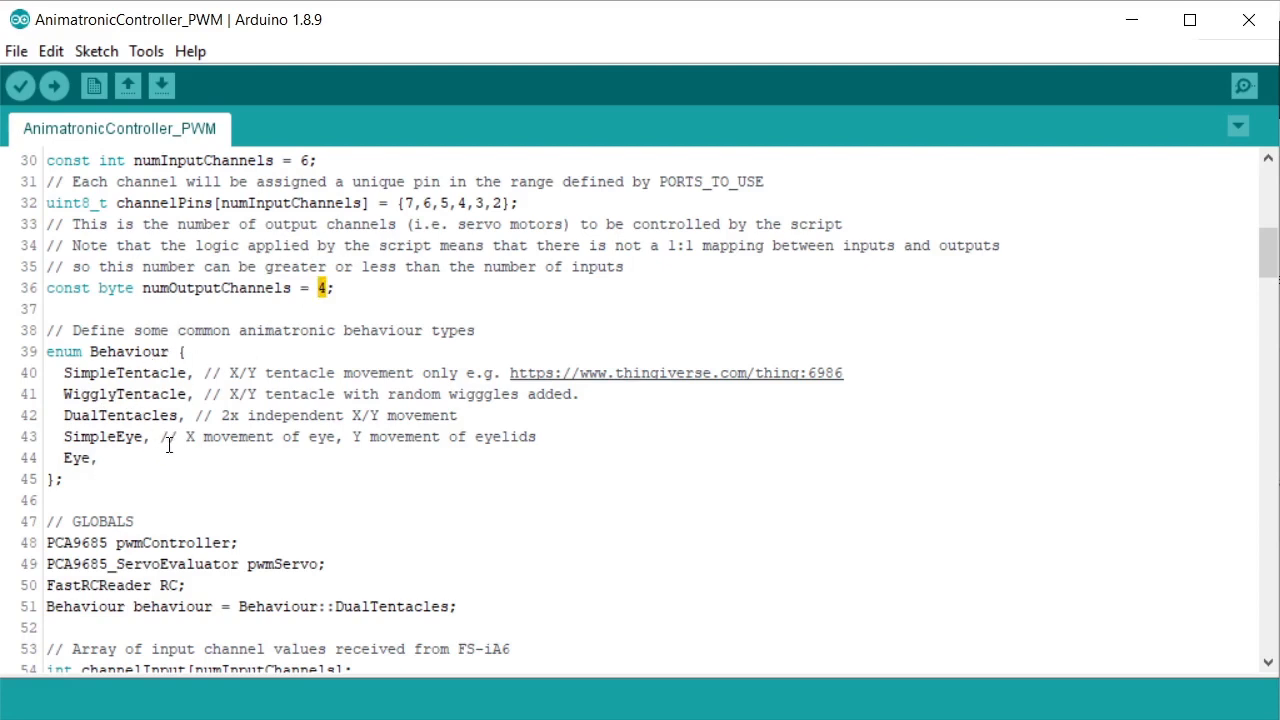
pyautogui.moveTo(118, 374)
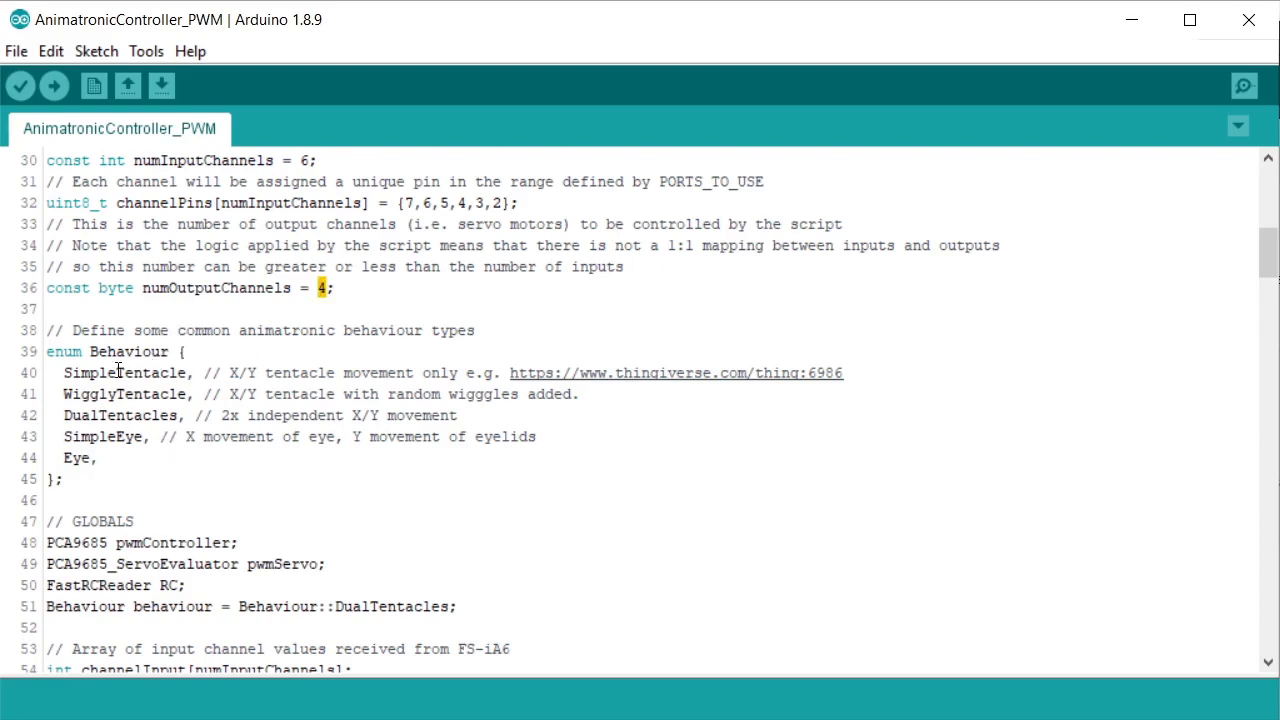
pyautogui.doubleClick(120, 372)
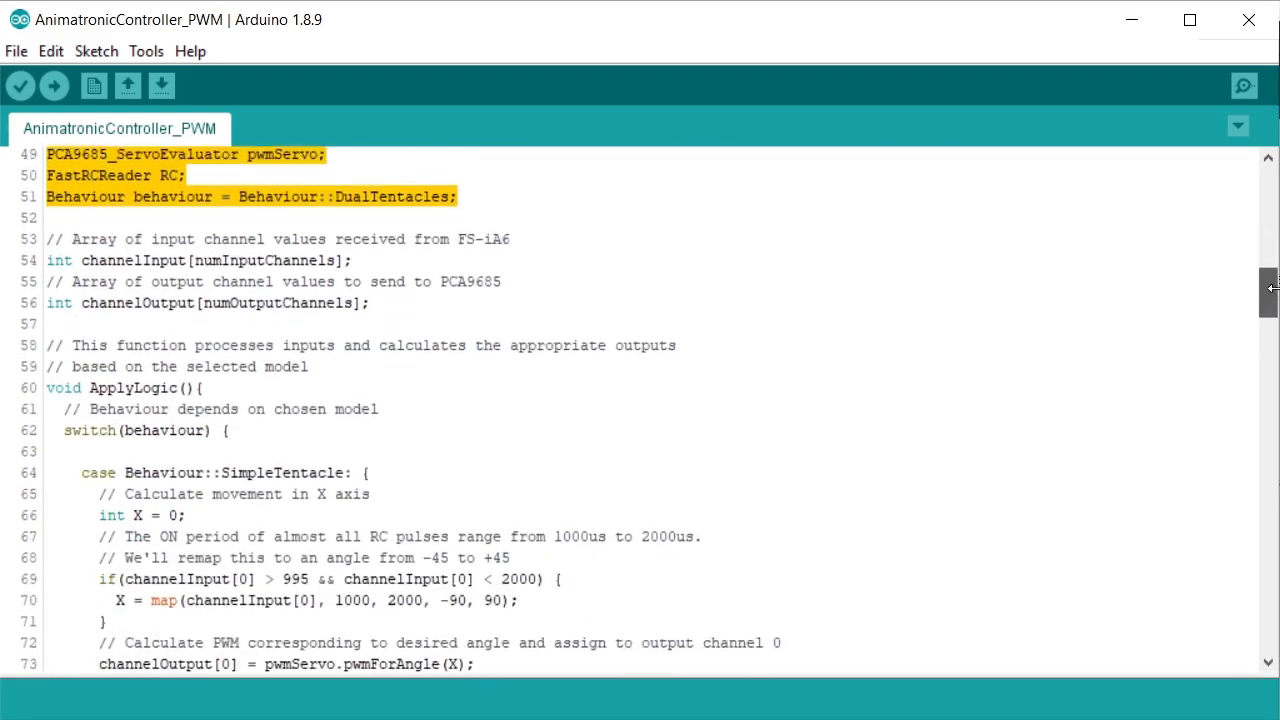
pyautogui.scroll(-3)
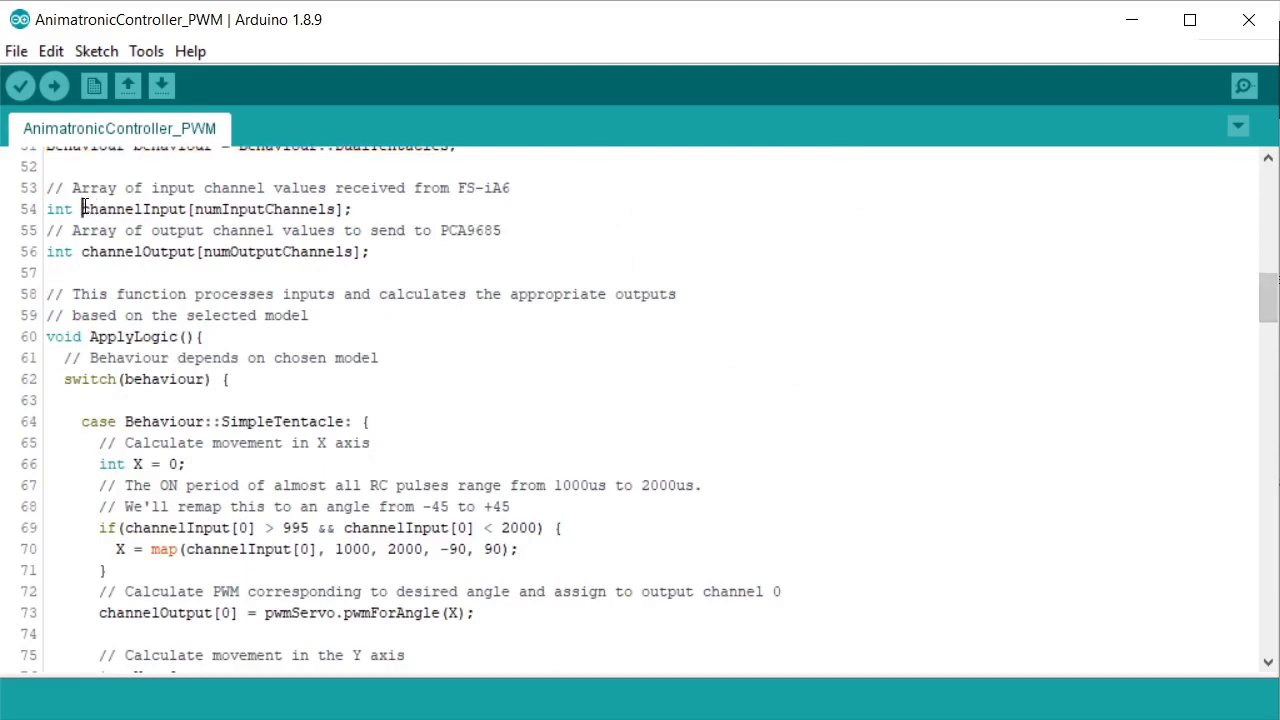
pyautogui.doubleClick(136, 252)
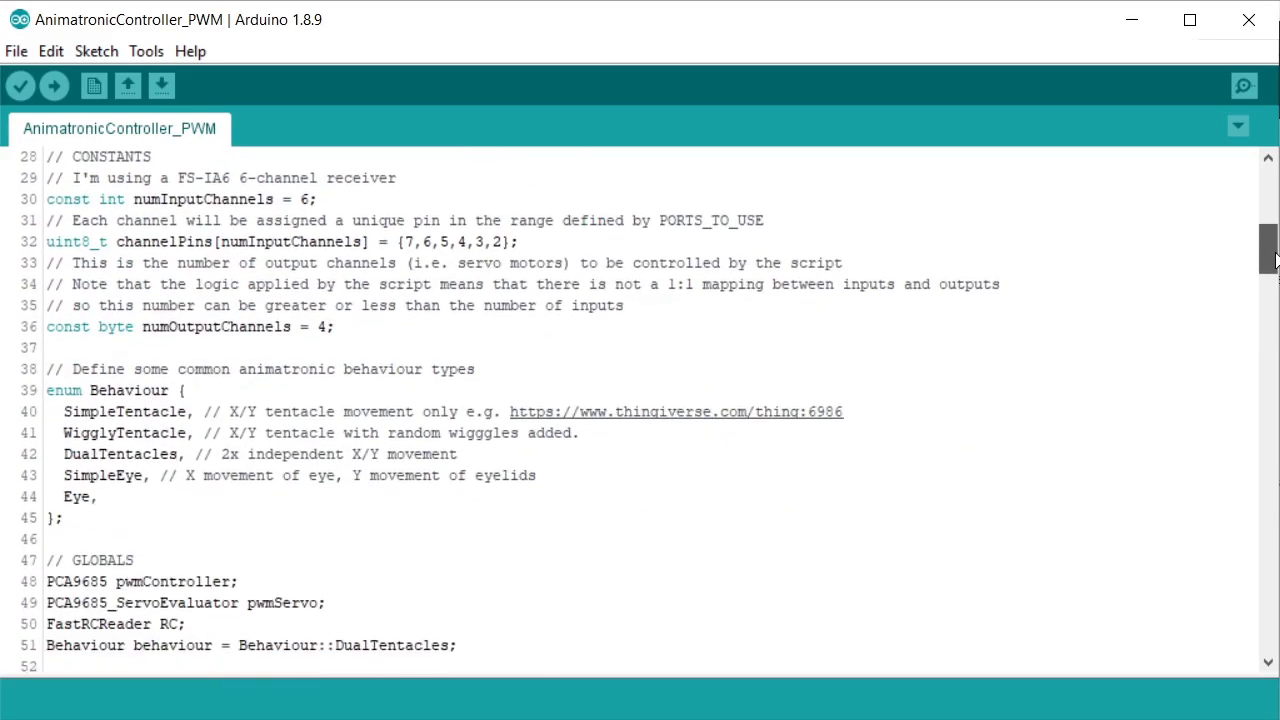
pyautogui.doubleClick(116, 432)
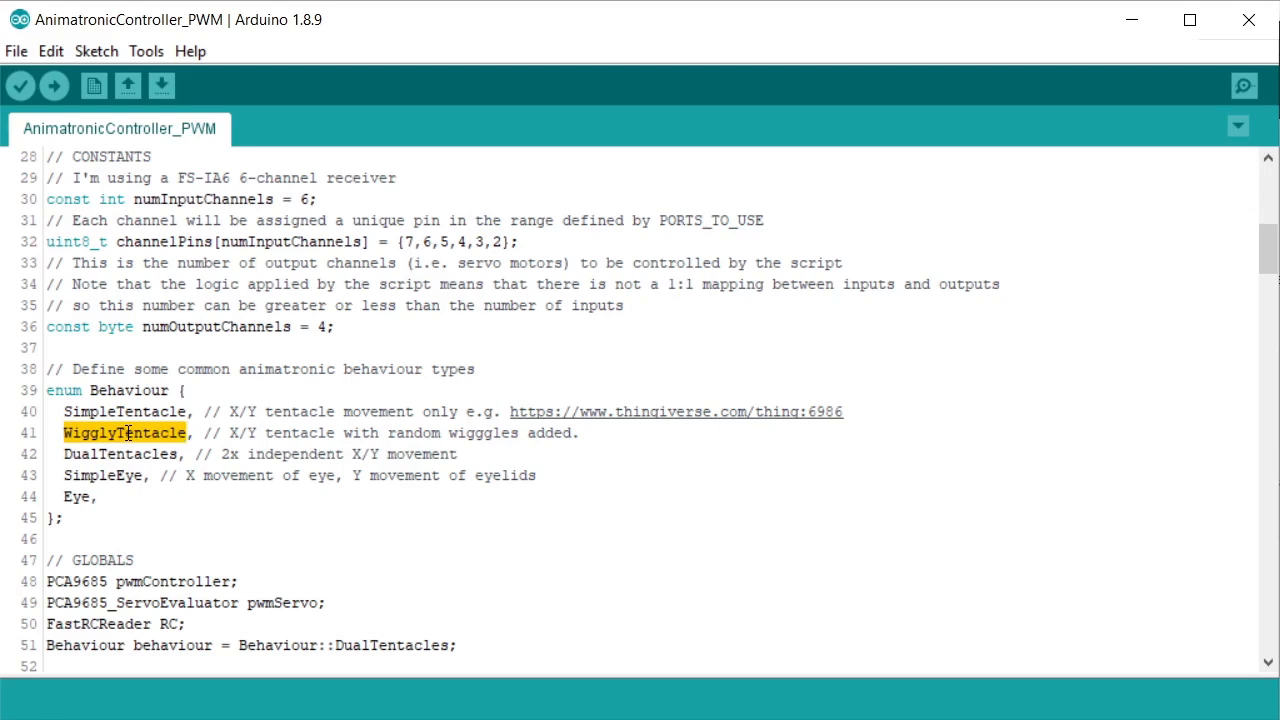
pyautogui.moveTo(176, 442)
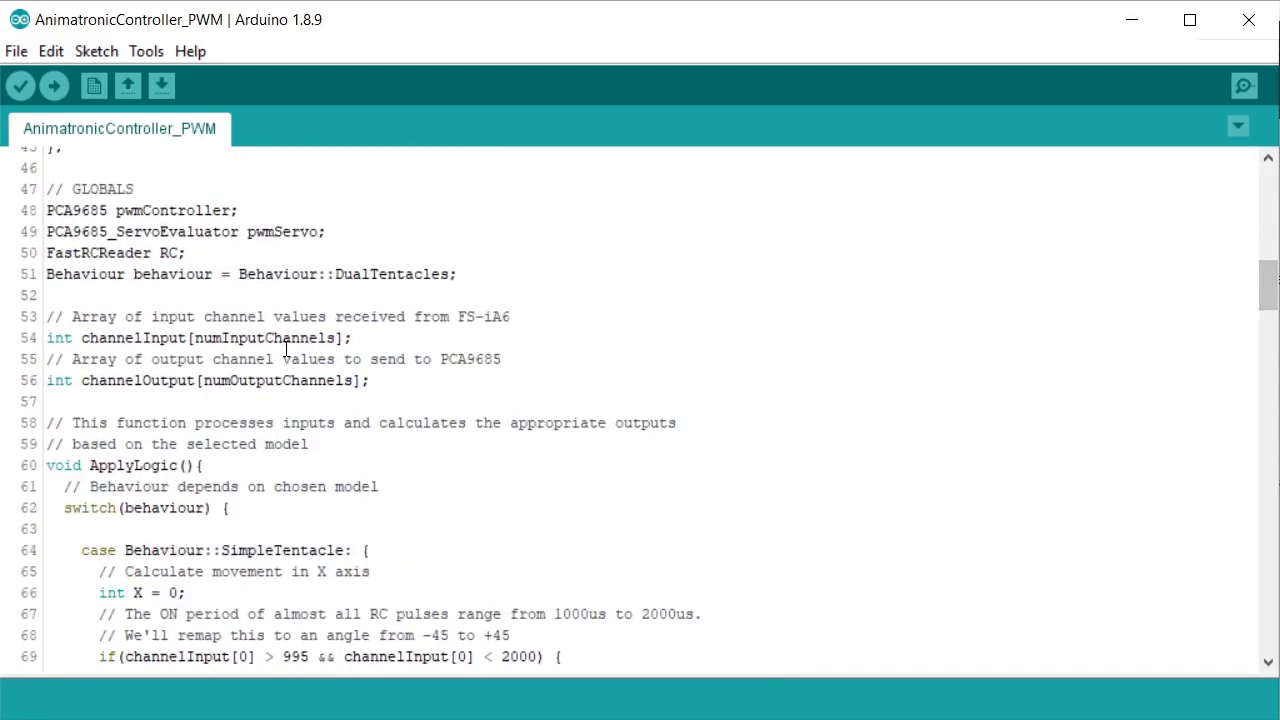
pyautogui.doubleClick(276, 380)
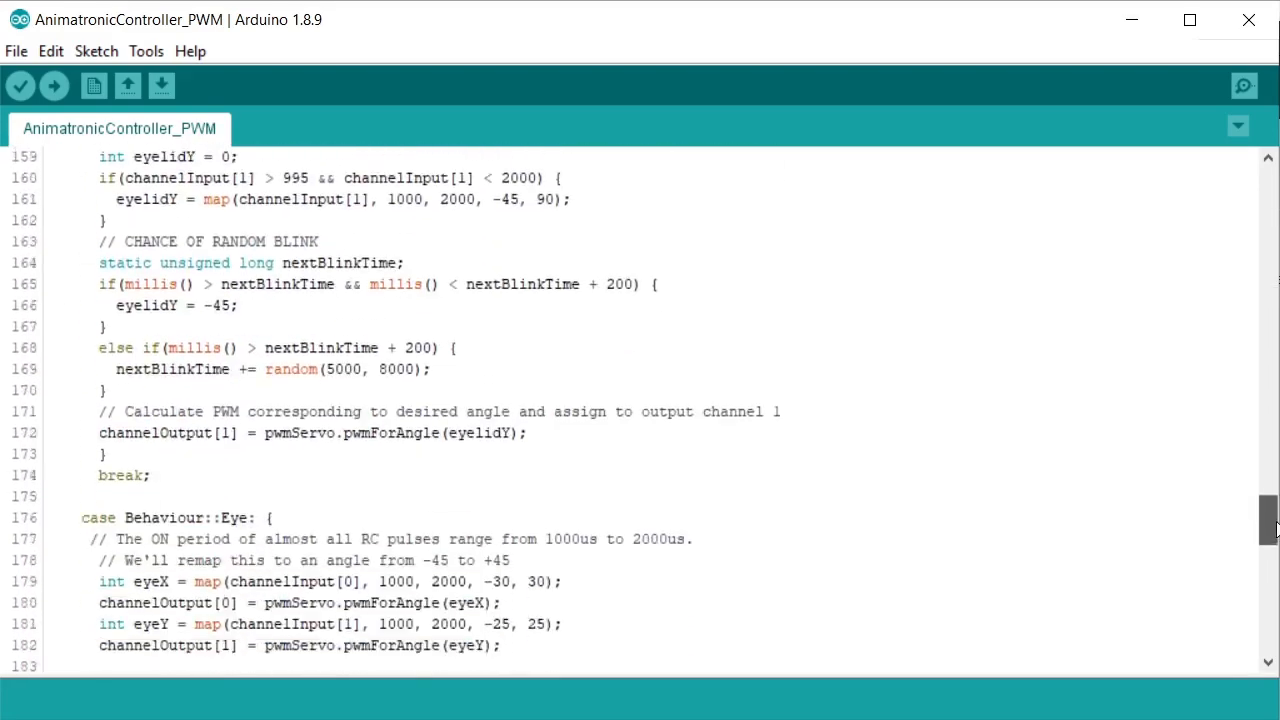
pyautogui.scroll(-3)
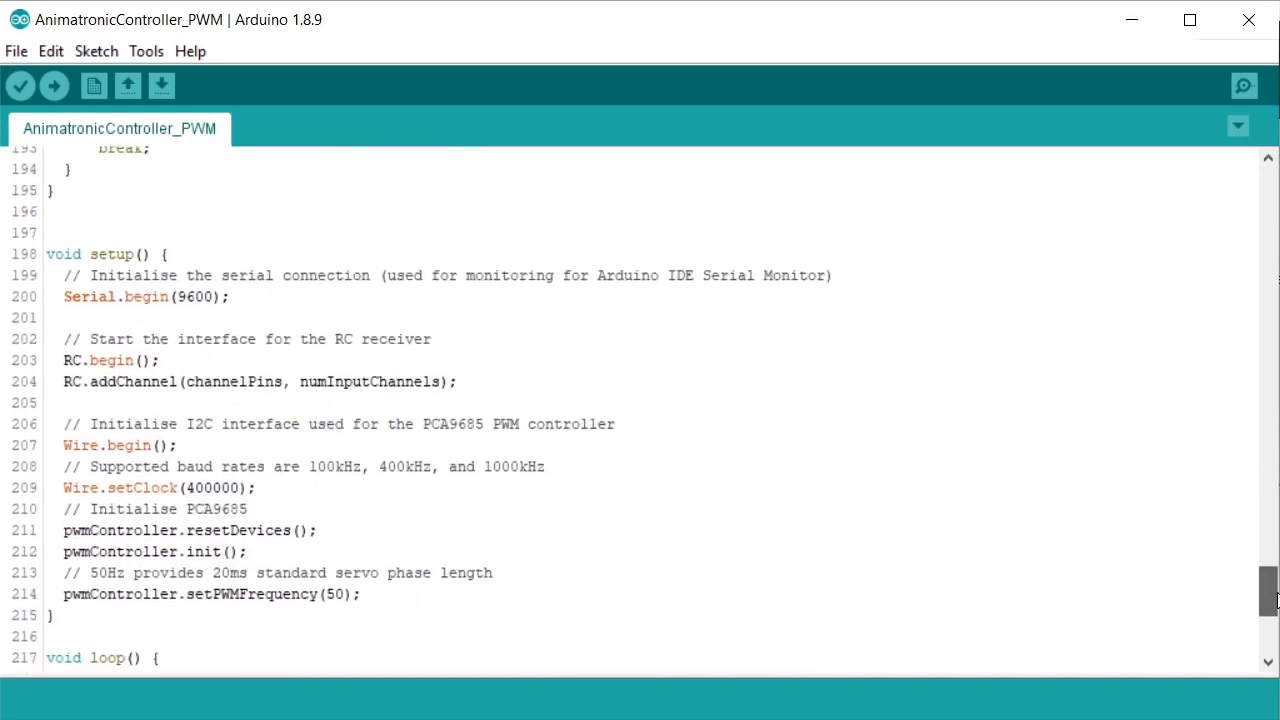
pyautogui.tripleClick(144, 296)
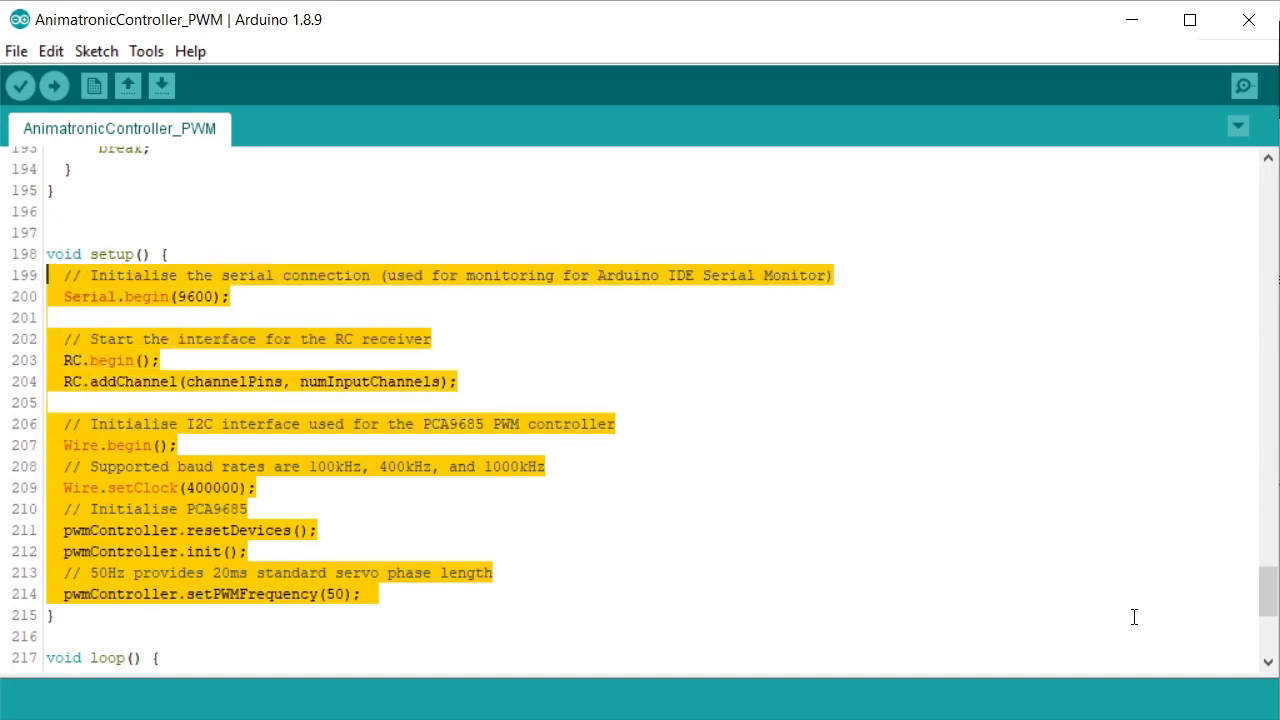
pyautogui.scroll(-3)
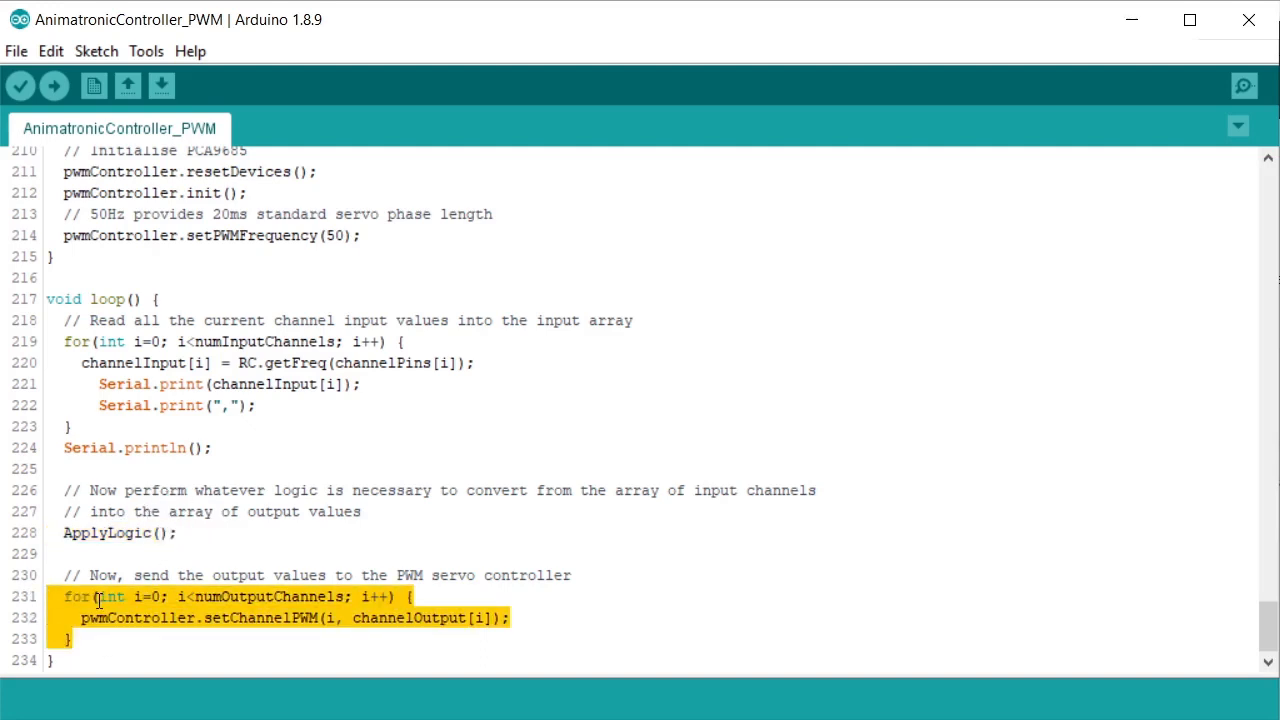
pyautogui.moveTo(232, 580)
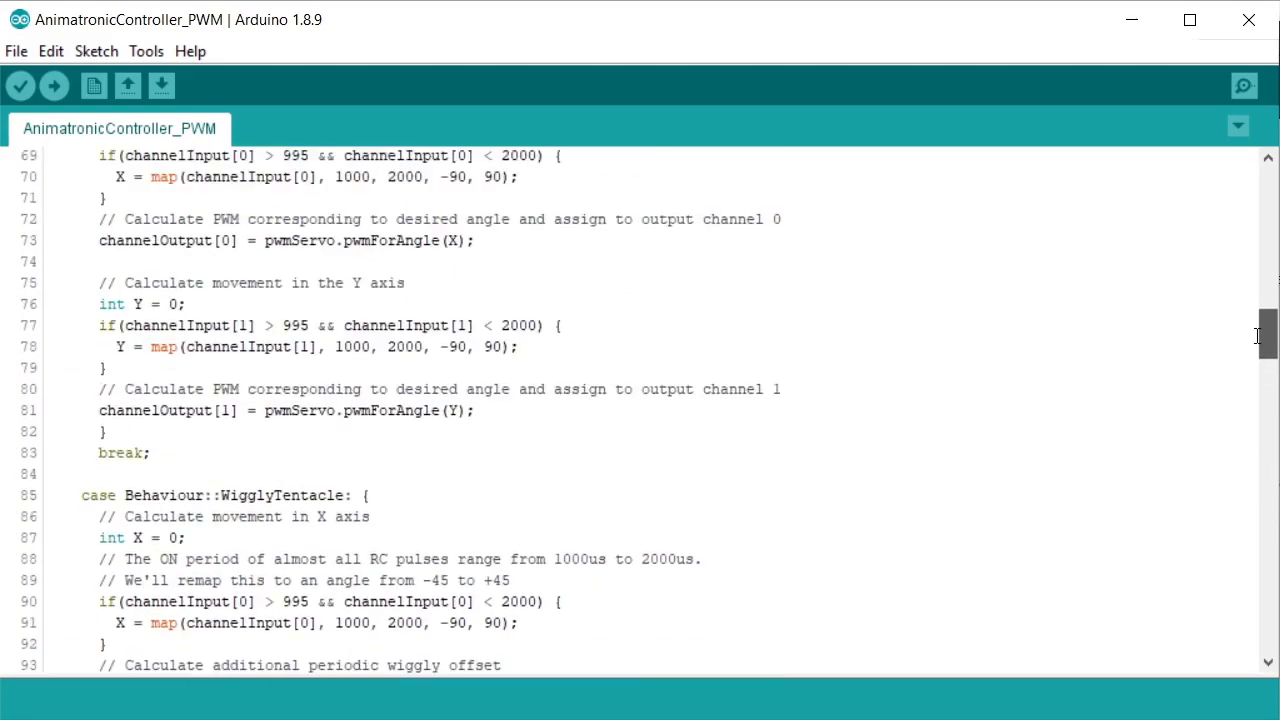
pyautogui.scroll(3)
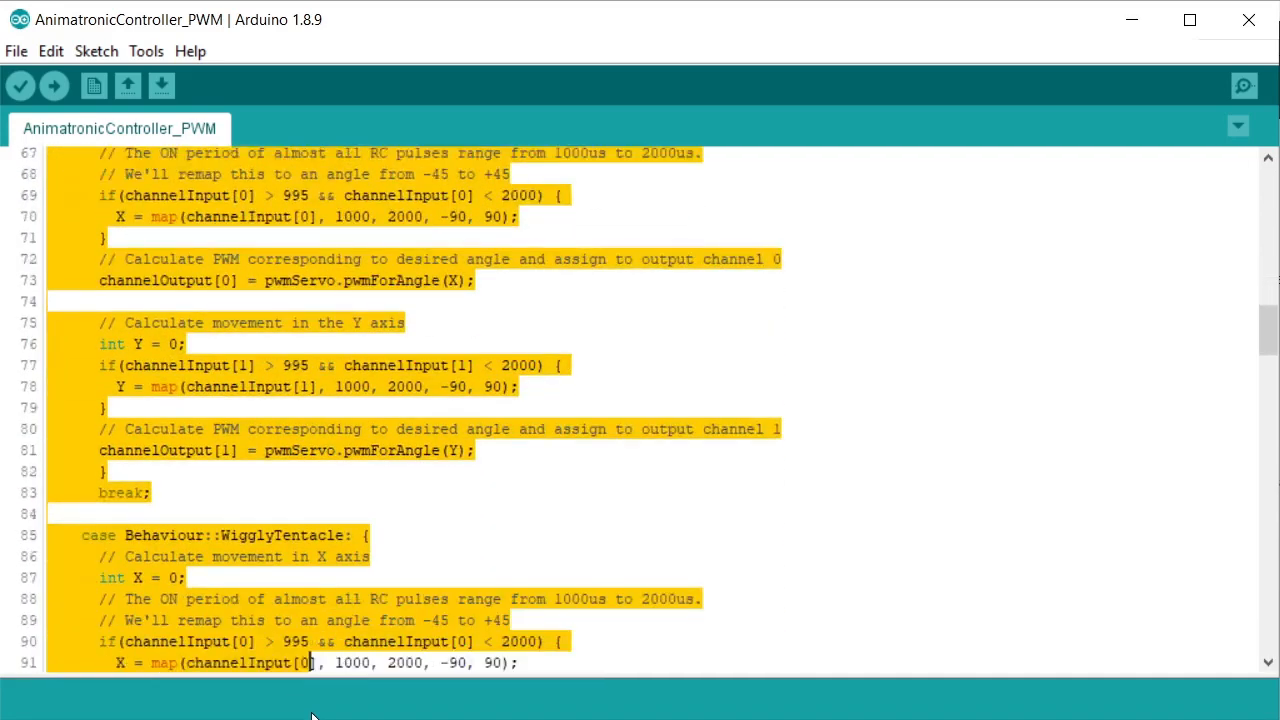
pyautogui.scroll(-3)
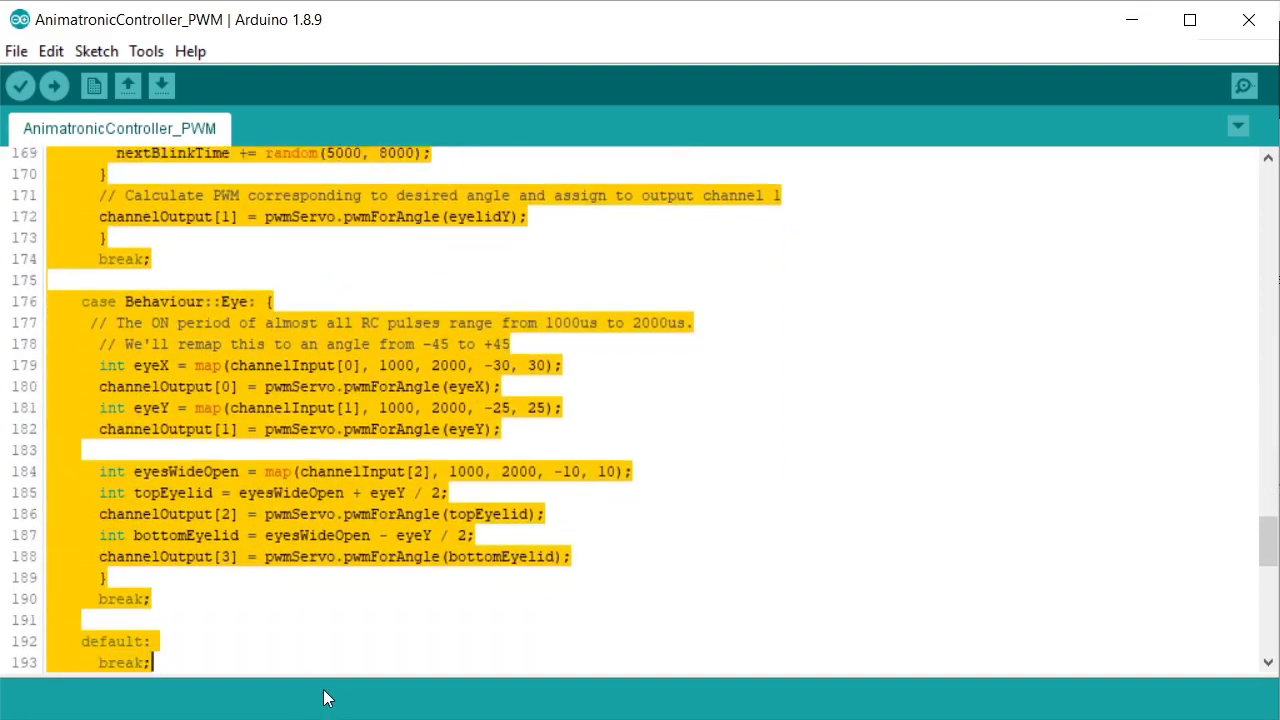
pyautogui.scroll(-3)
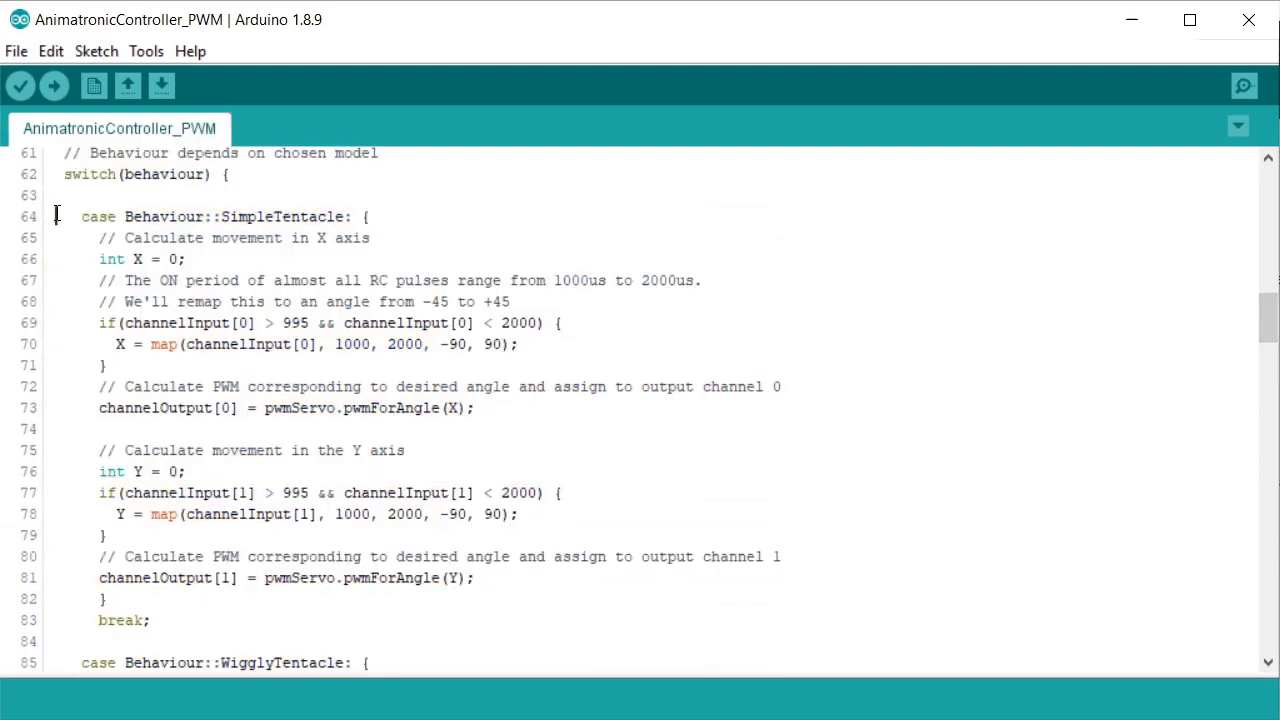
pyautogui.moveTo(56, 216); pyautogui.dragTo(150, 620)
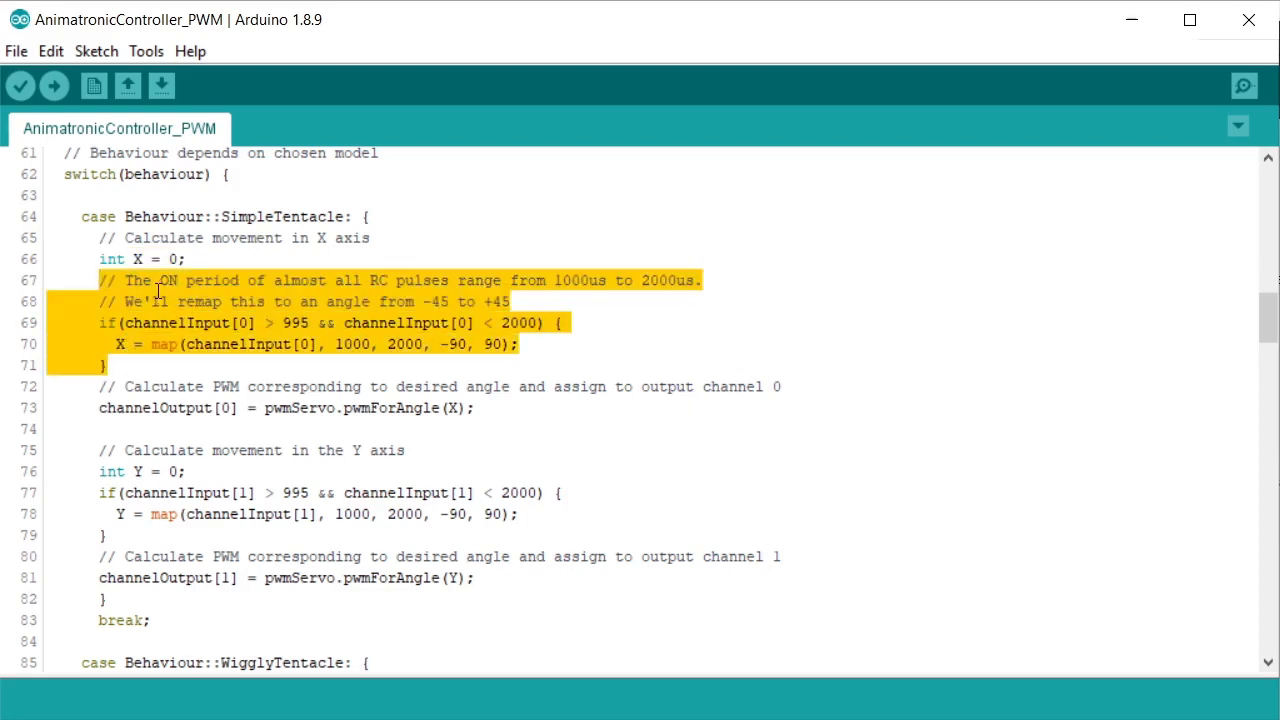
pyautogui.moveTo(316, 300)
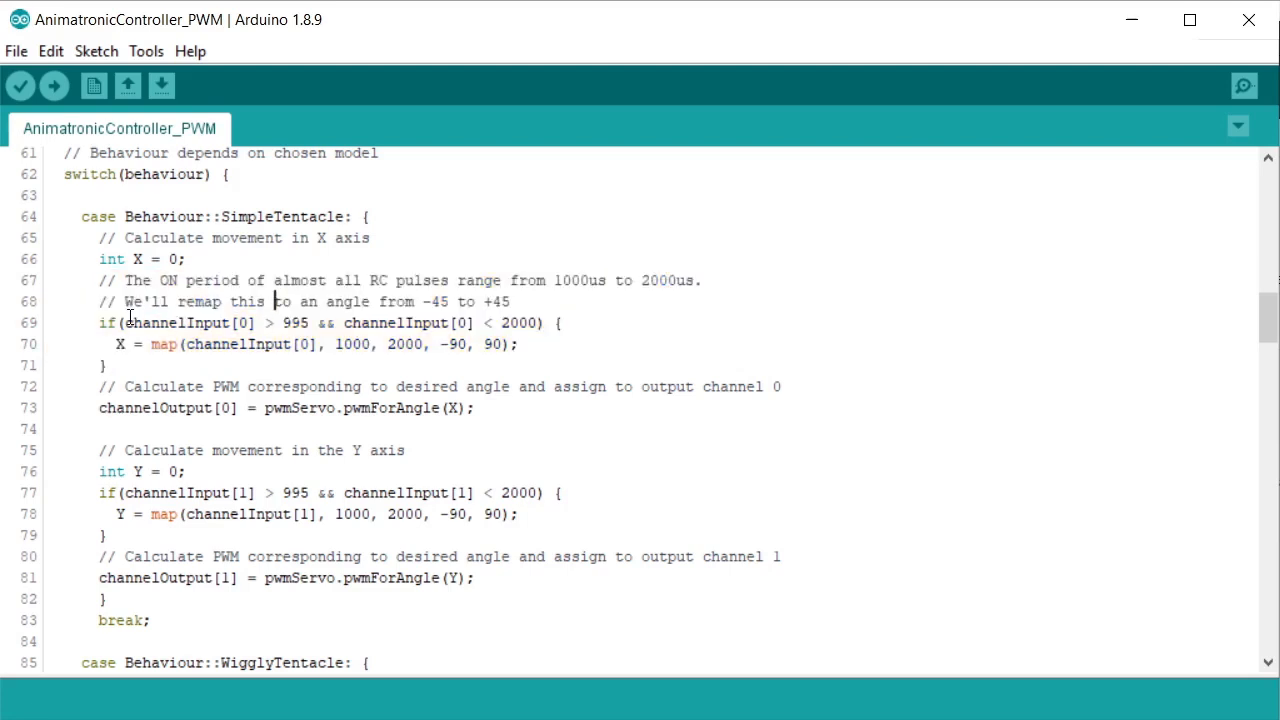
pyautogui.doubleClick(180, 322)
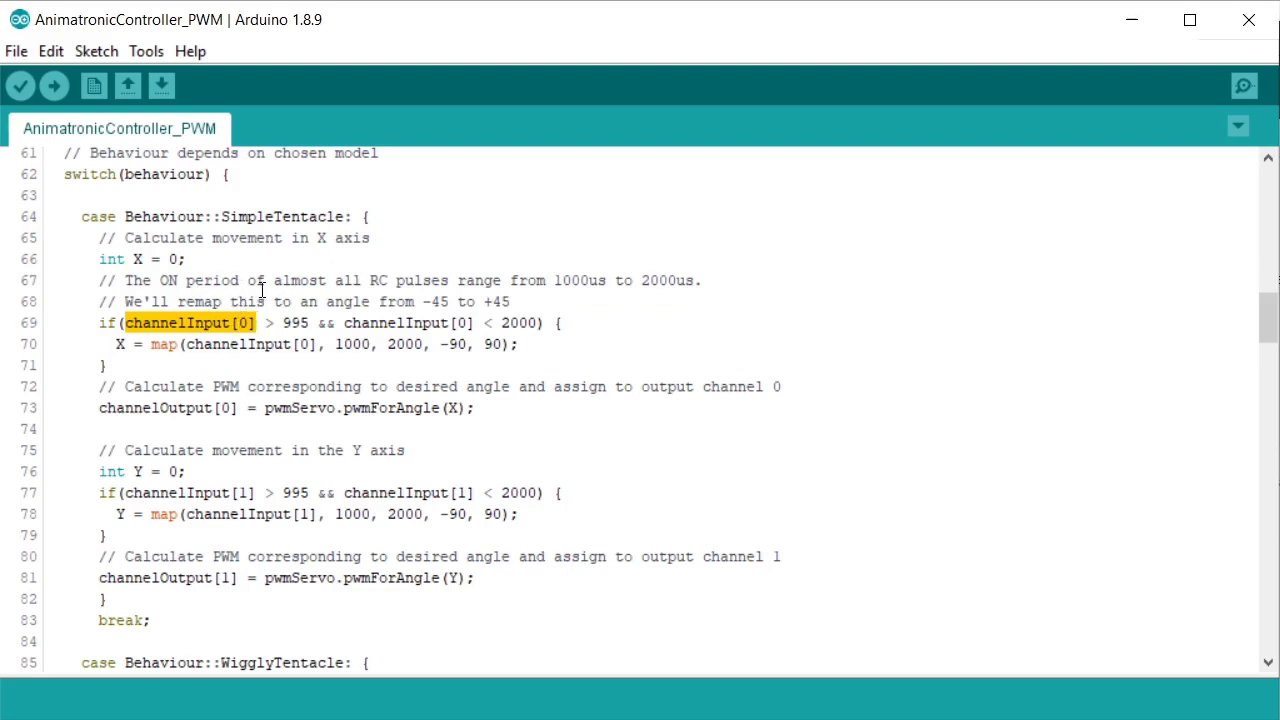
pyautogui.moveTo(592, 276)
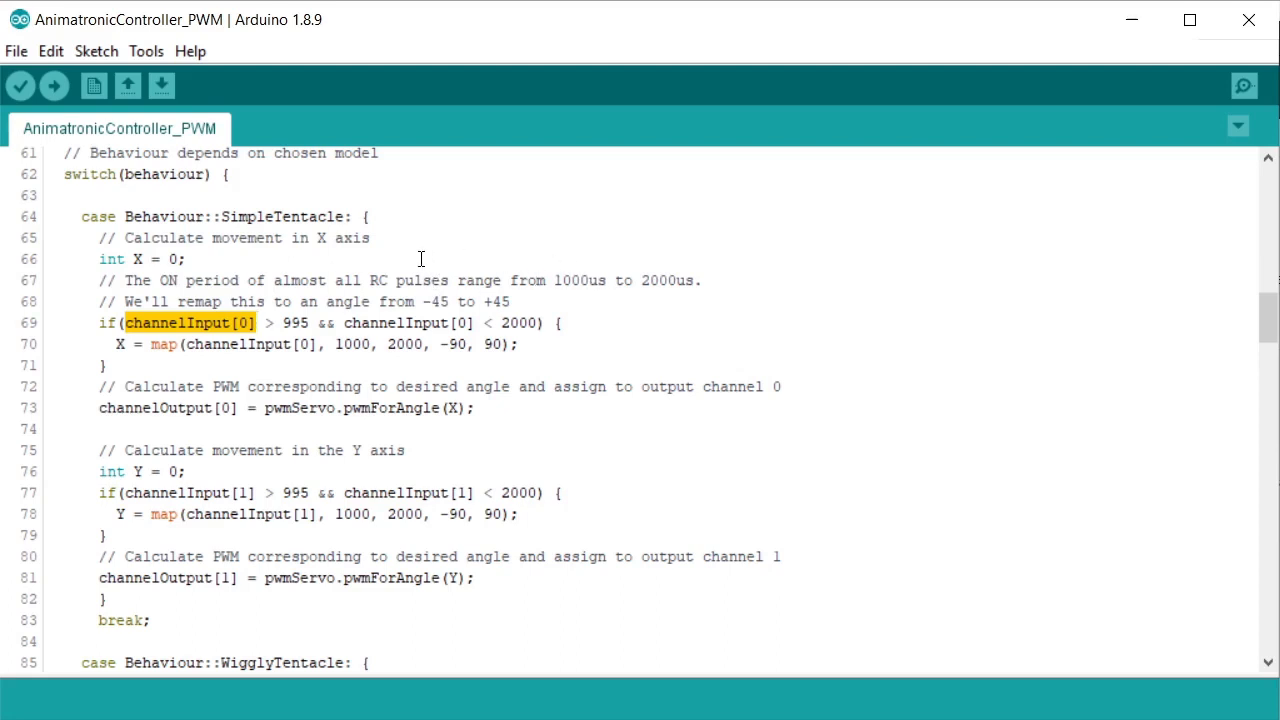
pyautogui.moveTo(384, 264)
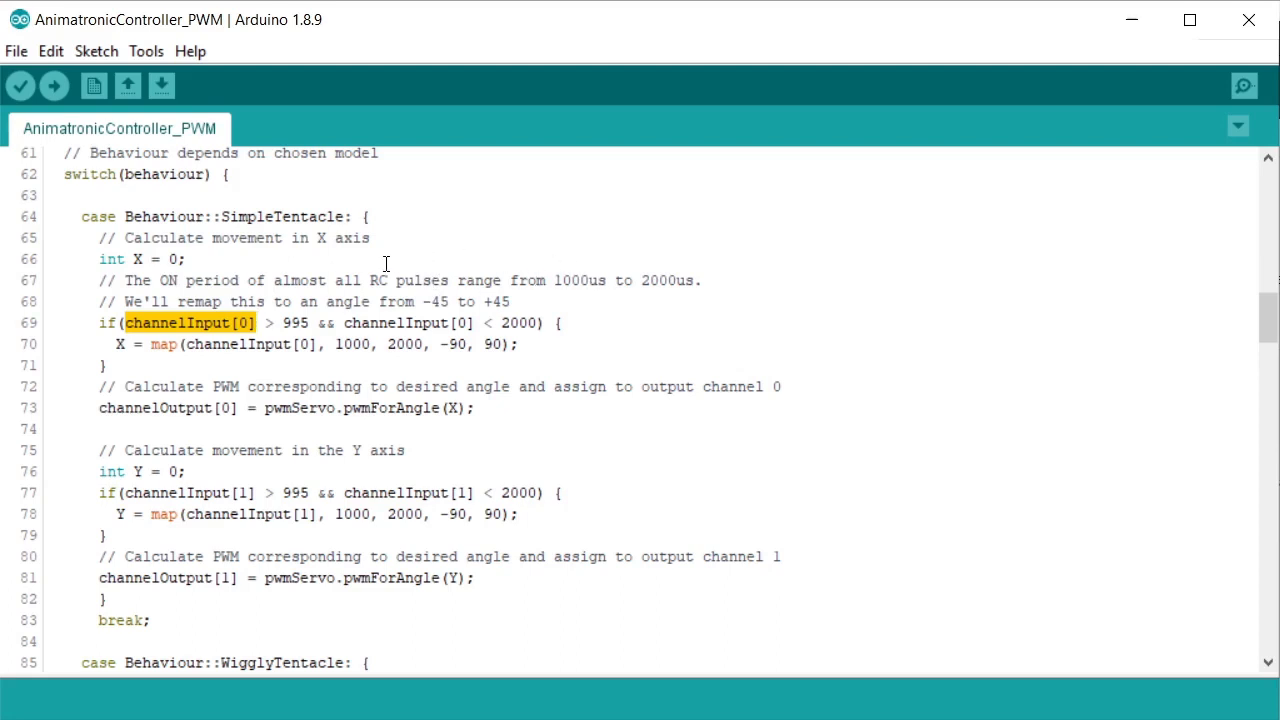
pyautogui.moveTo(330, 258)
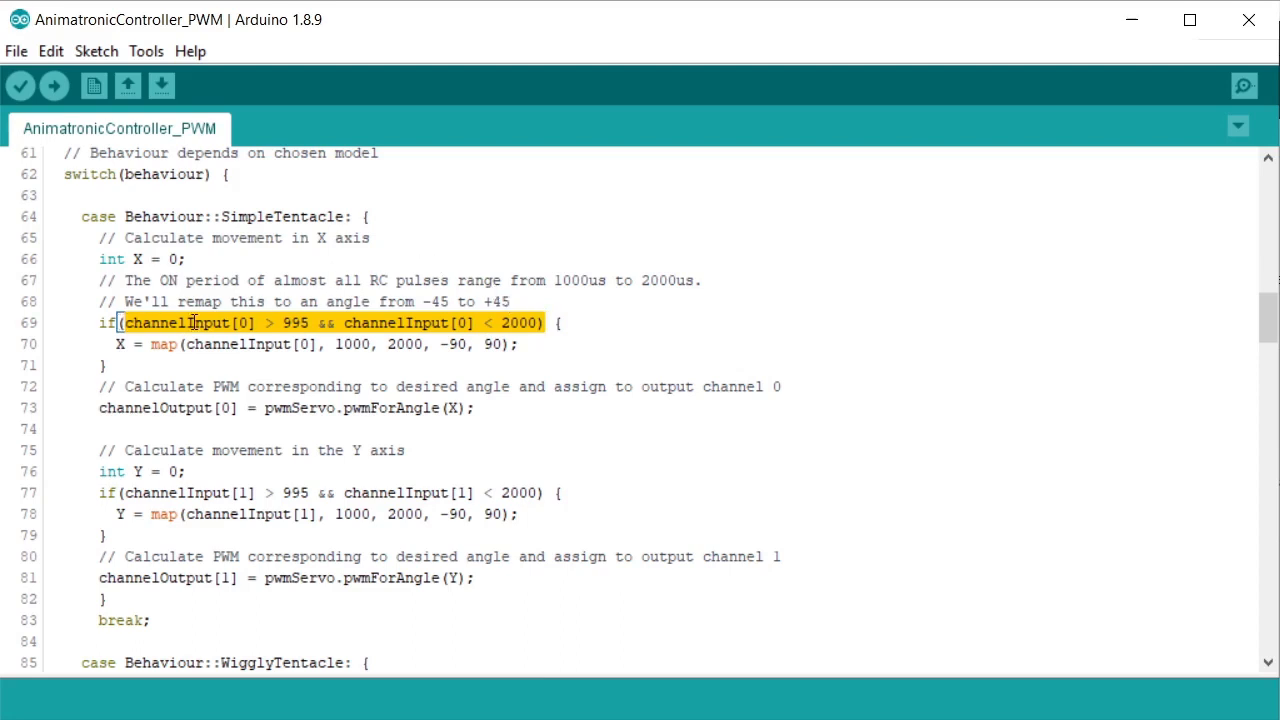
pyautogui.moveTo(380, 332)
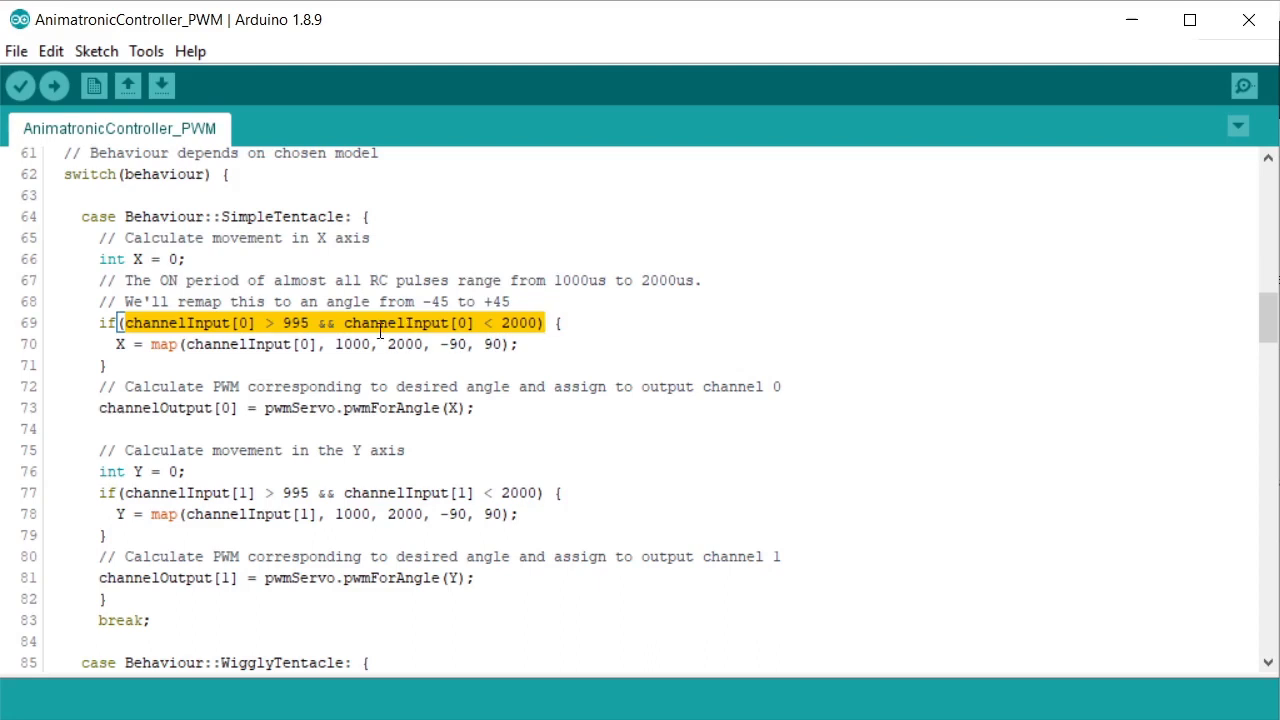
pyautogui.click(338, 344)
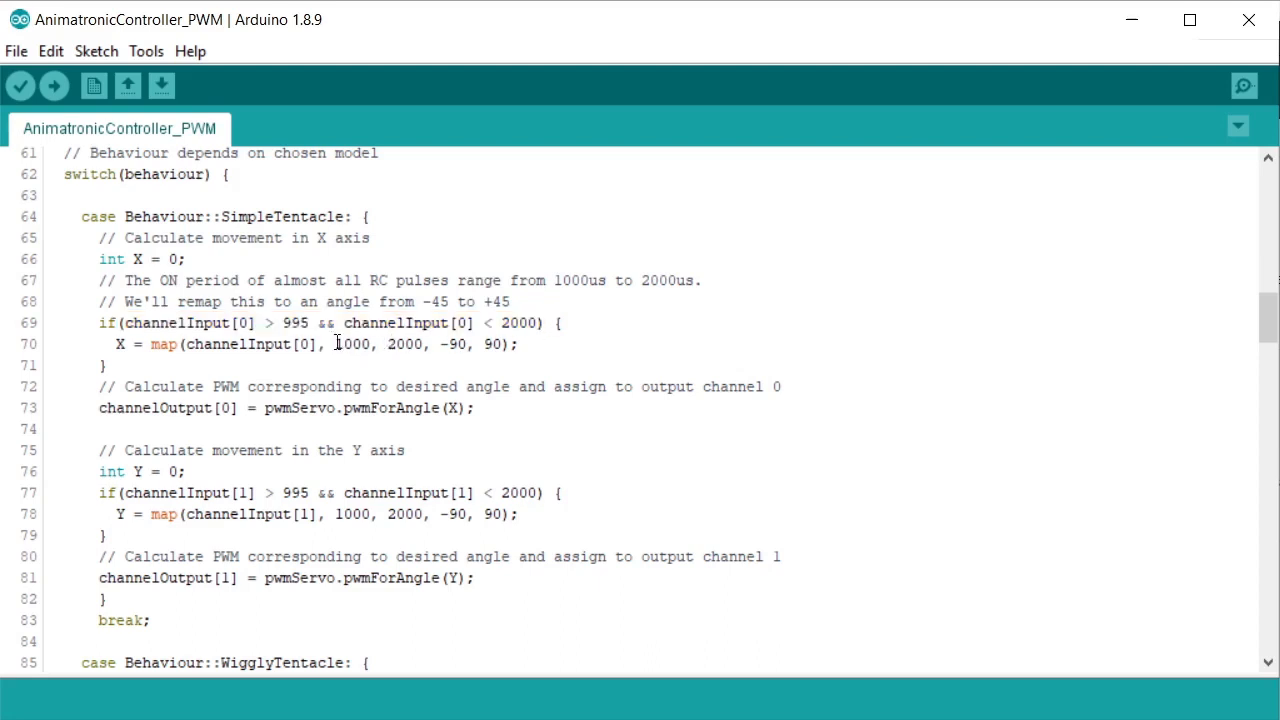
pyautogui.moveTo(336, 344); pyautogui.dragTo(424, 344)
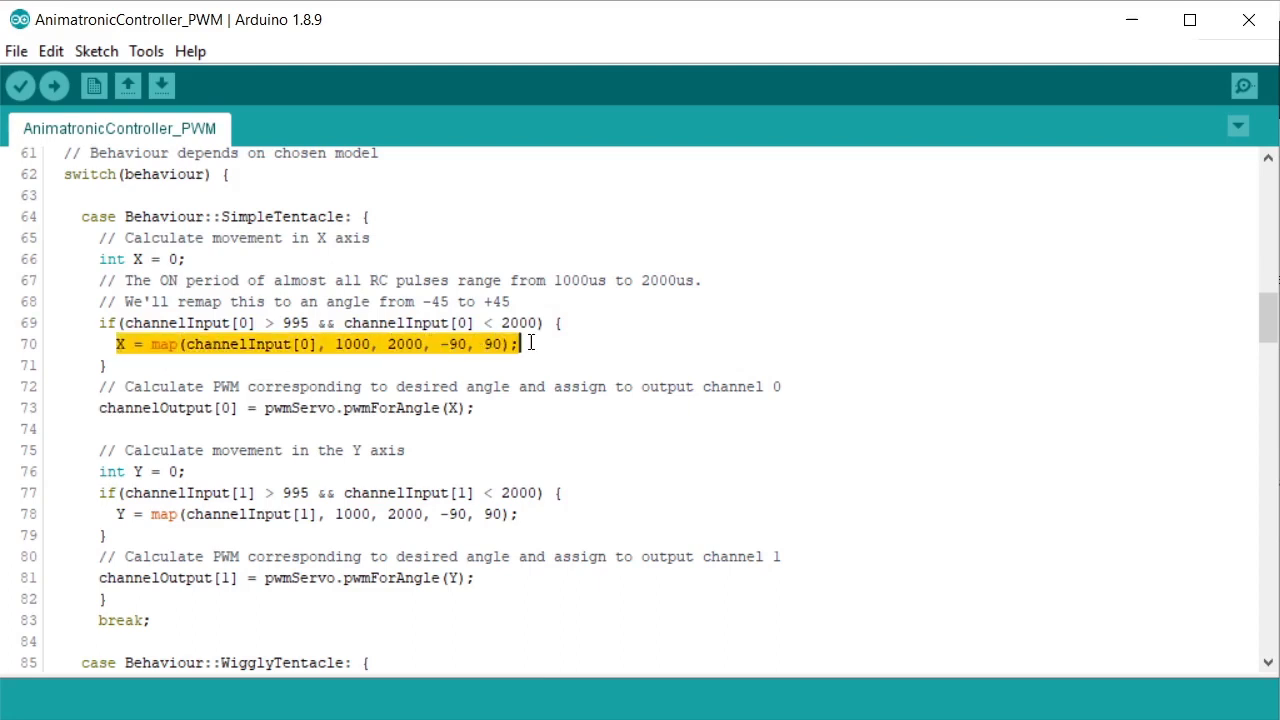
pyautogui.scroll(-3)
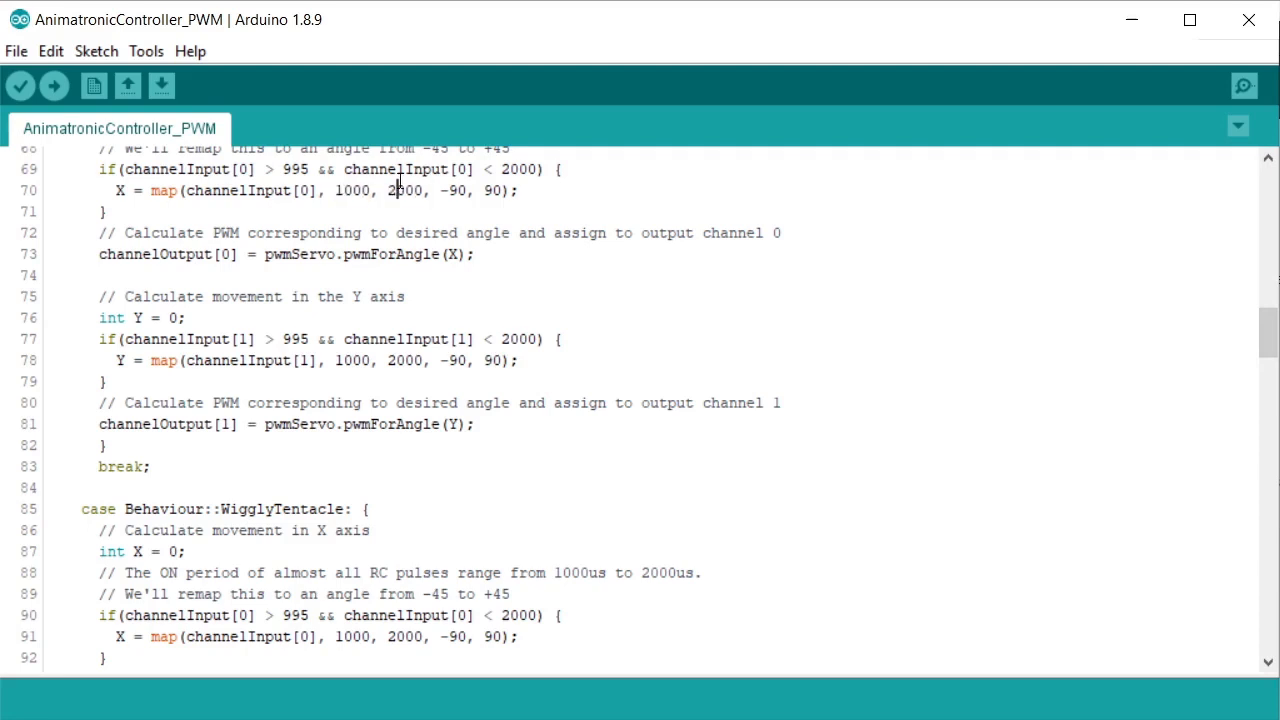
# Step: Narrow the SimpleTentacle X map() output range from -90..90 to -45..45
pyautogui.moveTo(436, 190); pyautogui.dragTo(500, 190)
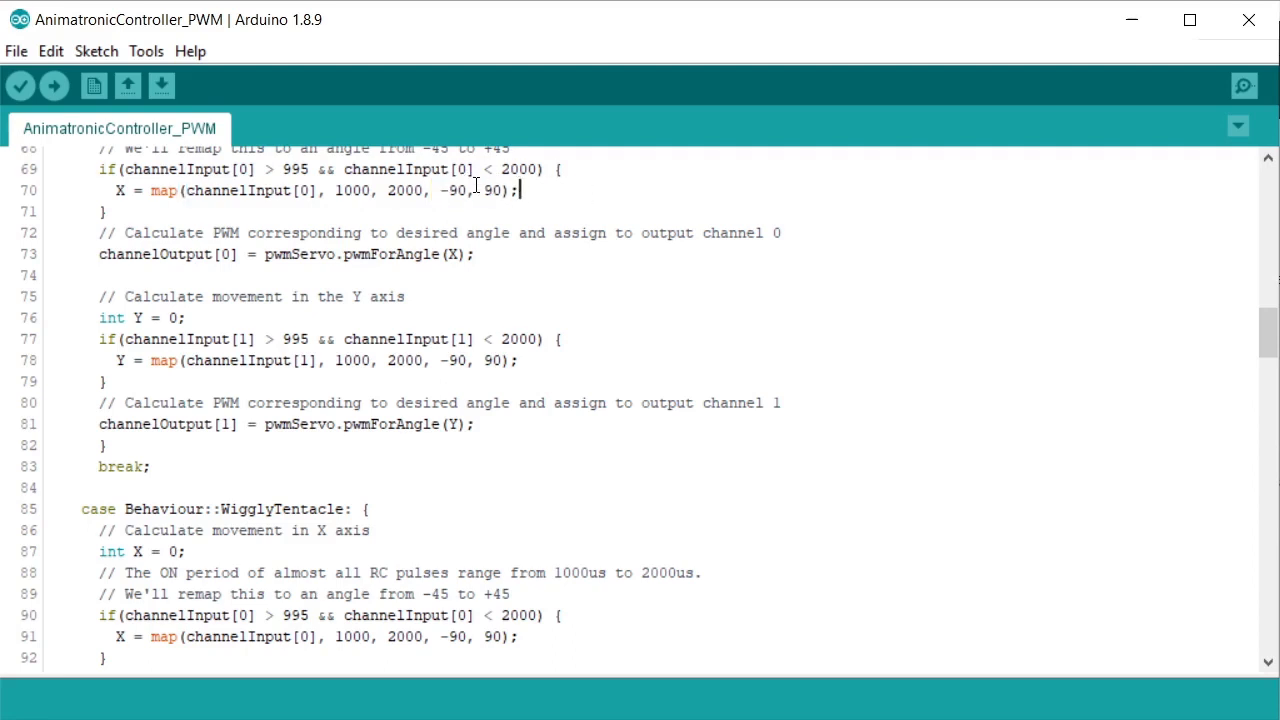
pyautogui.doubleClick(458, 192)
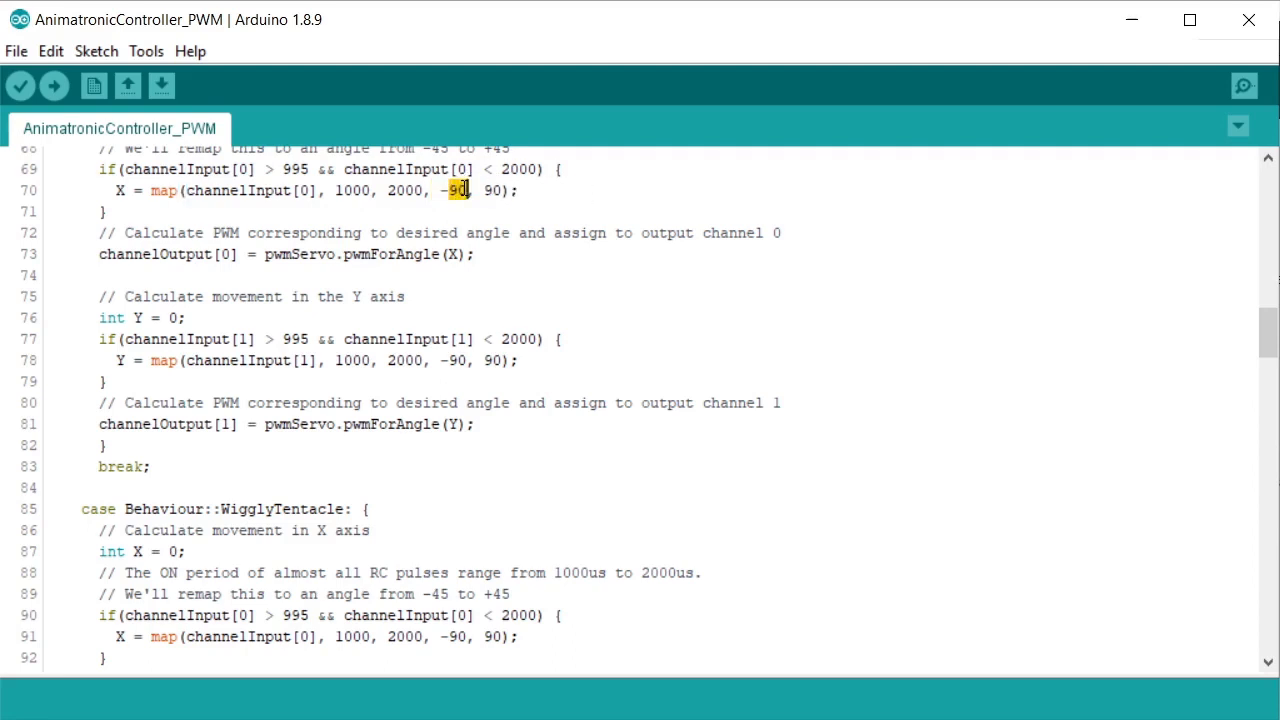
pyautogui.write('30')
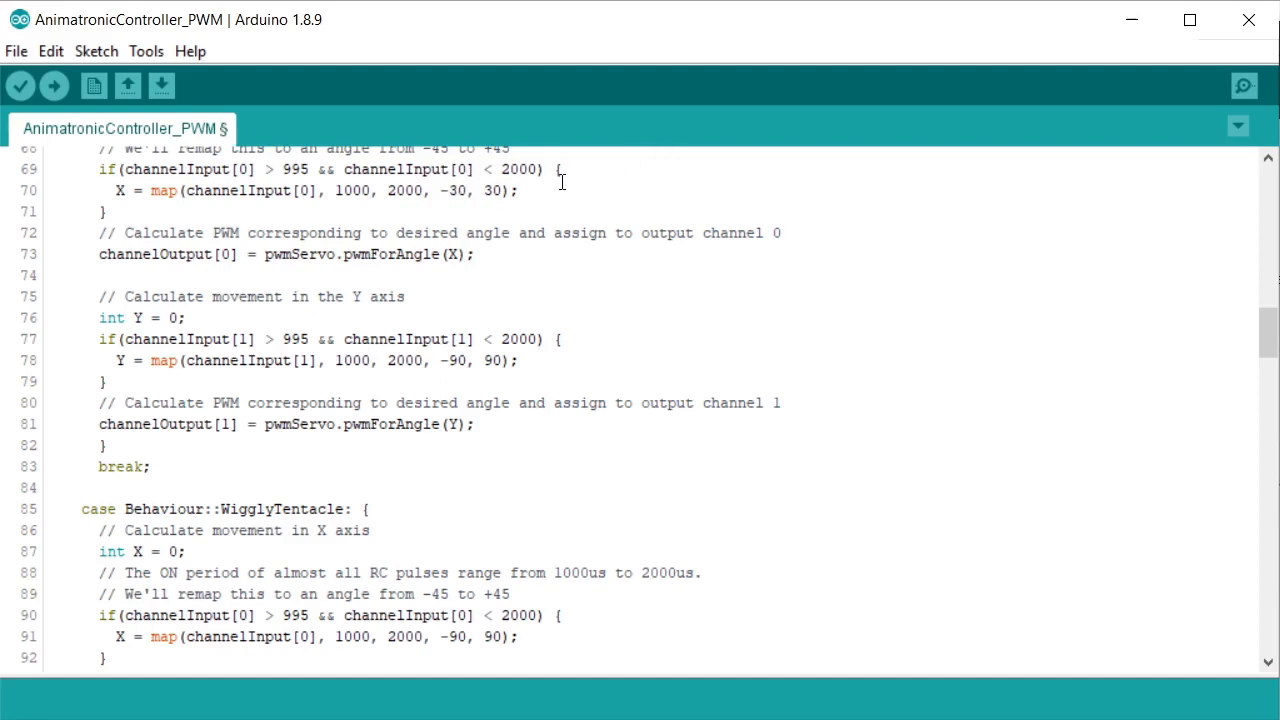
pyautogui.moveTo(568, 198)
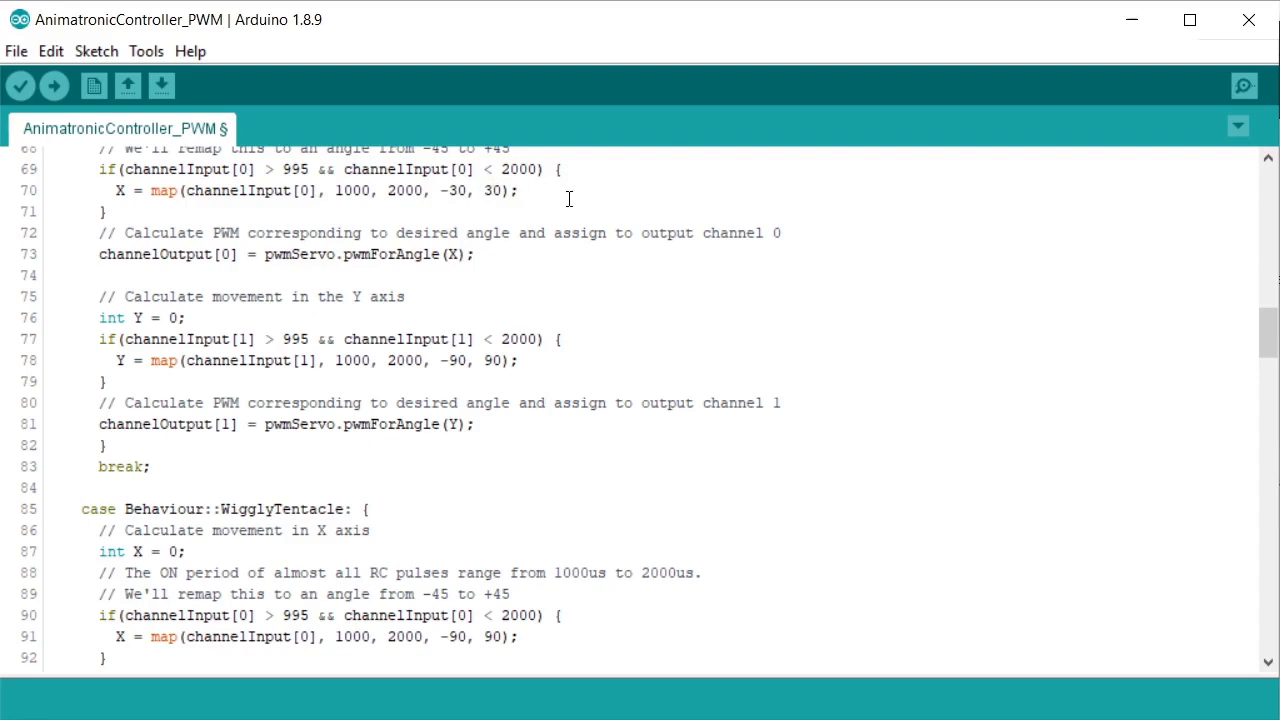
pyautogui.doubleClick(456, 190)
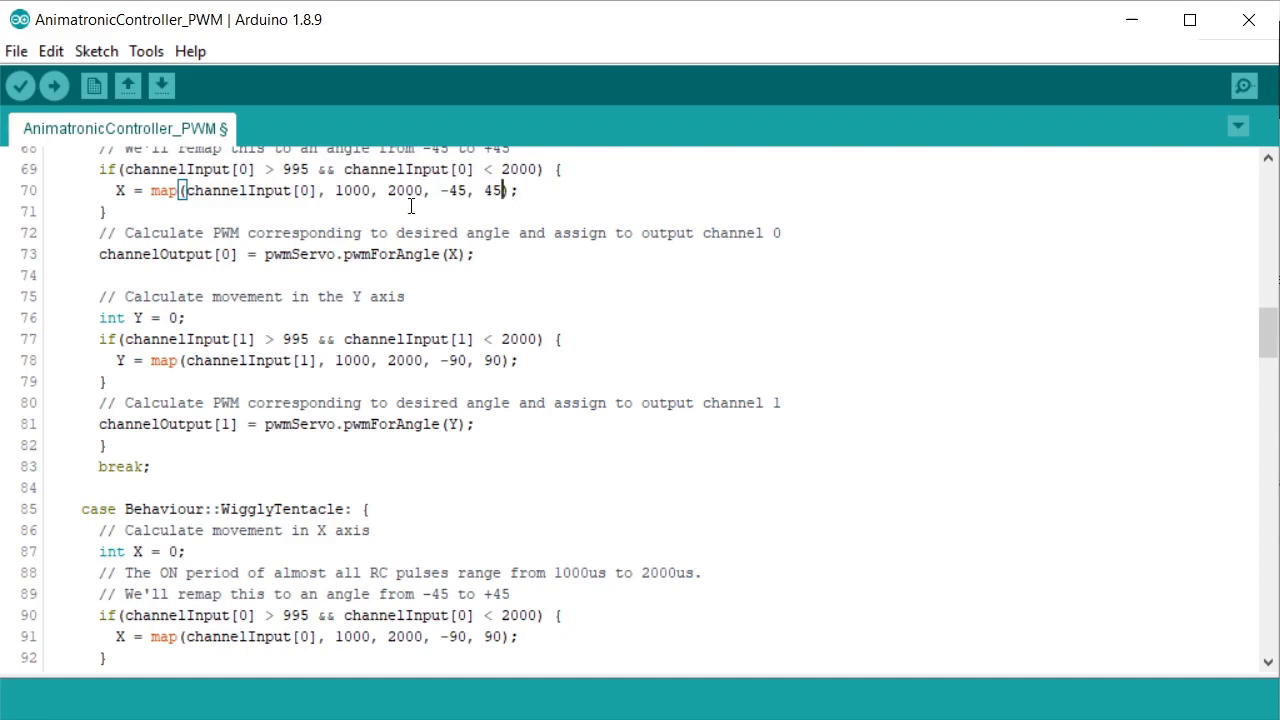
pyautogui.moveTo(402, 214)
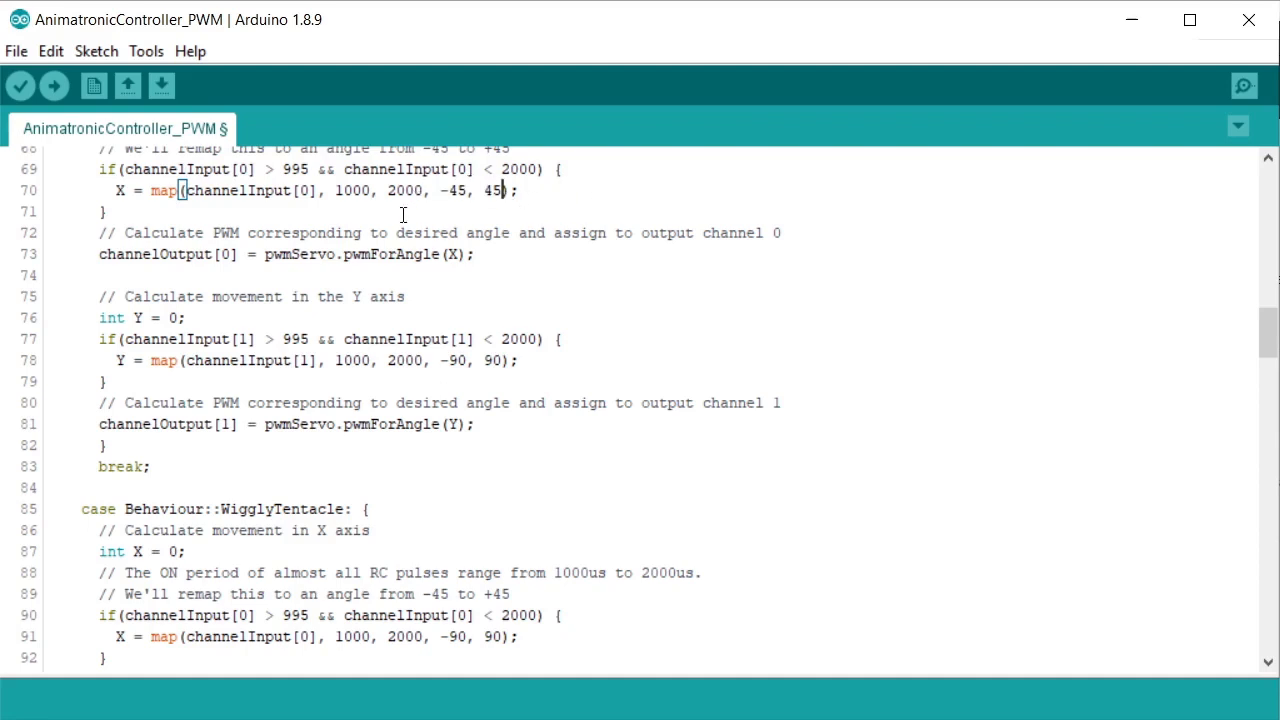
pyautogui.moveTo(532, 280)
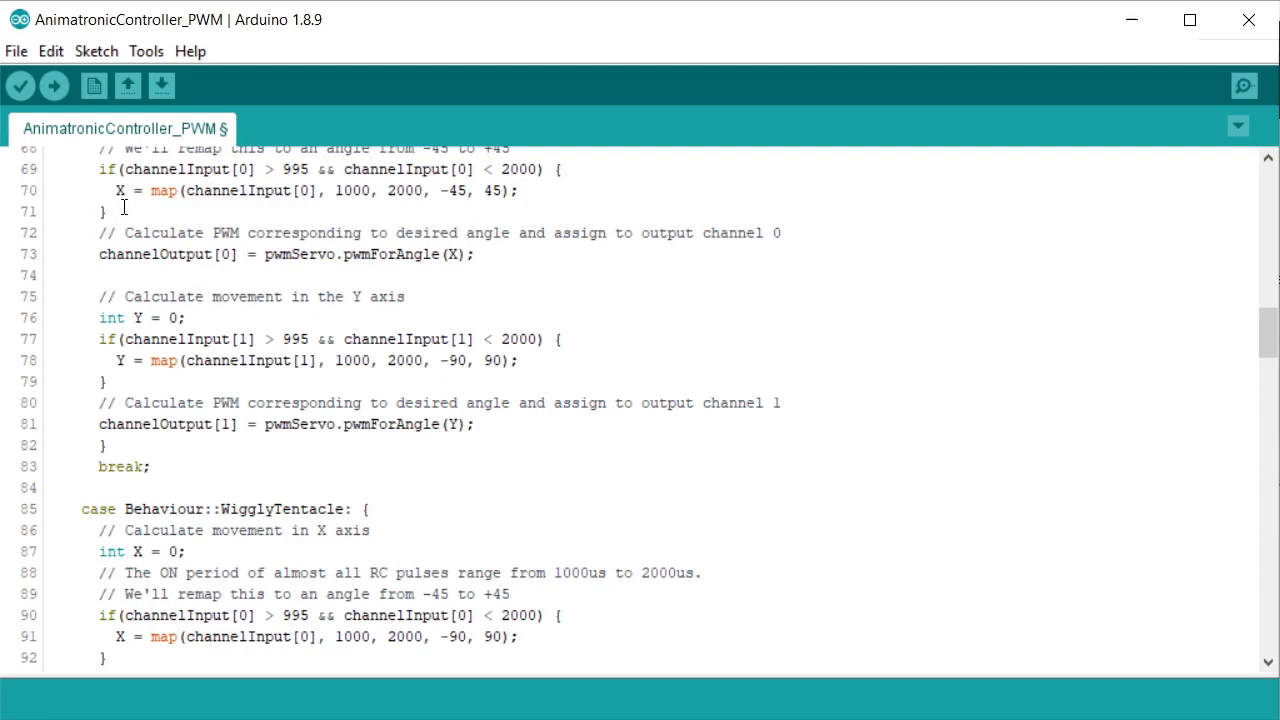
# Step: Highlight the X angle variable and the output channel 0 assignment that receives it
pyautogui.doubleClick(116, 190)
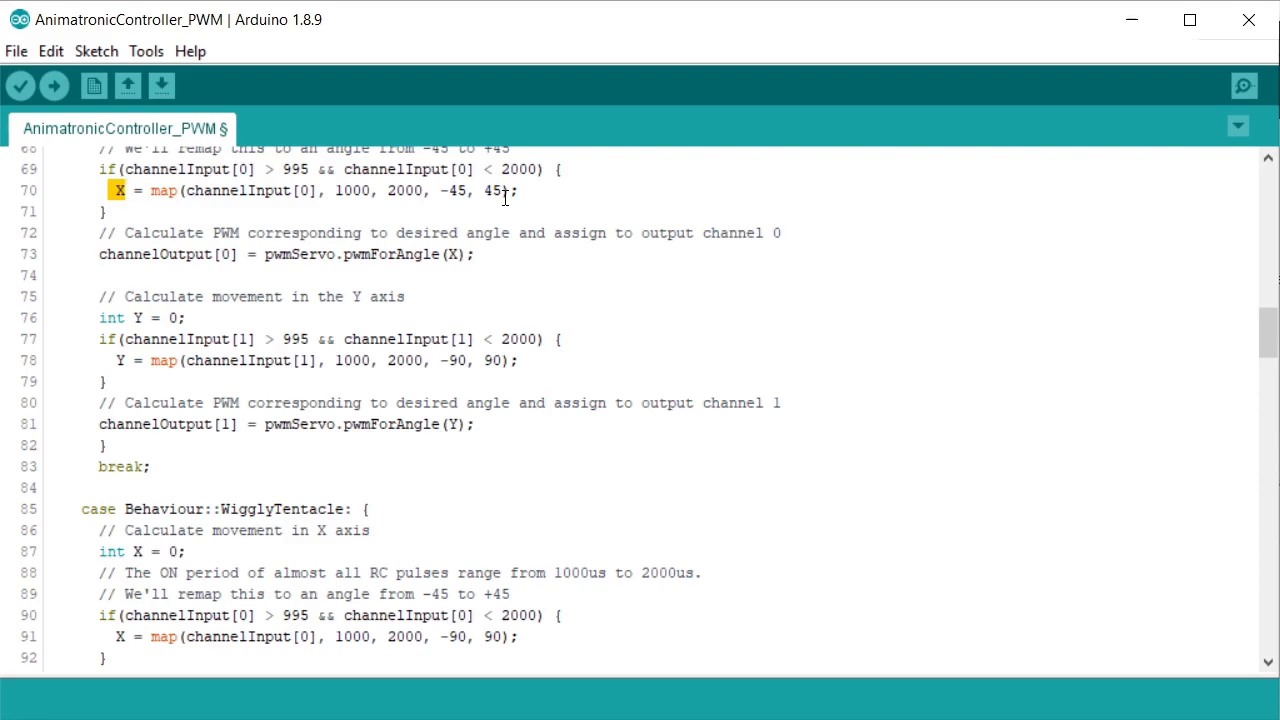
pyautogui.click(262, 254)
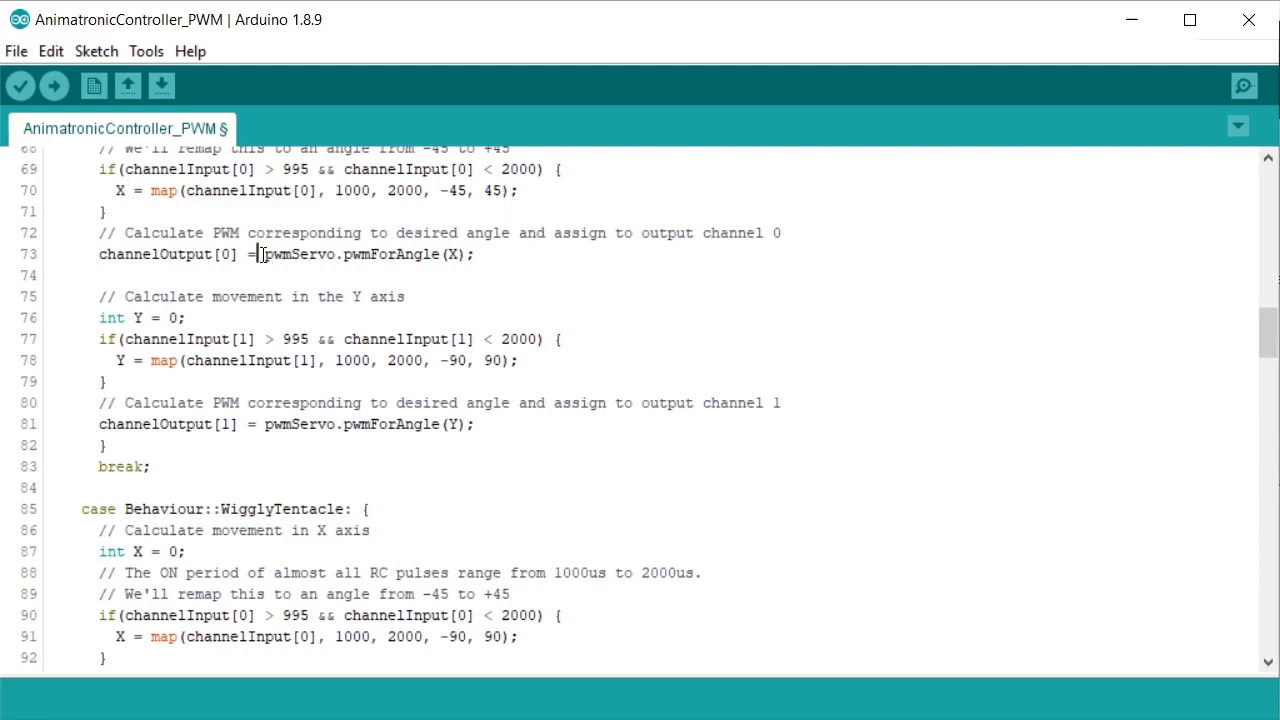
pyautogui.doubleClick(300, 252)
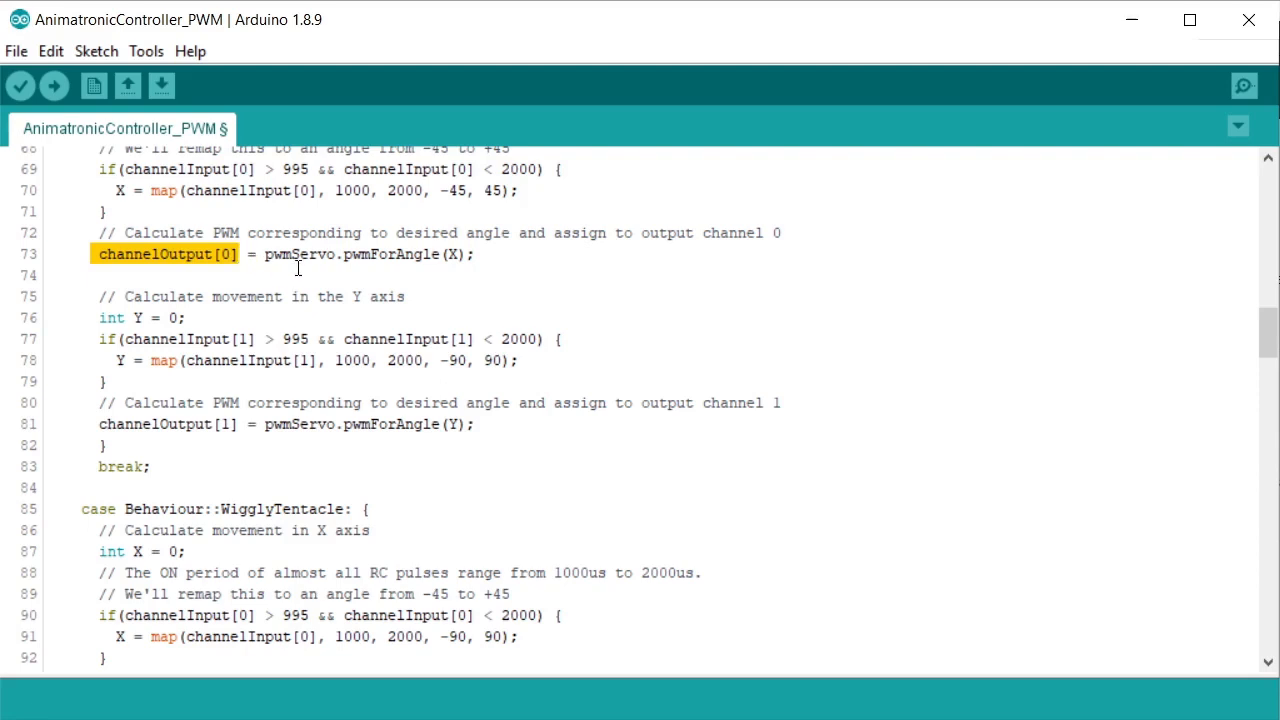
pyautogui.moveTo(100, 292)
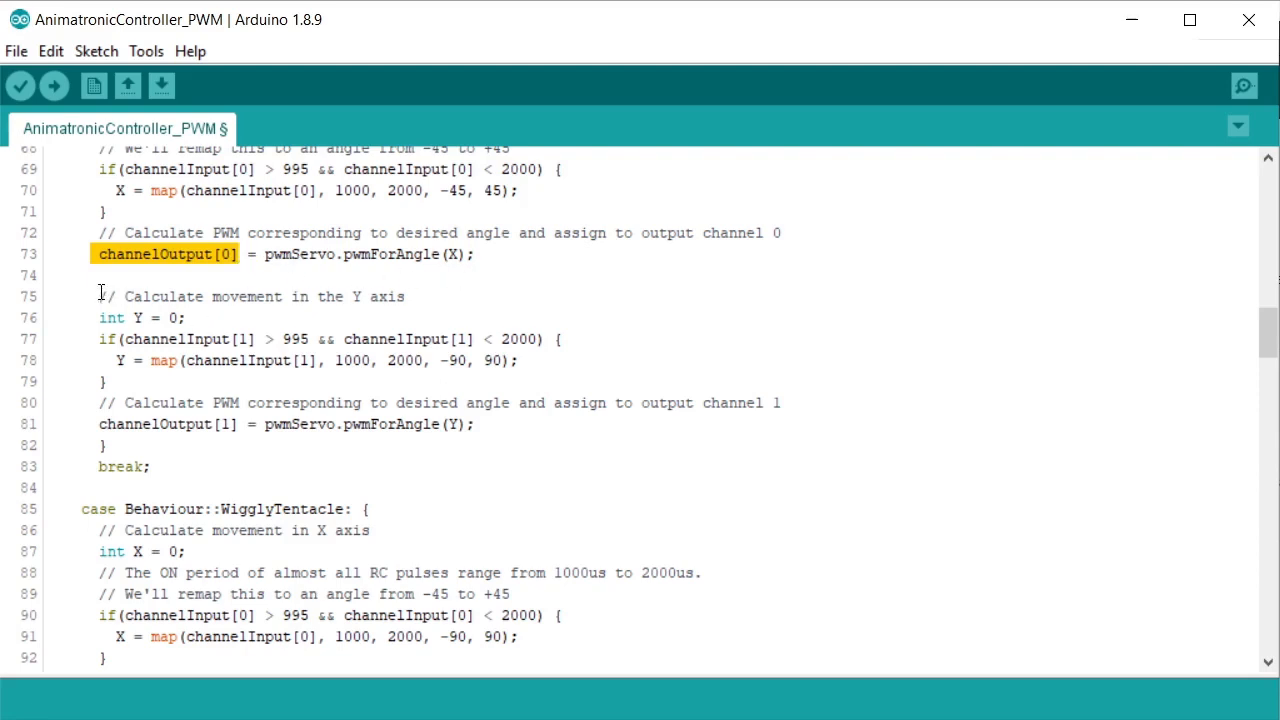
pyautogui.moveTo(100, 296); pyautogui.dragTo(152, 466)
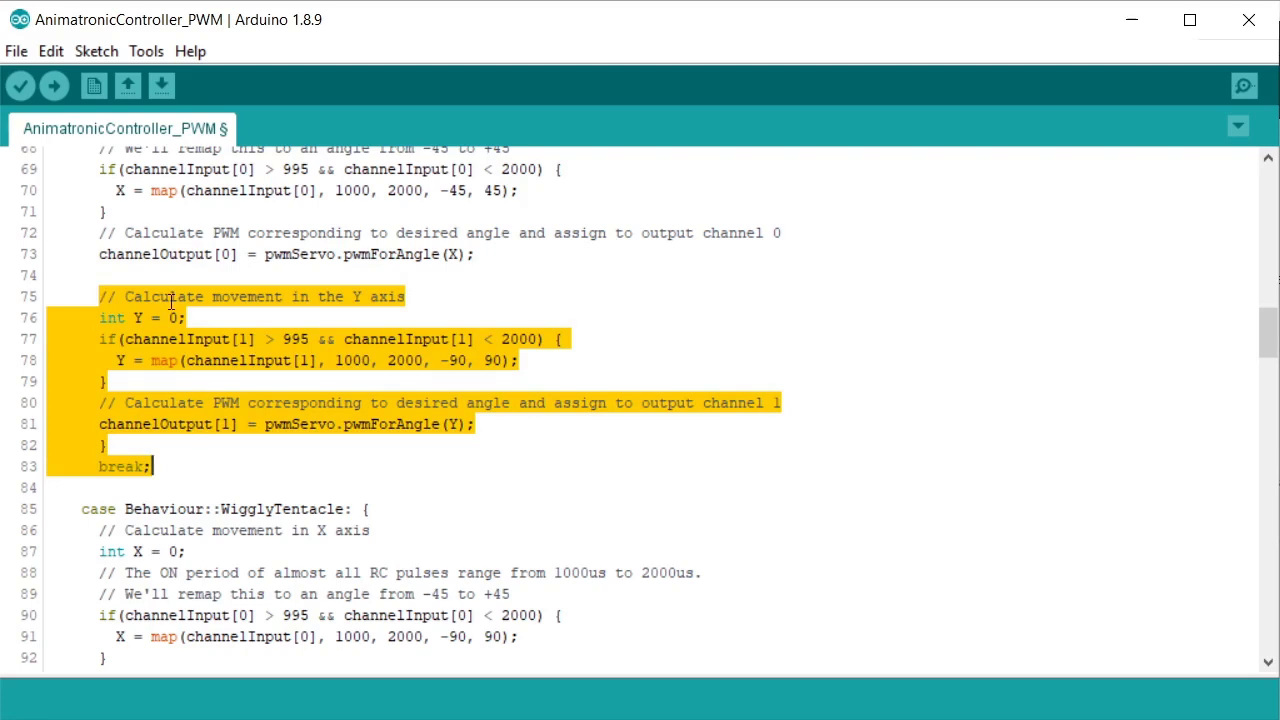
pyautogui.click(240, 338)
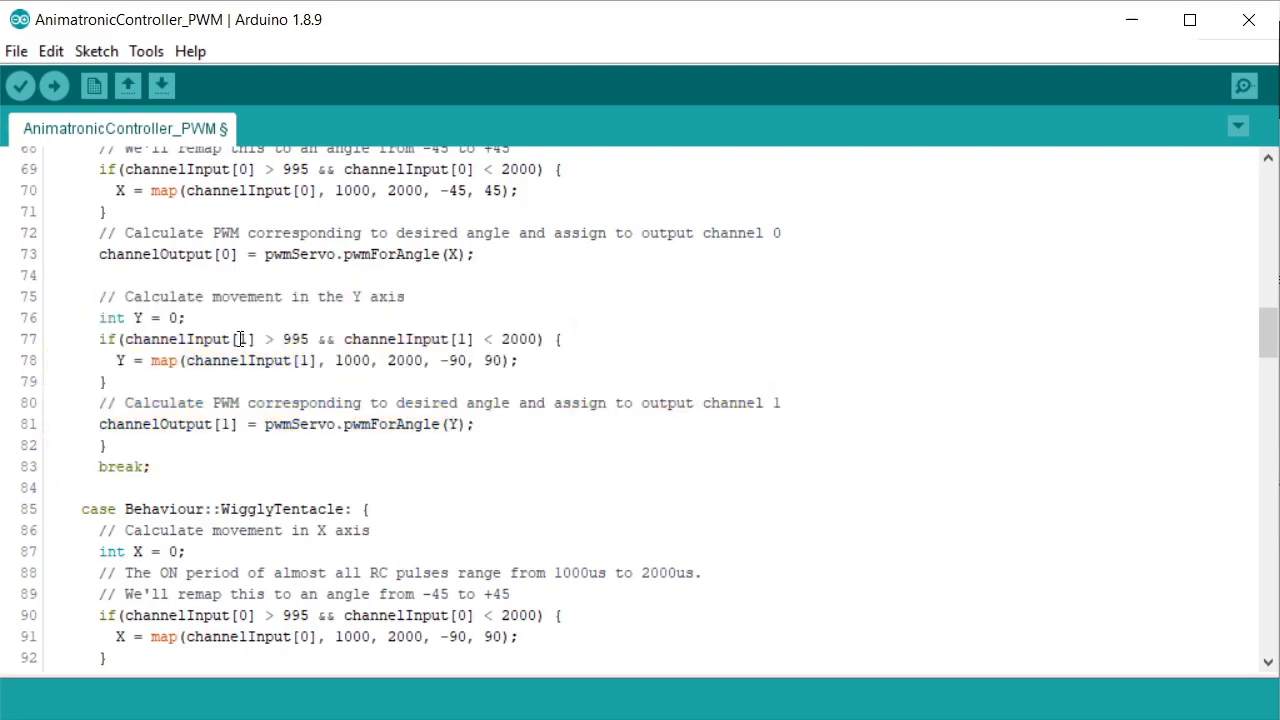
pyautogui.doubleClick(240, 340)
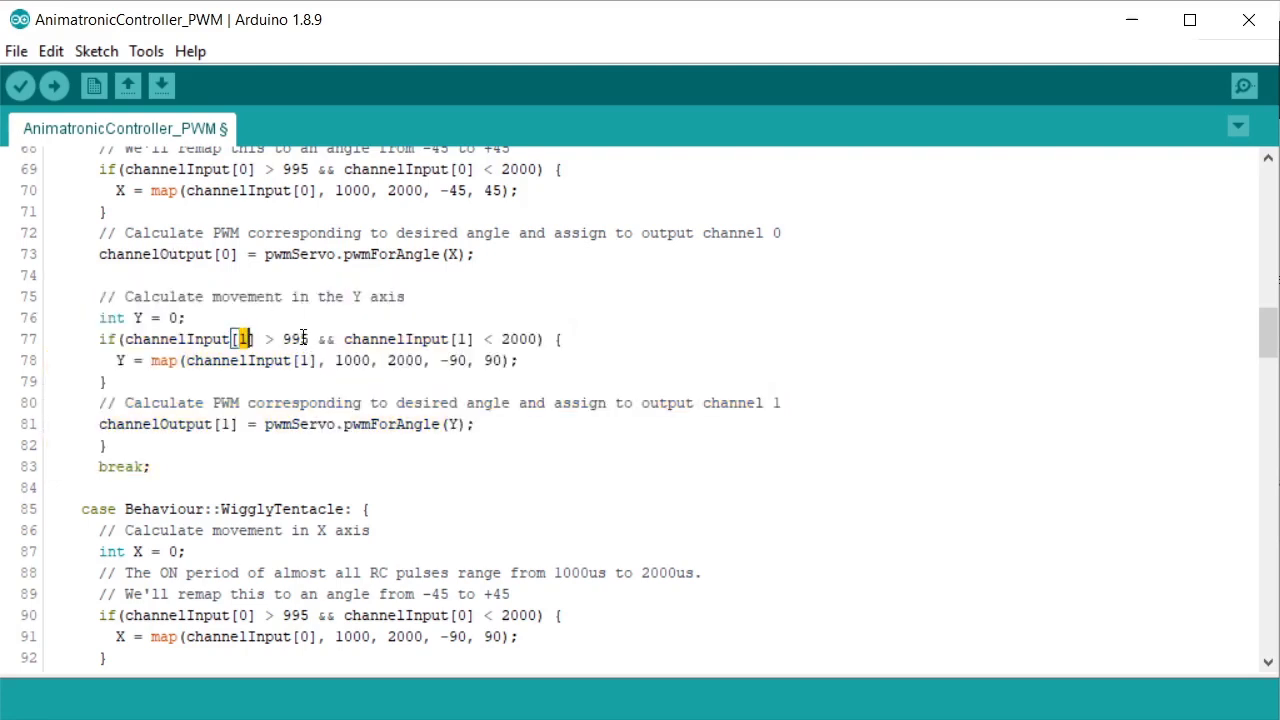
pyautogui.doubleClick(520, 340)
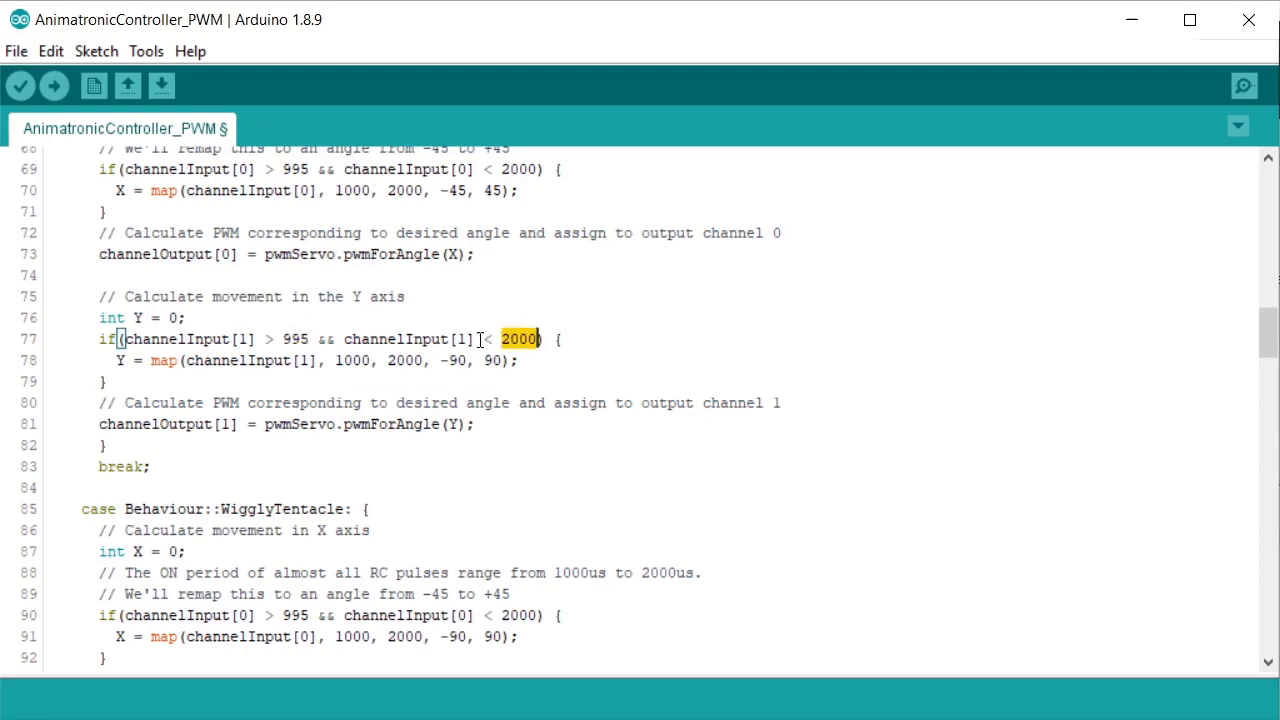
pyautogui.doubleClick(450, 360)
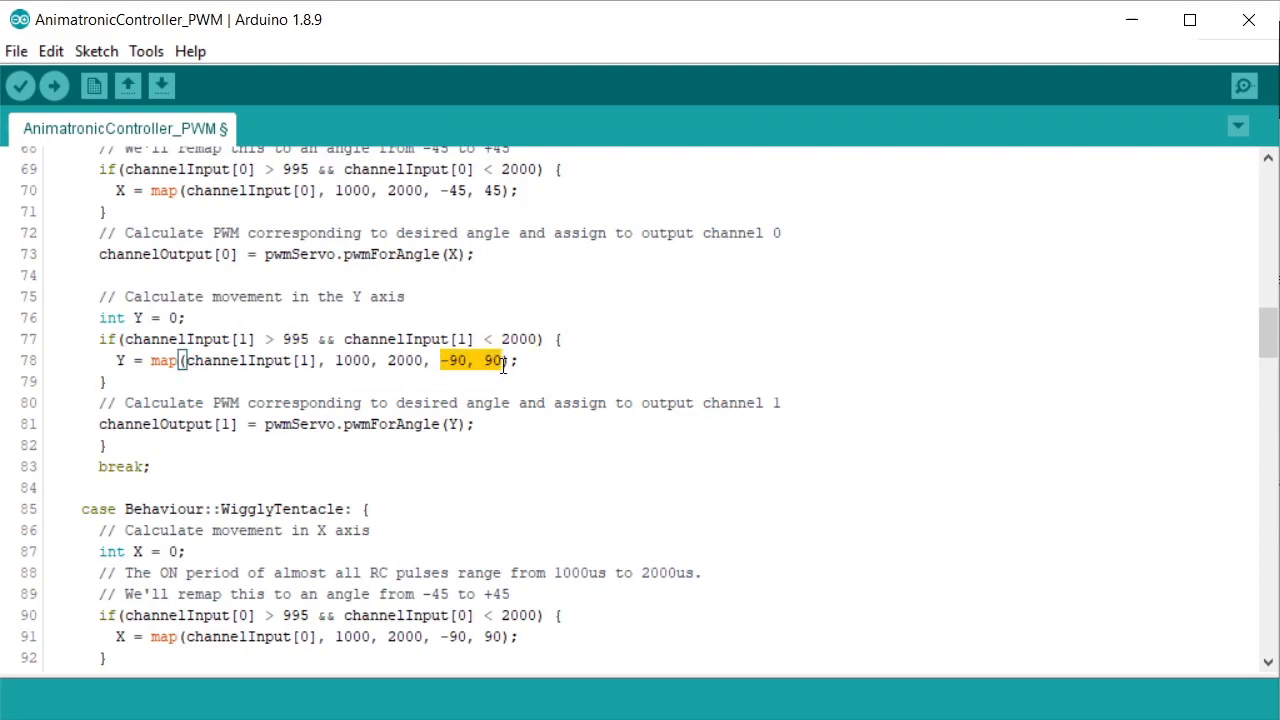
pyautogui.moveTo(512, 366)
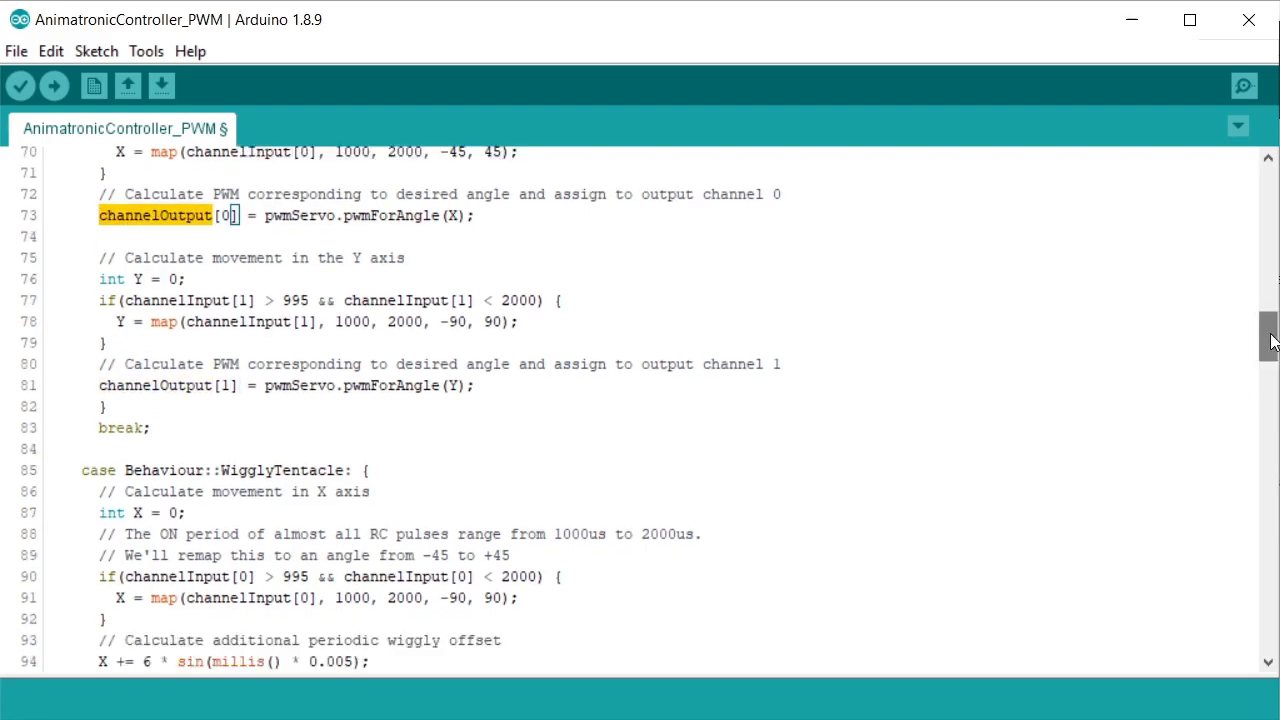
pyautogui.scroll(-3)
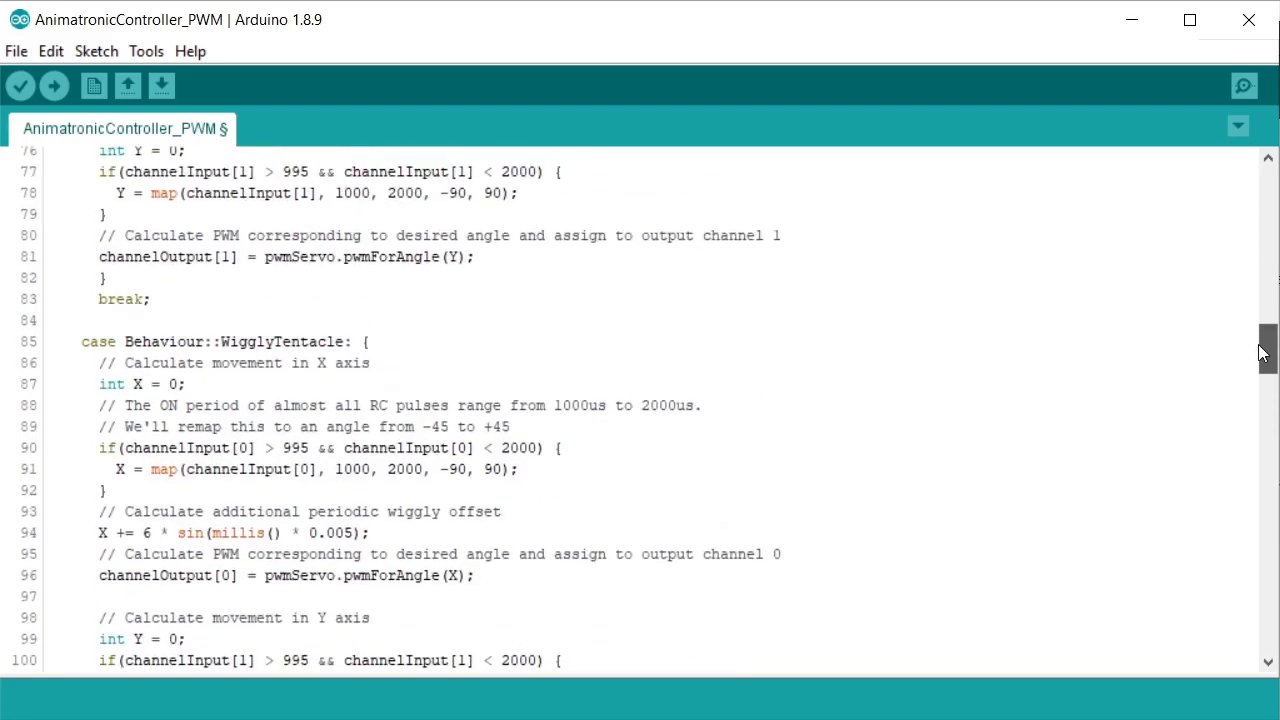
pyautogui.scroll(-3)
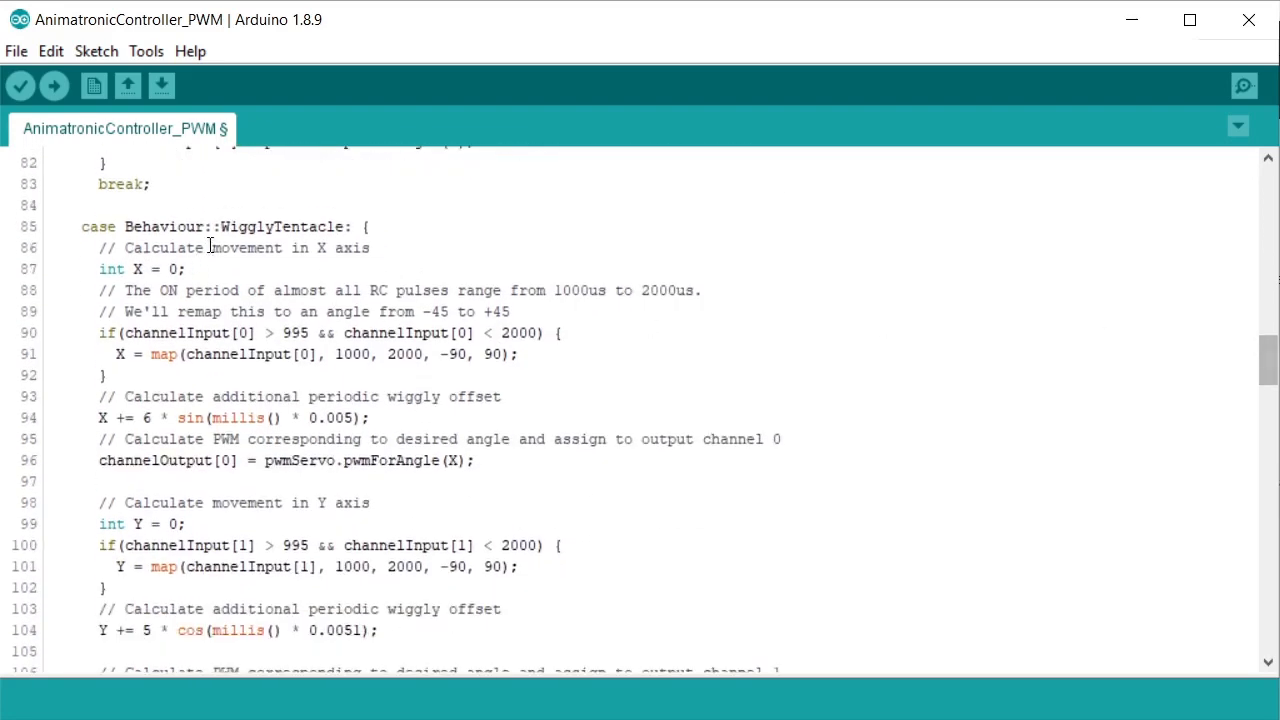
pyautogui.doubleClick(280, 228)
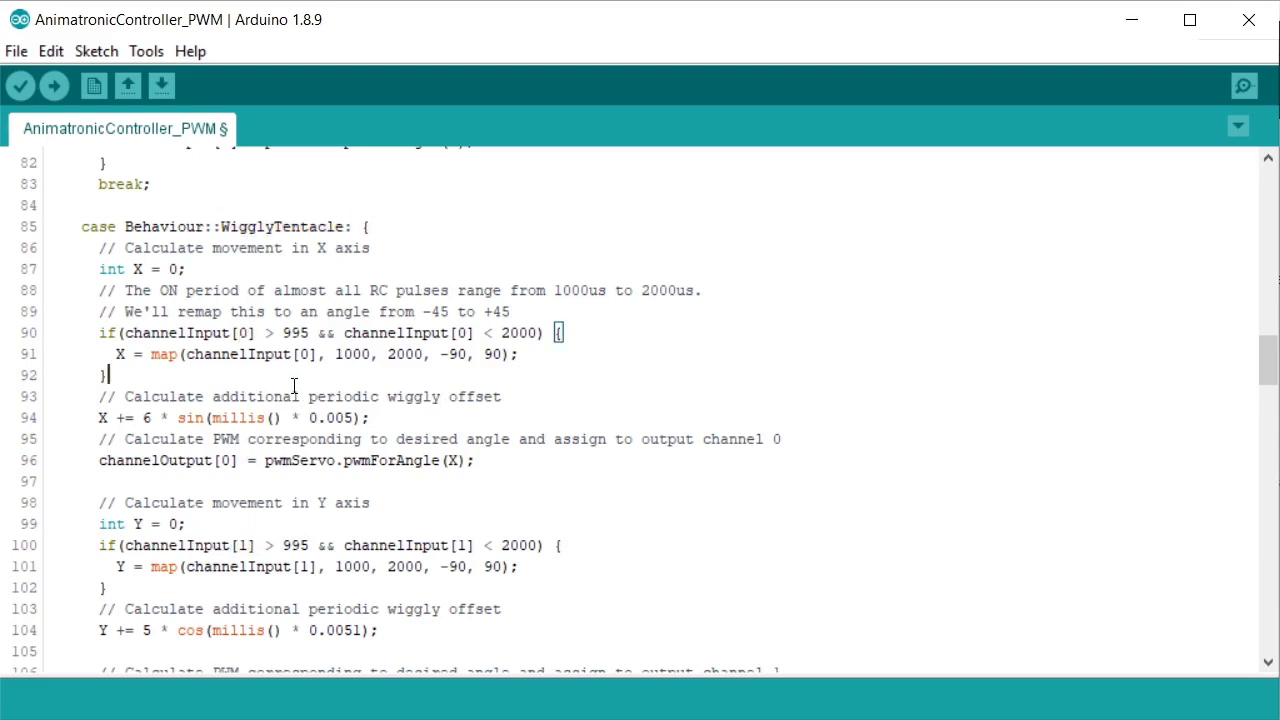
pyautogui.doubleClick(116, 354)
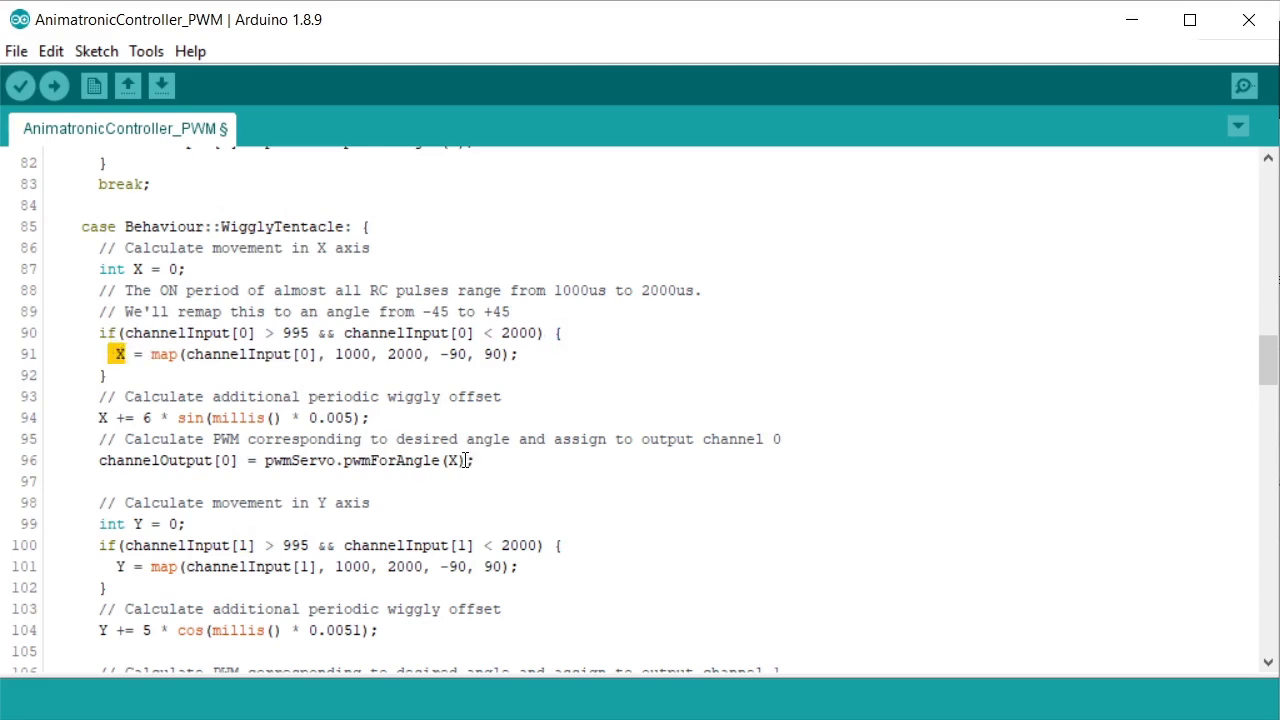
pyautogui.doubleClick(452, 460)
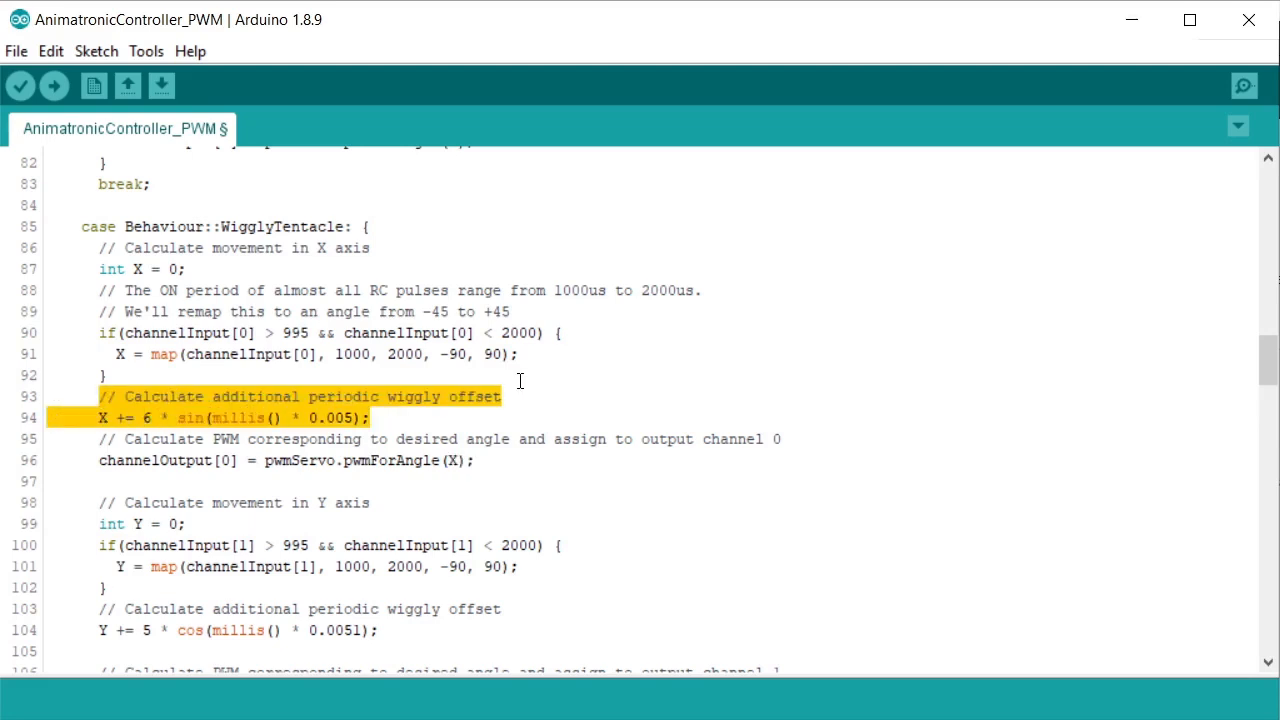
pyautogui.click(212, 418)
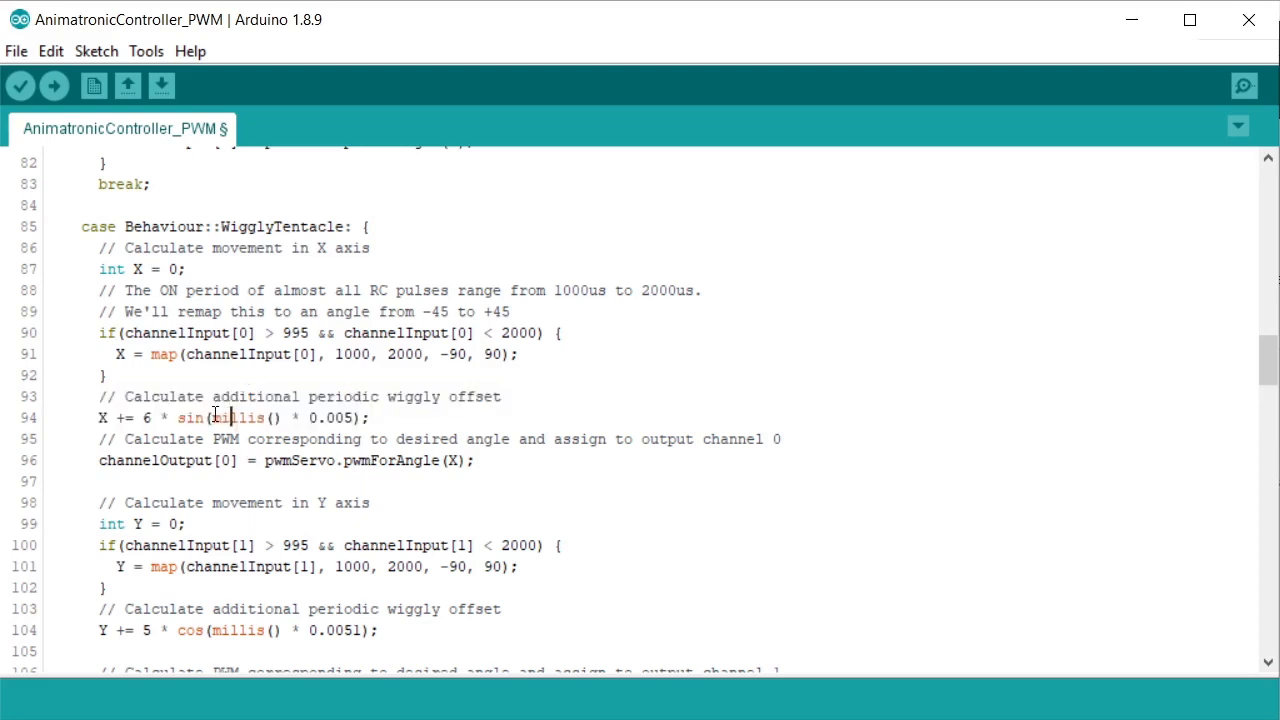
pyautogui.doubleClick(236, 418)
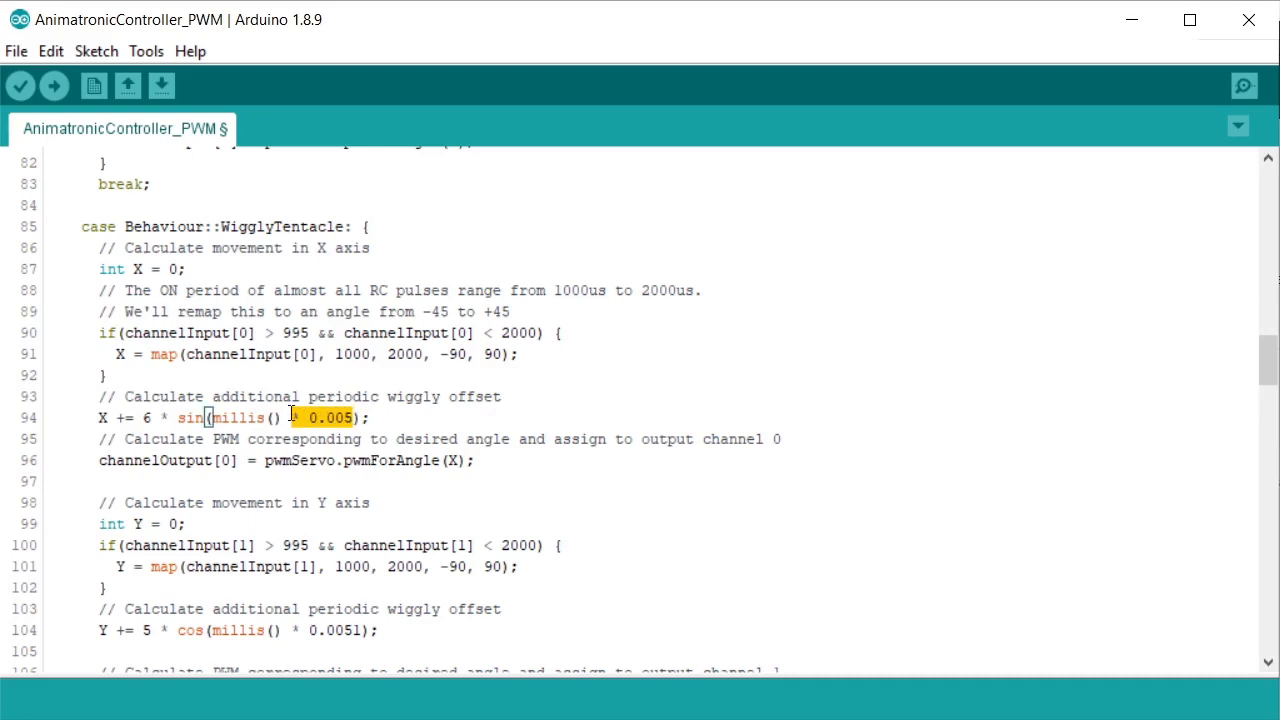
pyautogui.moveTo(304, 384)
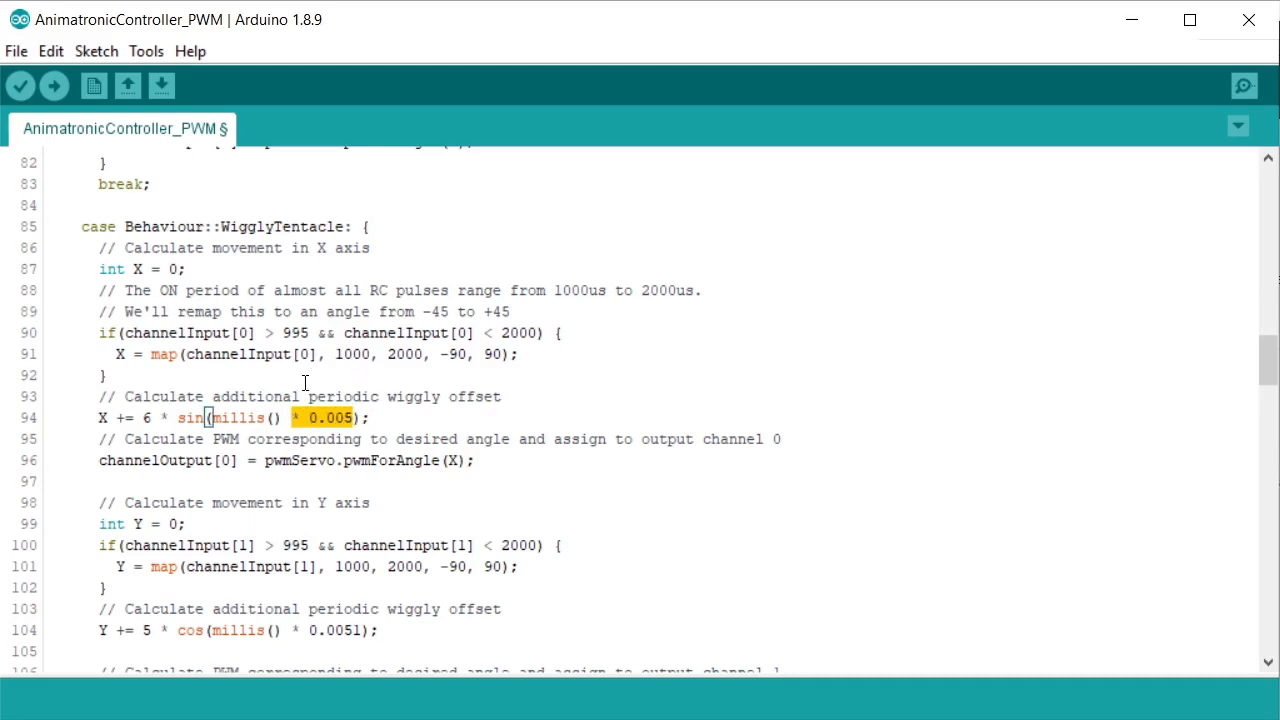
pyautogui.moveTo(364, 396)
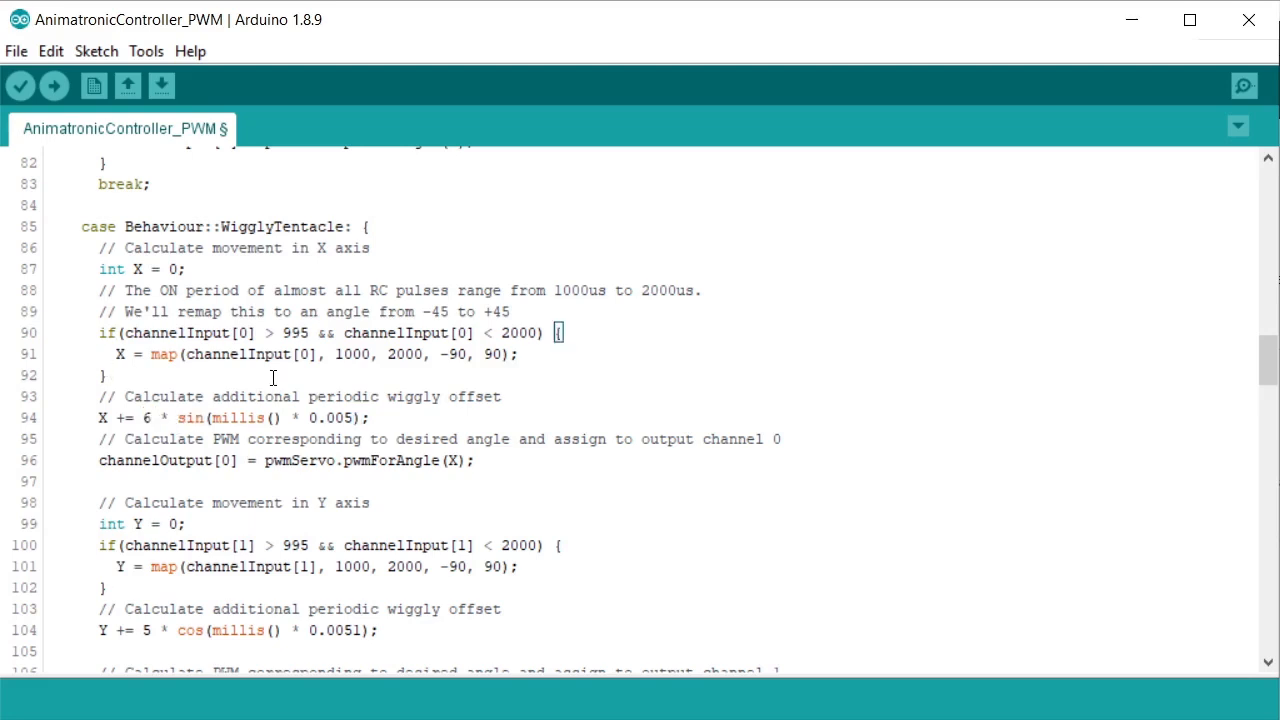
# Step: Change the WigglyTentacle X offset to X += 2 * sin(millis() * 0.1), replacing 6 and 0.005
pyautogui.doubleClick(150, 418)
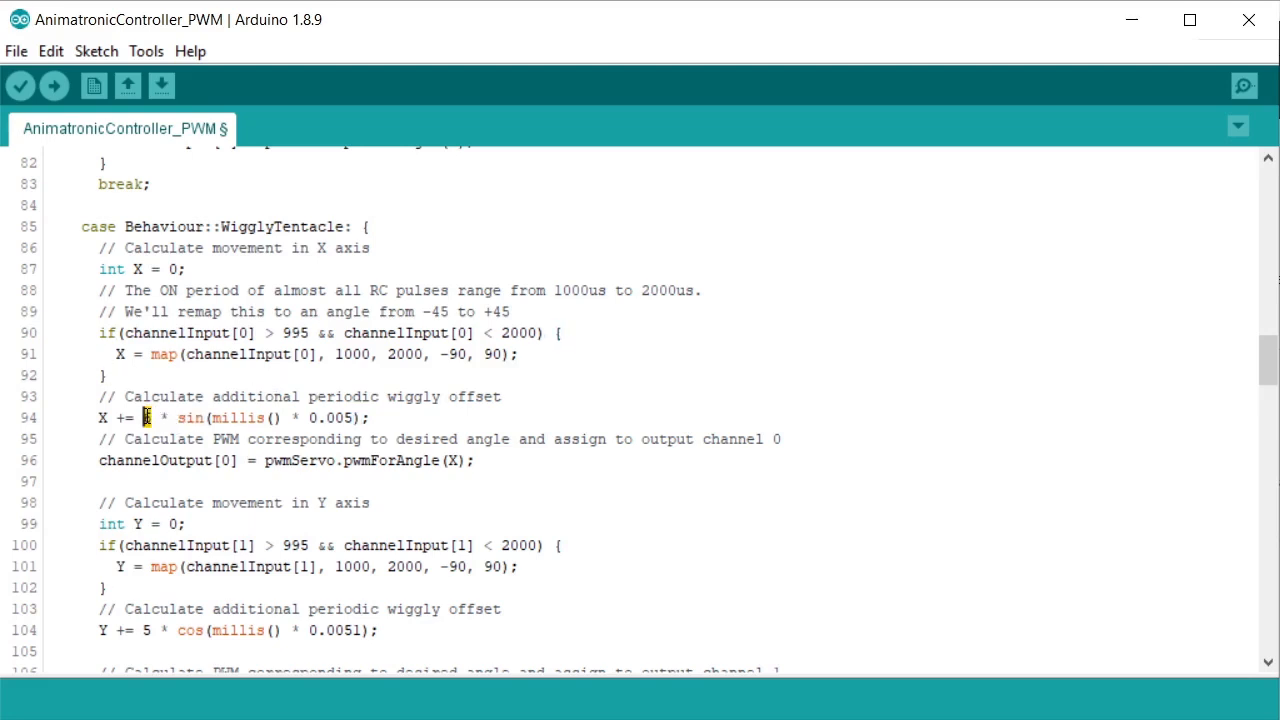
pyautogui.write('2')
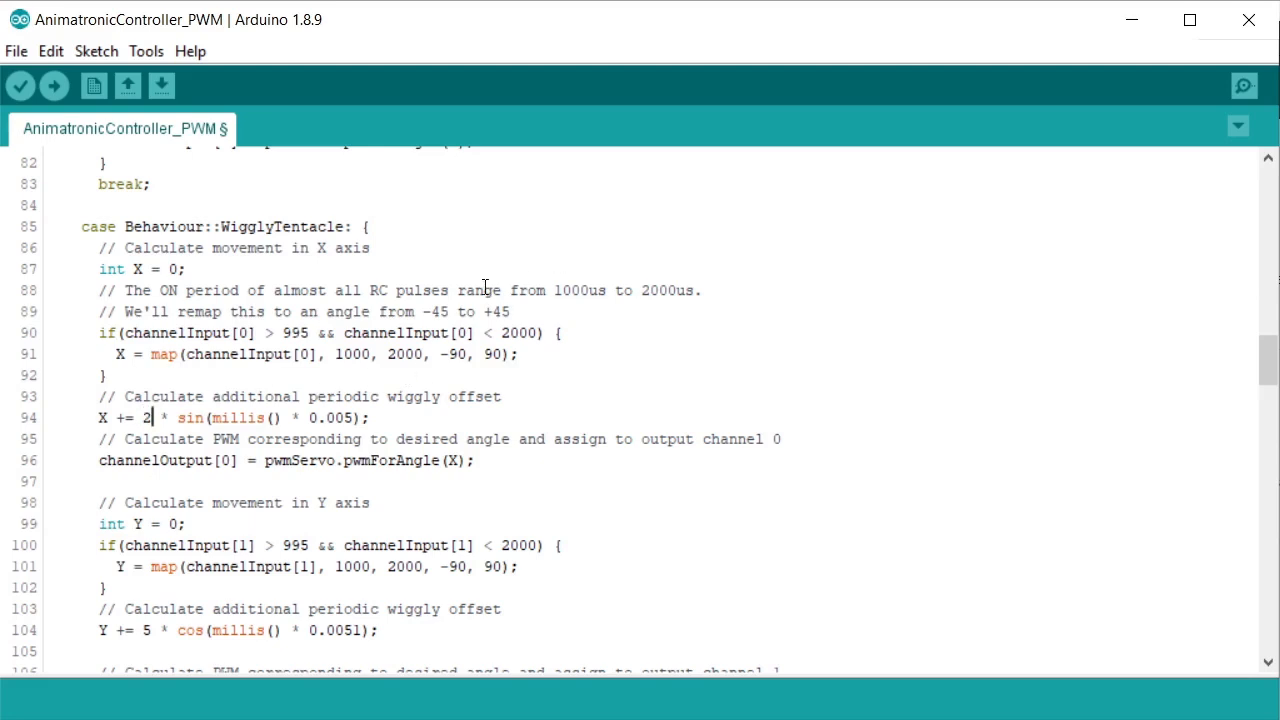
pyautogui.moveTo(360, 424)
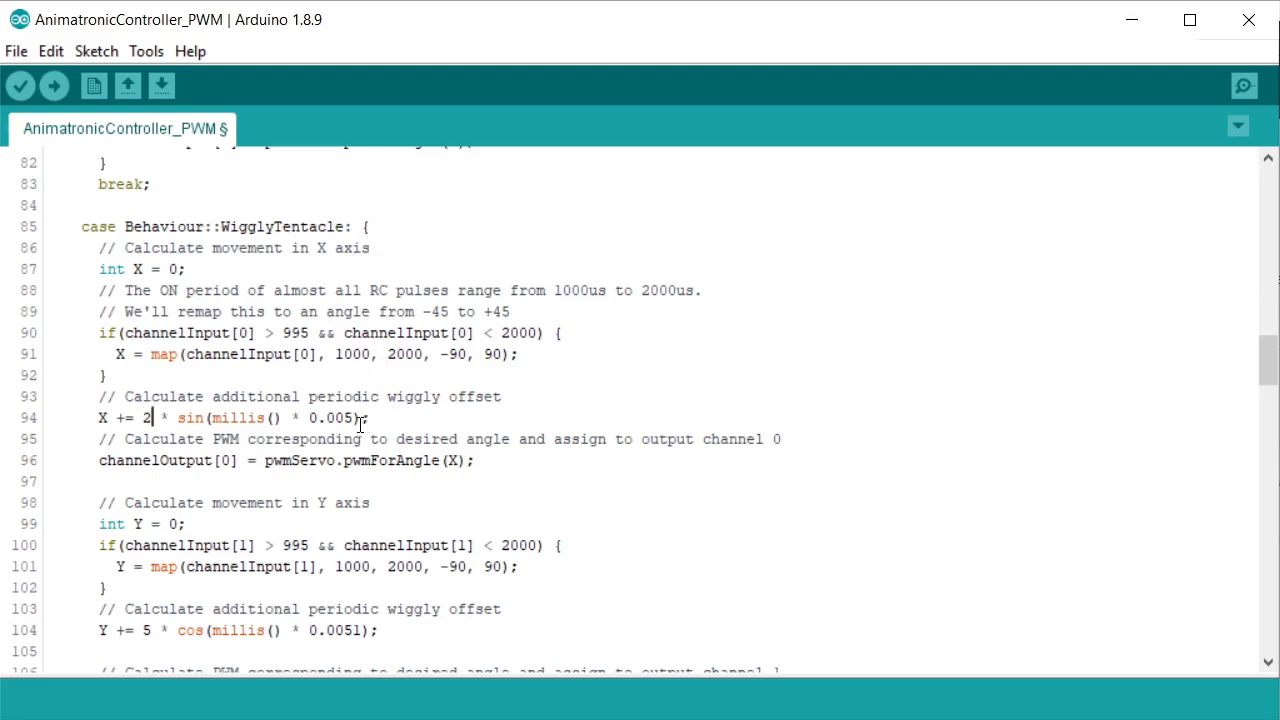
pyautogui.write('0.1')
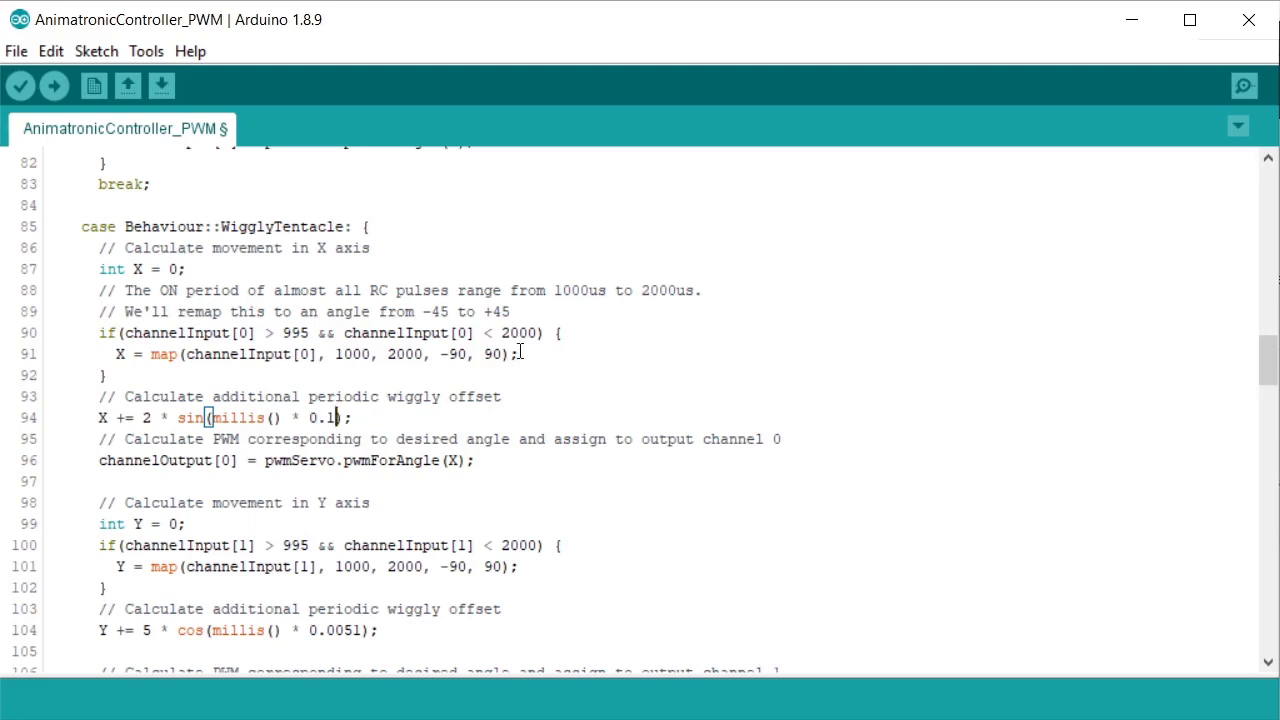
pyautogui.moveTo(454, 372)
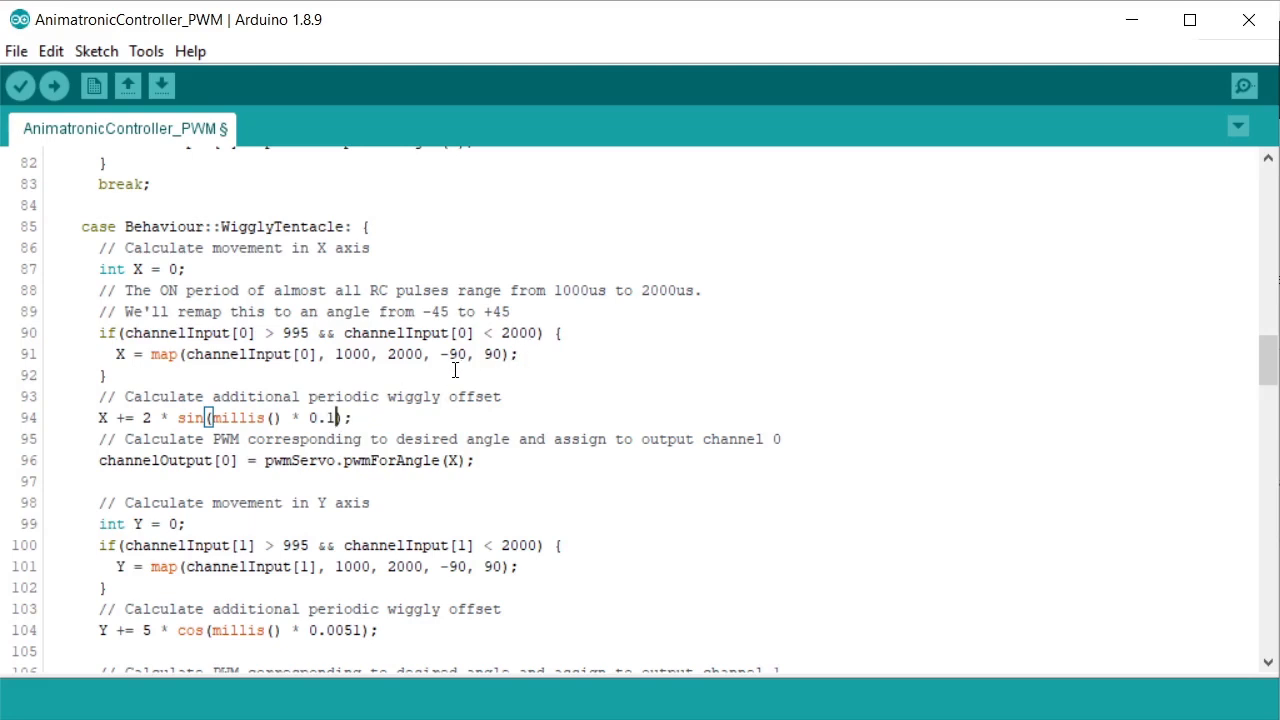
pyautogui.moveTo(384, 344)
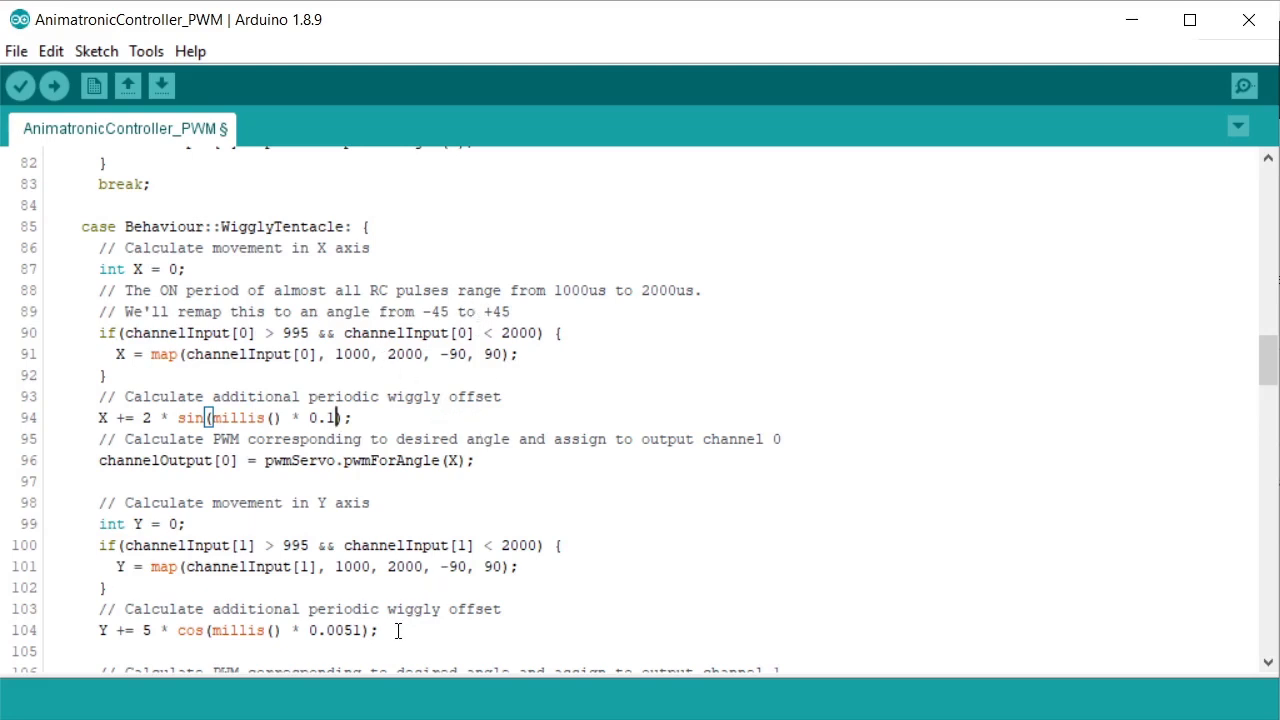
pyautogui.tripleClick(230, 630)
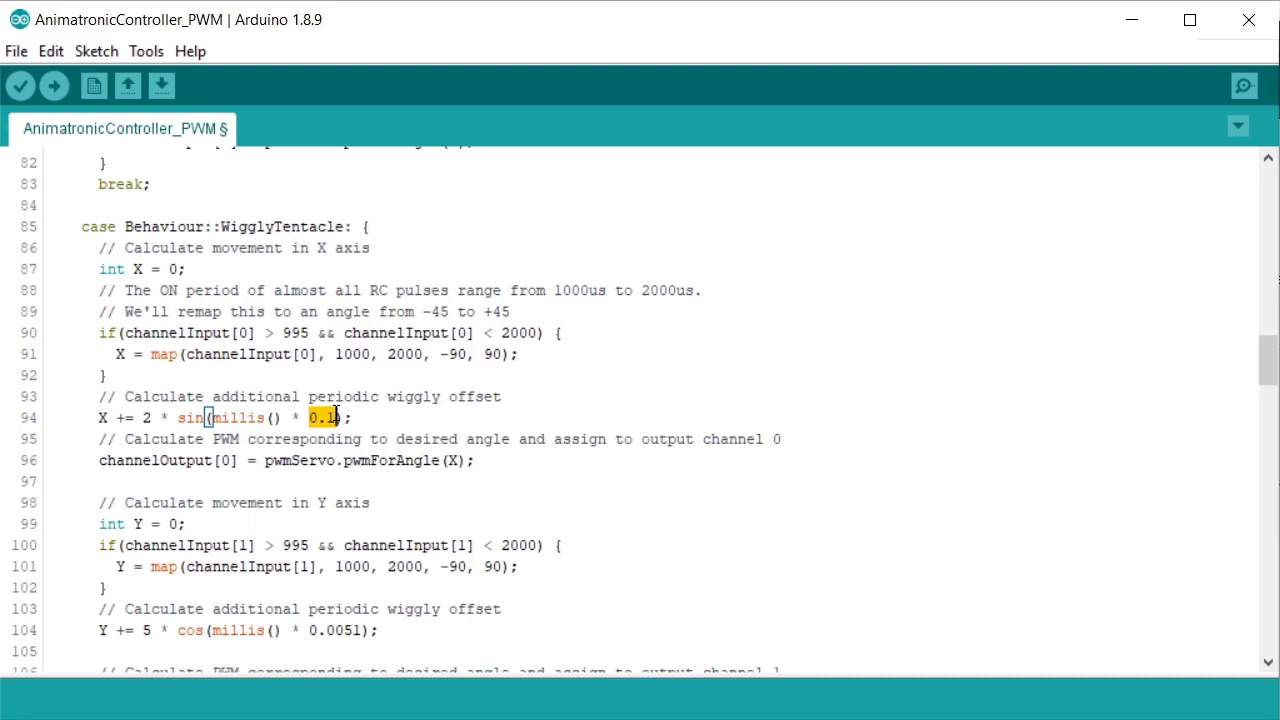
pyautogui.moveTo(126, 430)
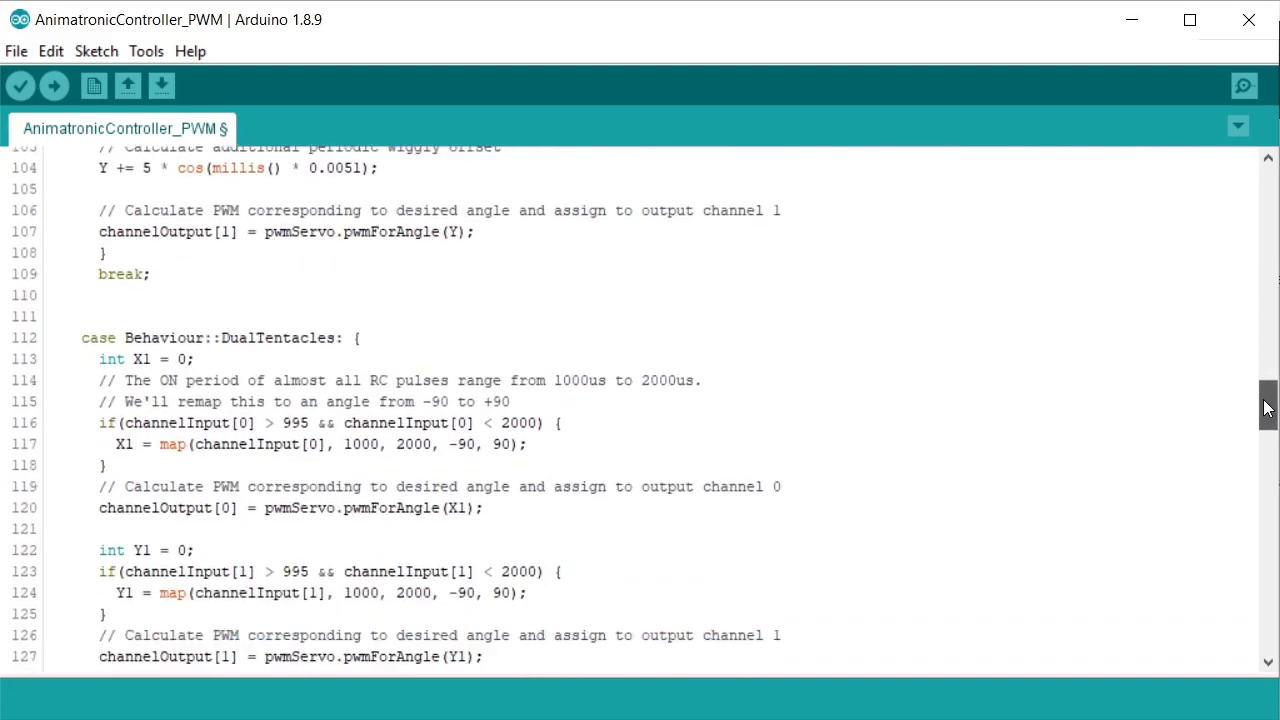
pyautogui.scroll(-3)
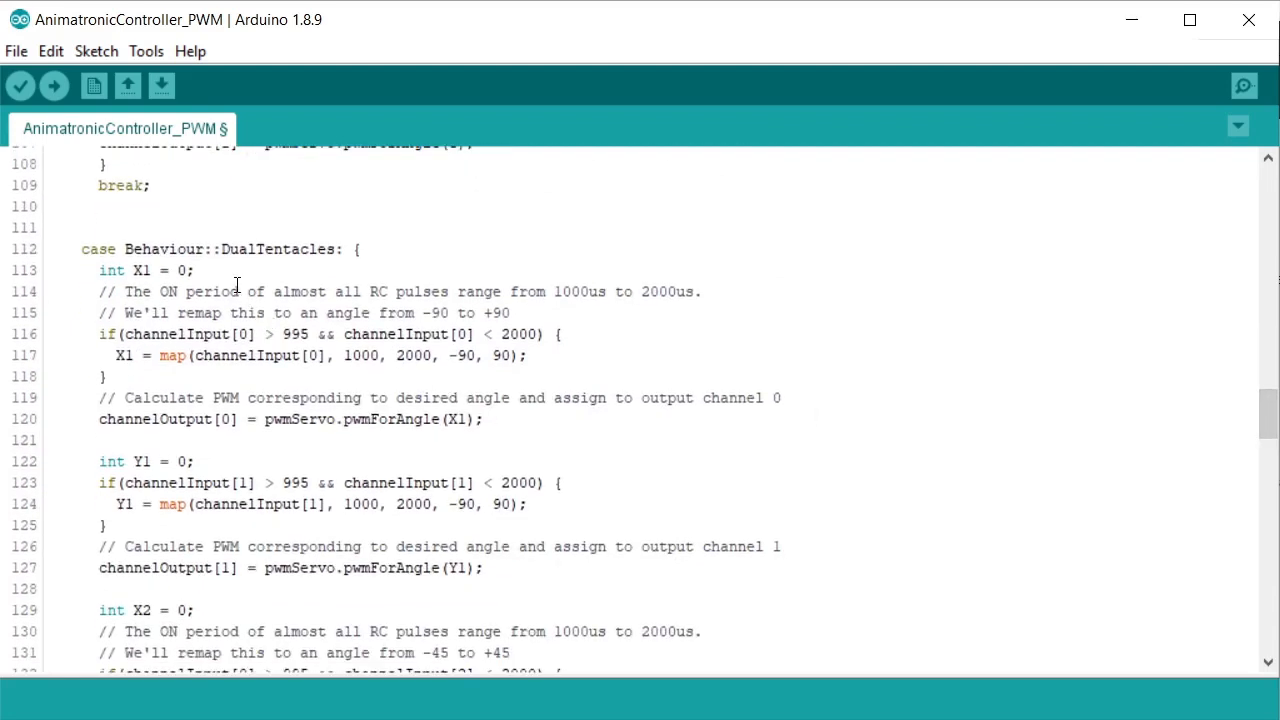
pyautogui.doubleClick(150, 248)
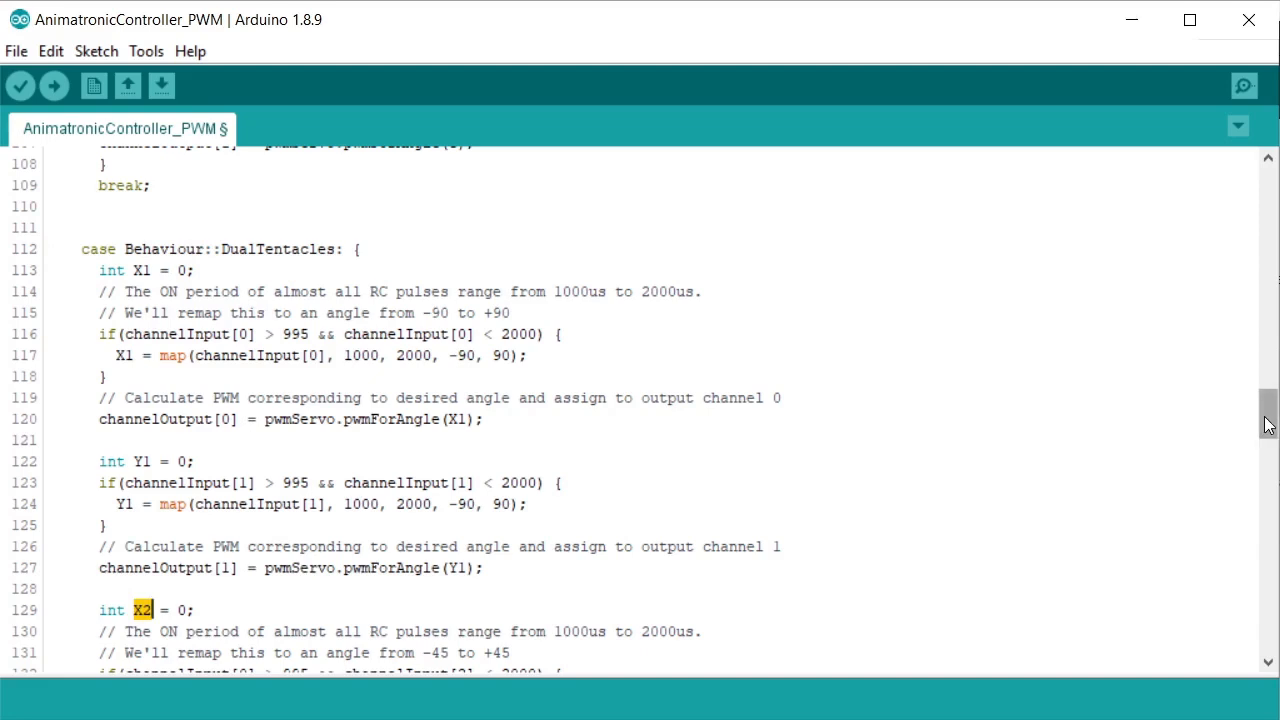
pyautogui.scroll(-3)
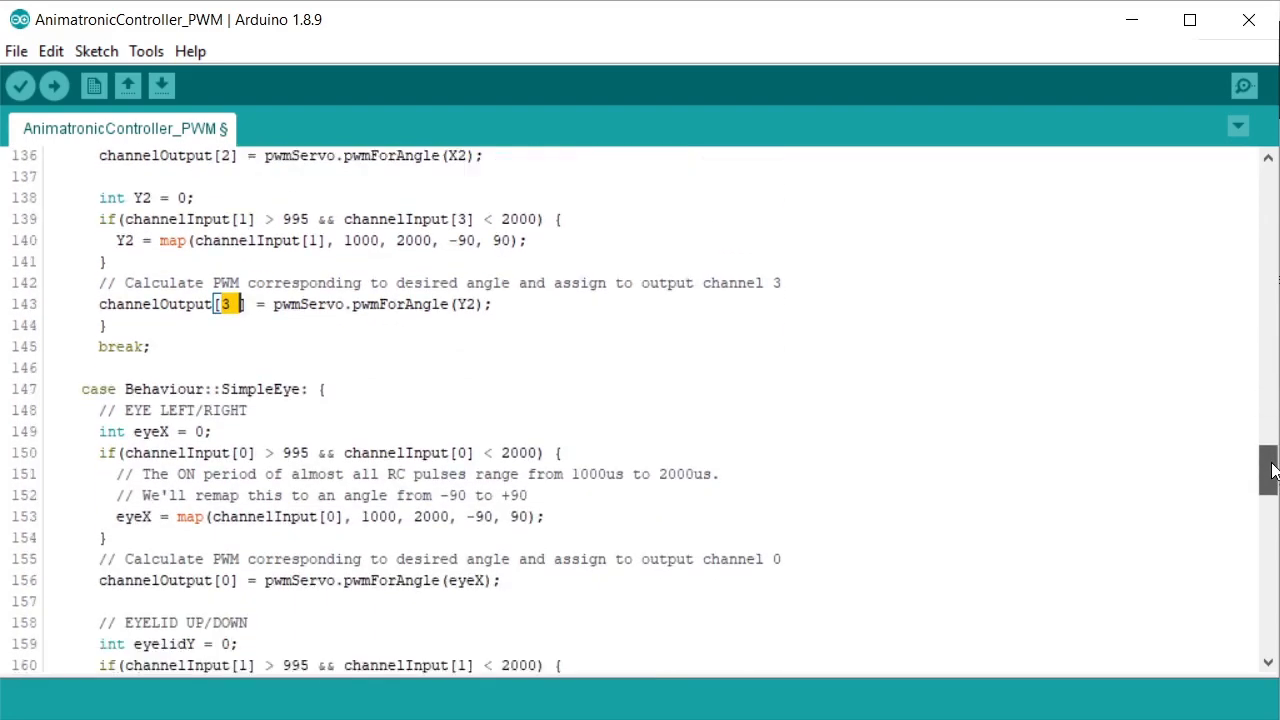
pyautogui.scroll(-3)
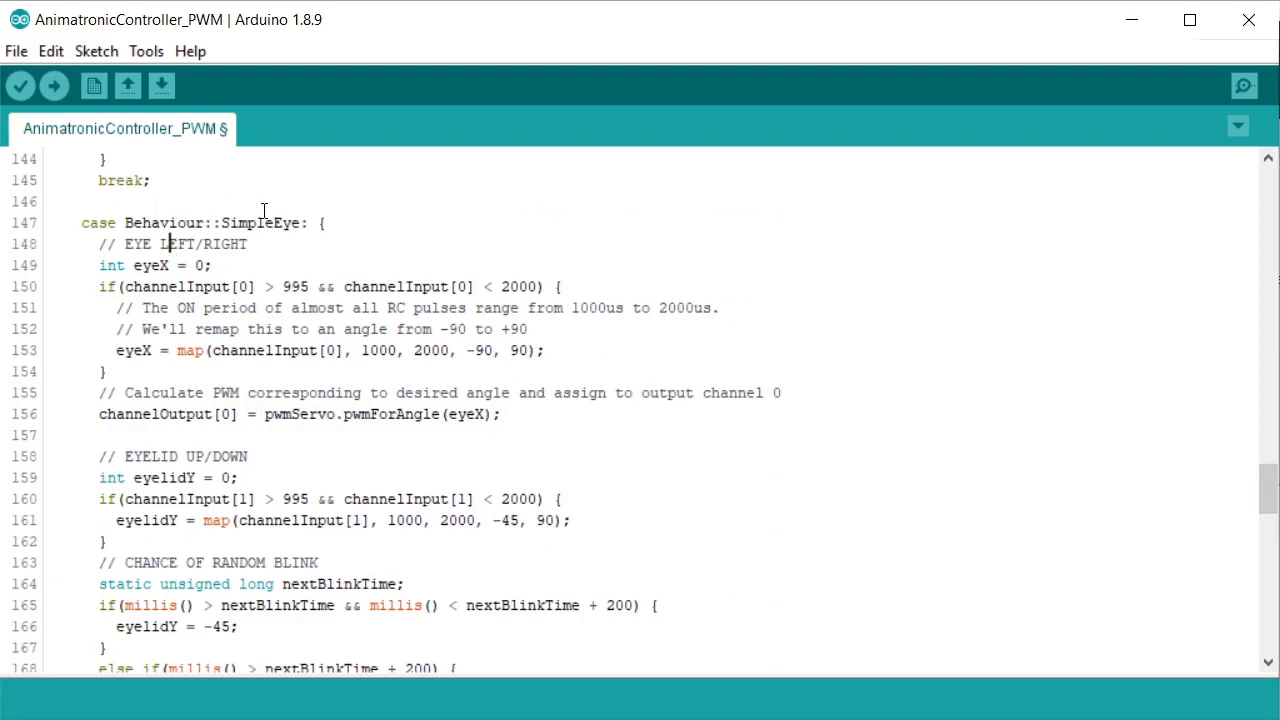
pyautogui.moveTo(1208, 508)
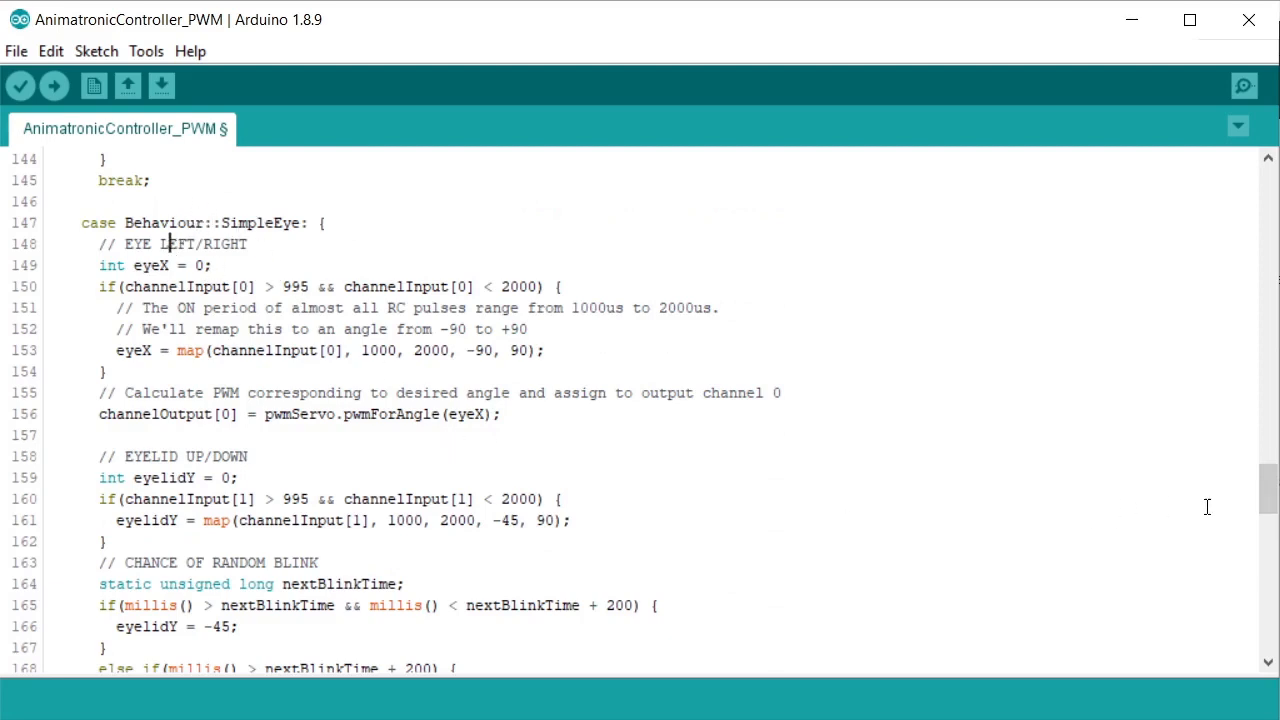
pyautogui.scroll(-3)
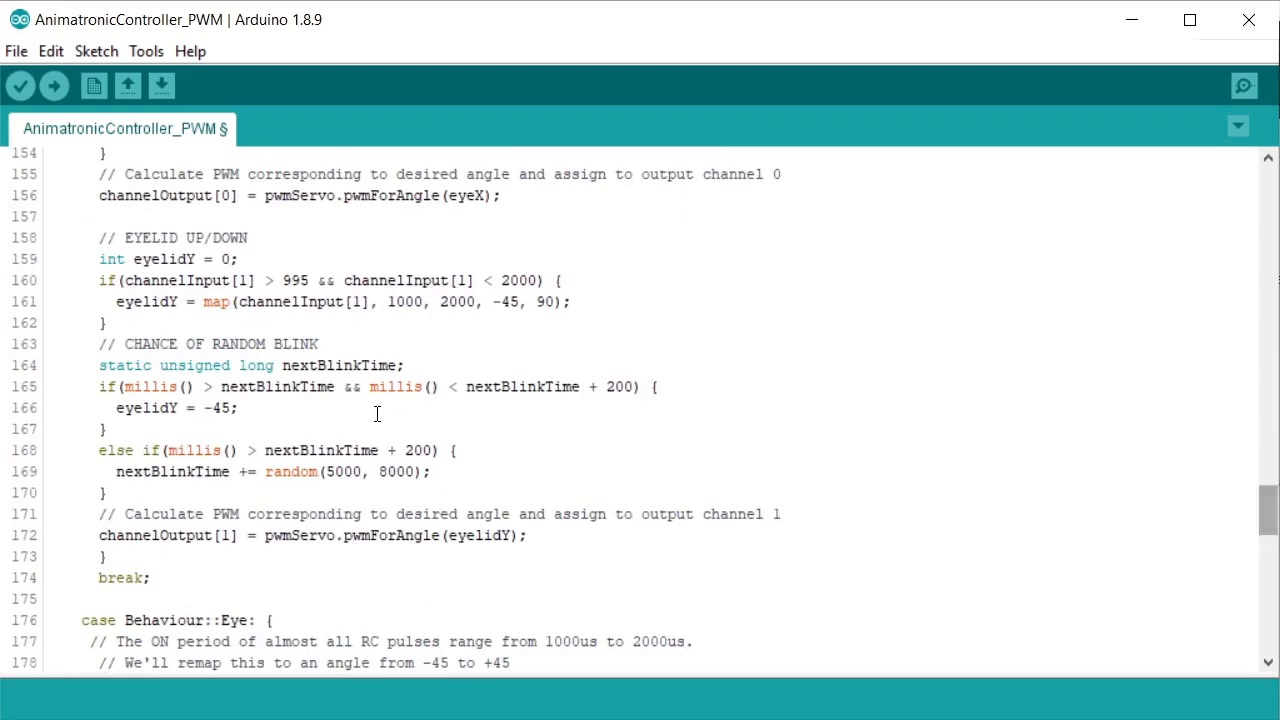
pyautogui.moveTo(100, 344); pyautogui.dragTo(196, 408)
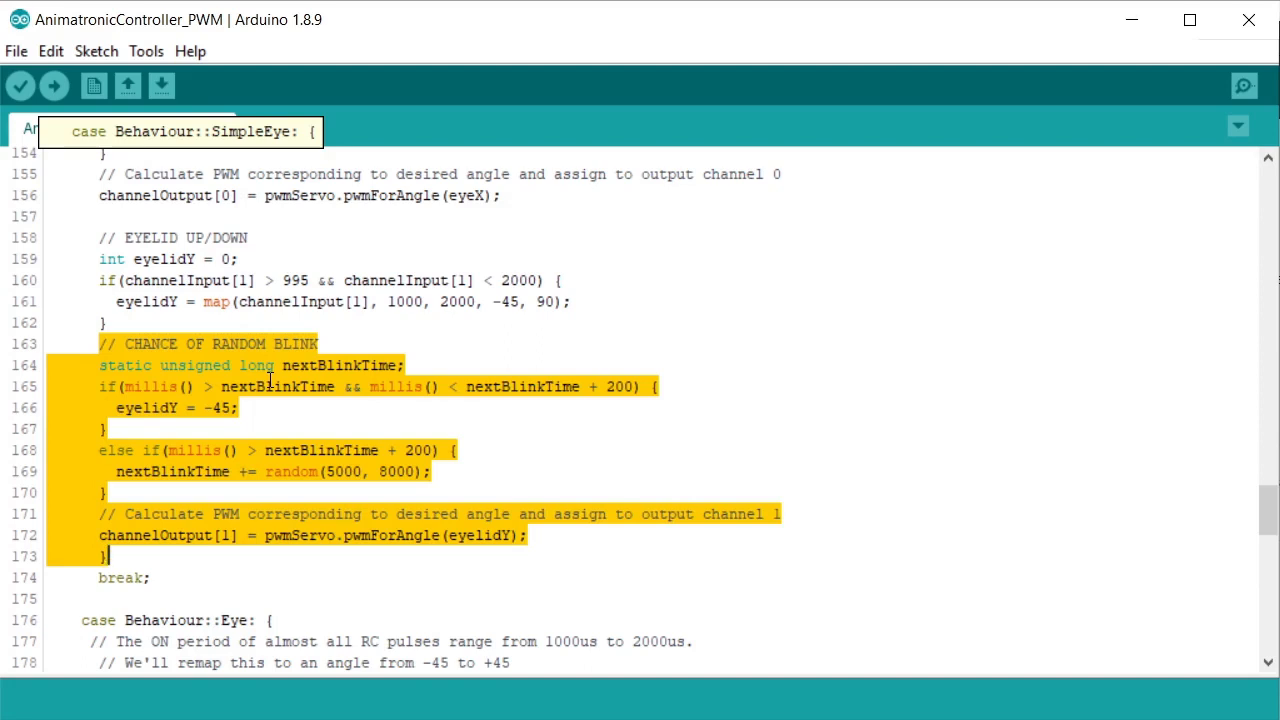
pyautogui.moveTo(316, 350)
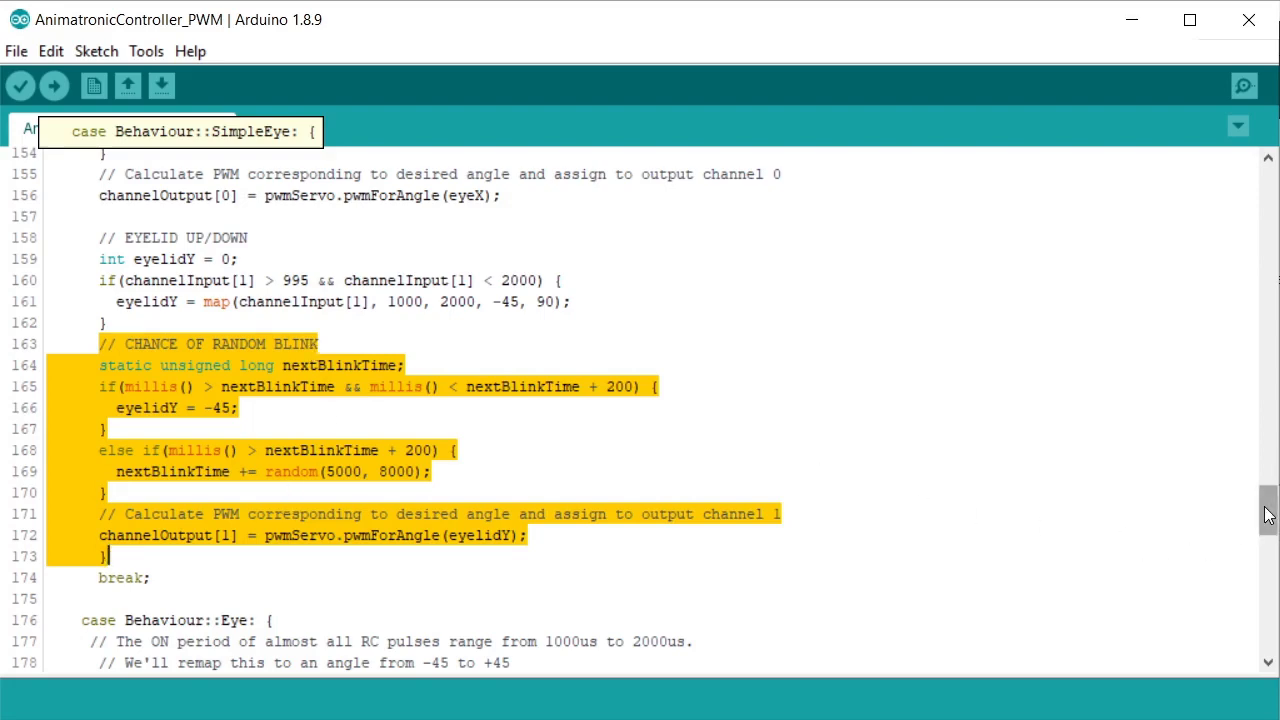
pyautogui.scroll(-3)
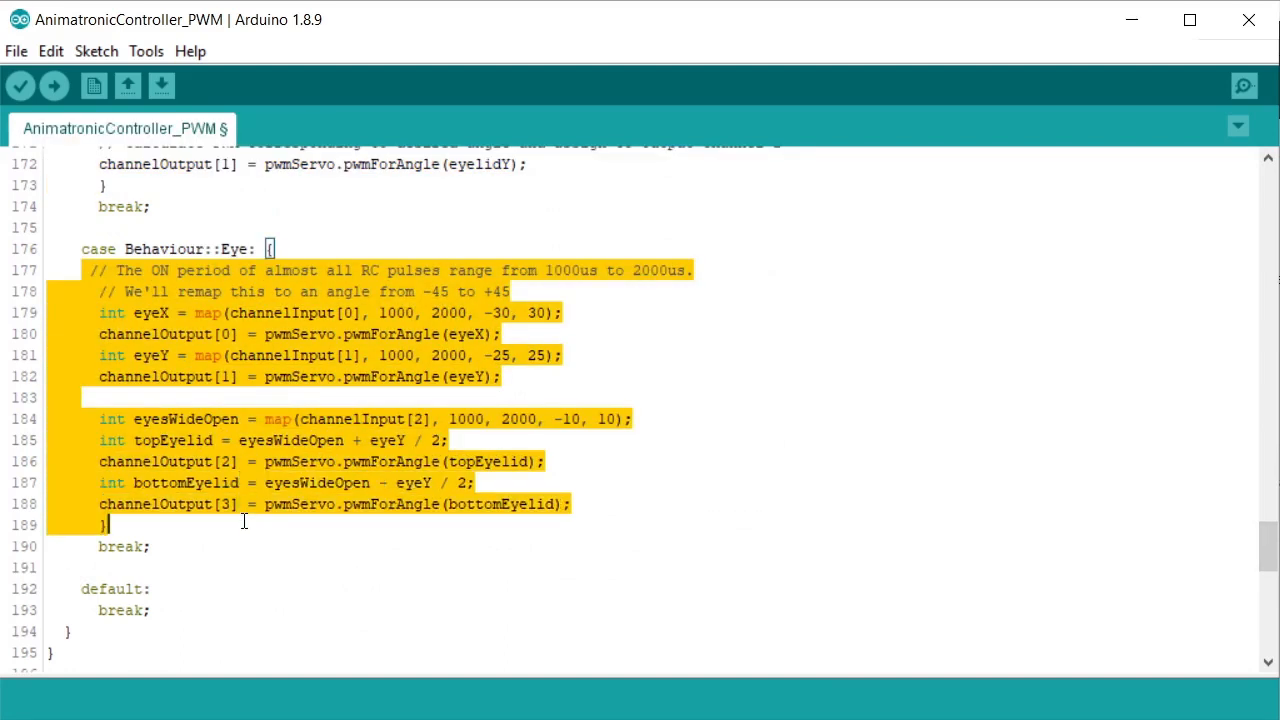
pyautogui.click(186, 414)
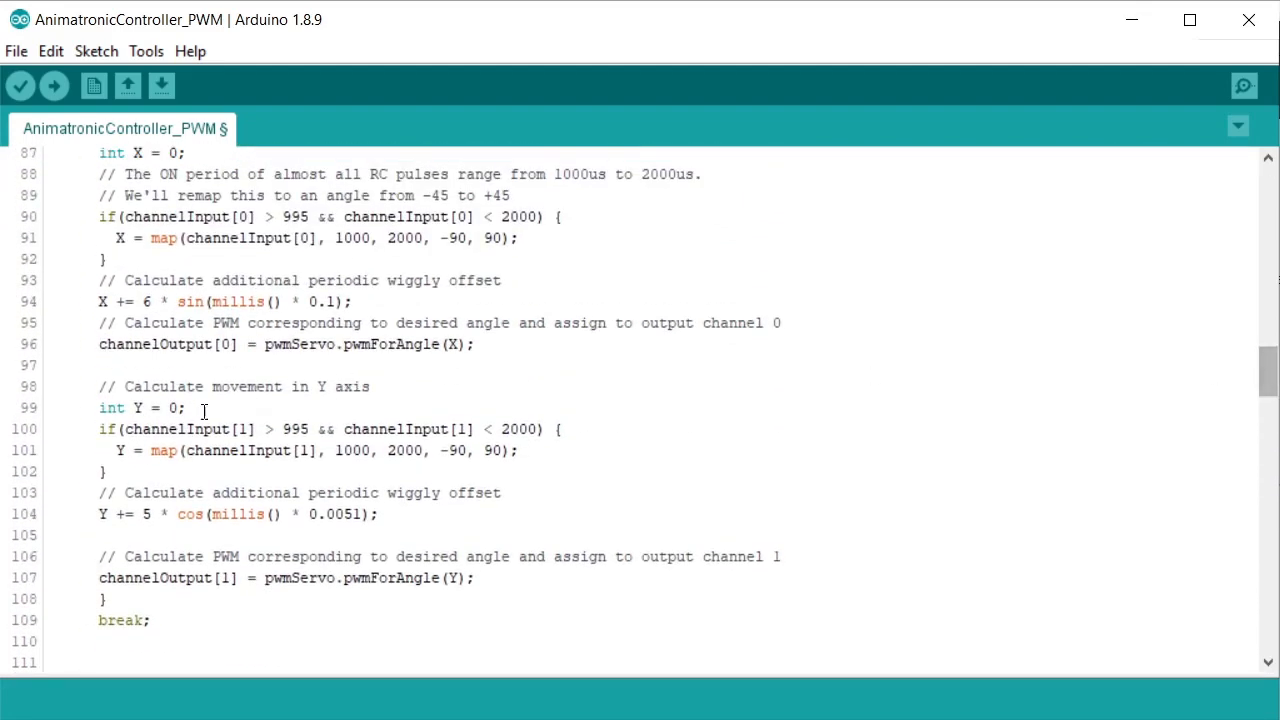
pyautogui.moveTo(100, 428); pyautogui.dragTo(104, 472)
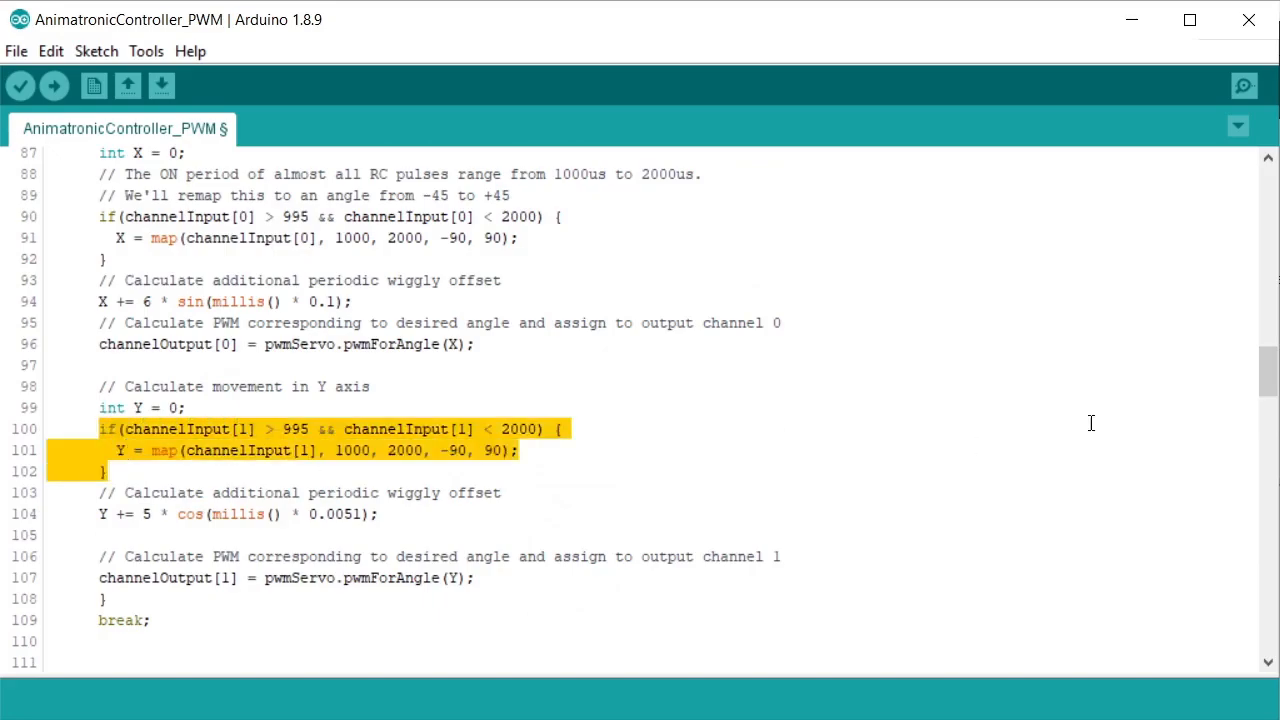